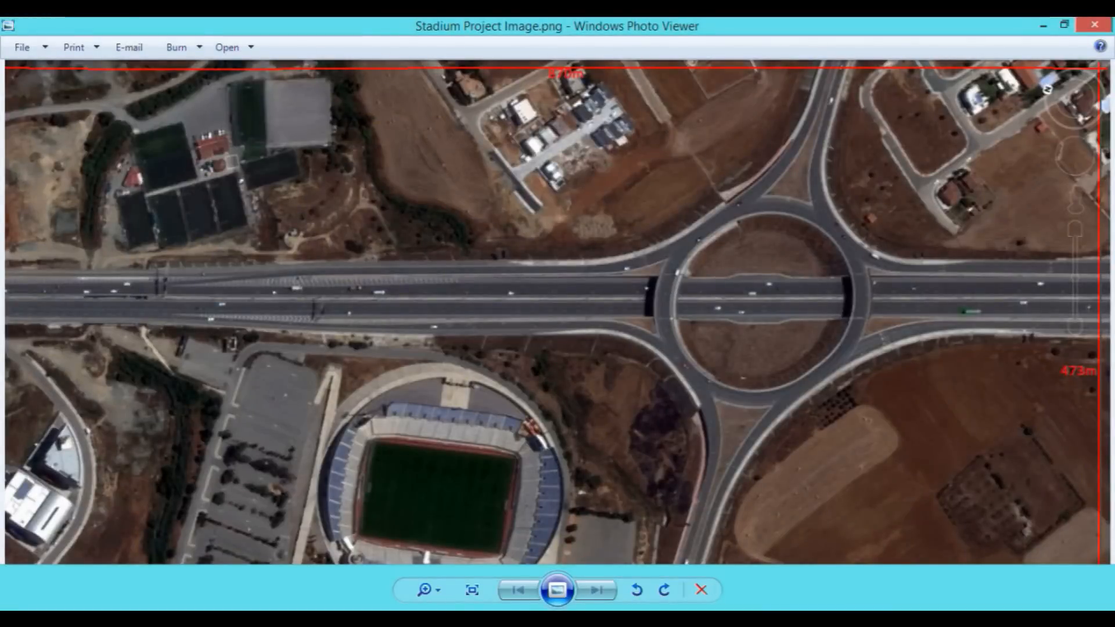
{"action": "mouse_move", "coordinate": [518, 461]}
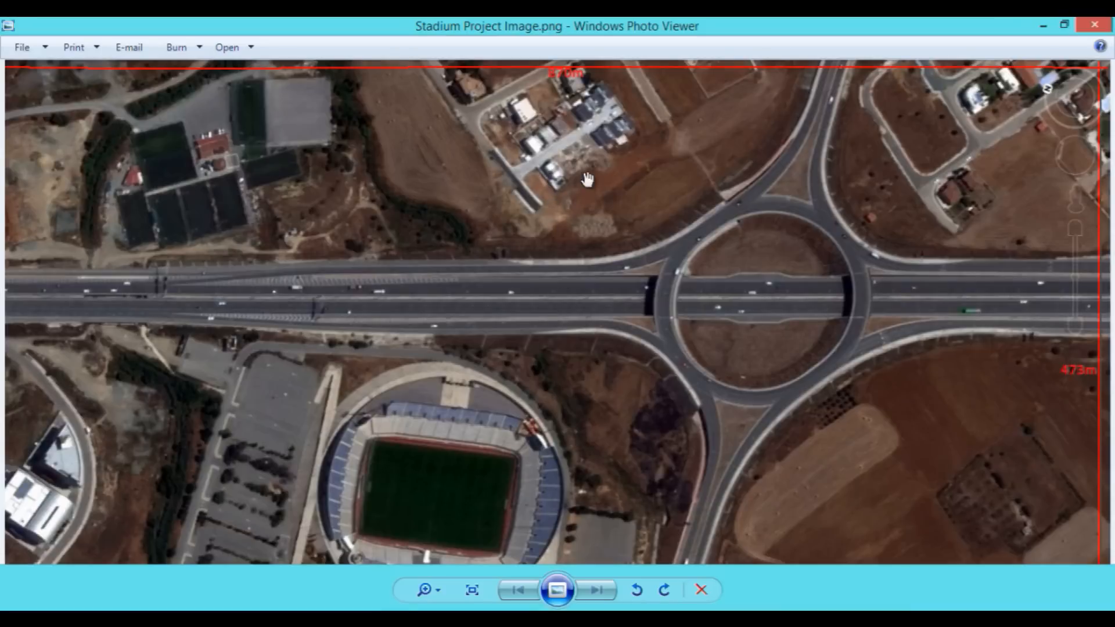
Step: Show the CAD Tools floating palette beside the grey ground plane
{"action": "left_click", "coordinate": [472, 590]}
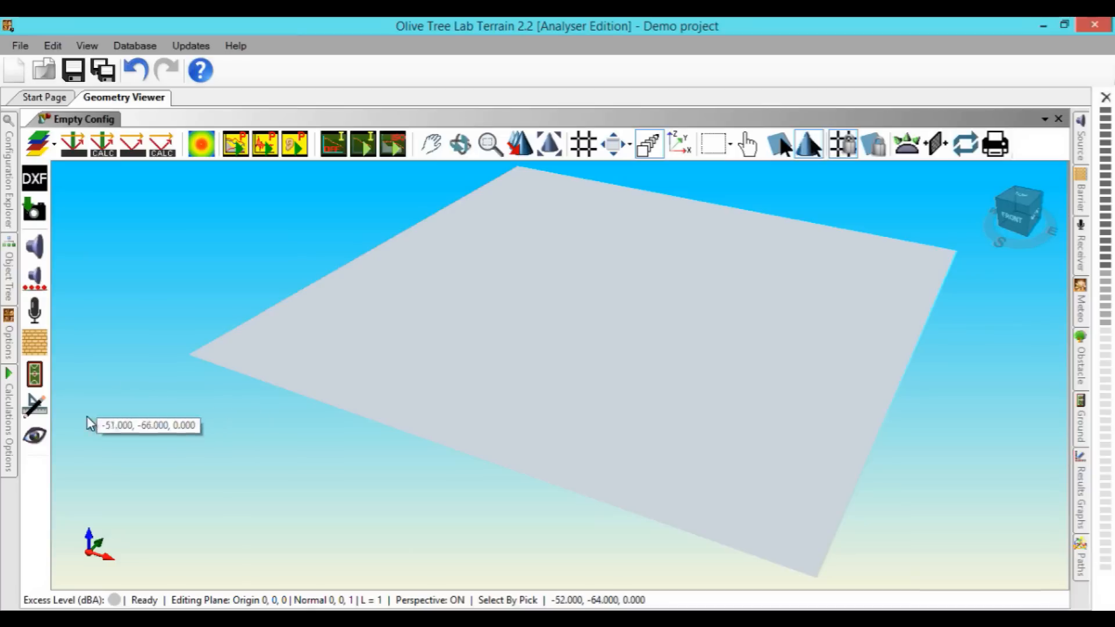
{"action": "mouse_move", "coordinate": [58, 419]}
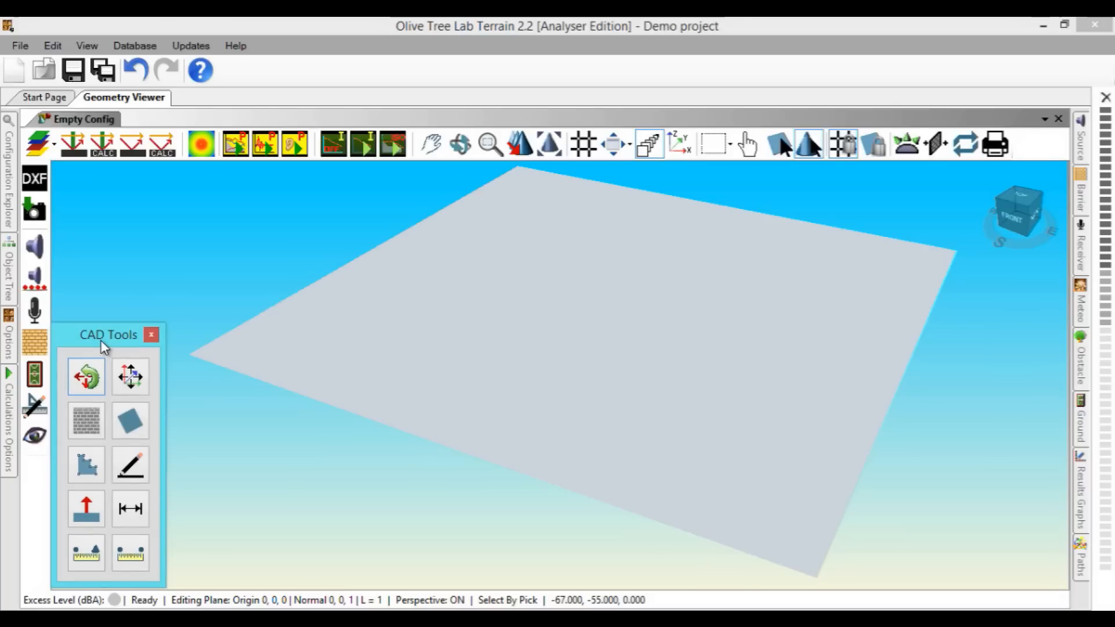
{"action": "mouse_move", "coordinate": [398, 560]}
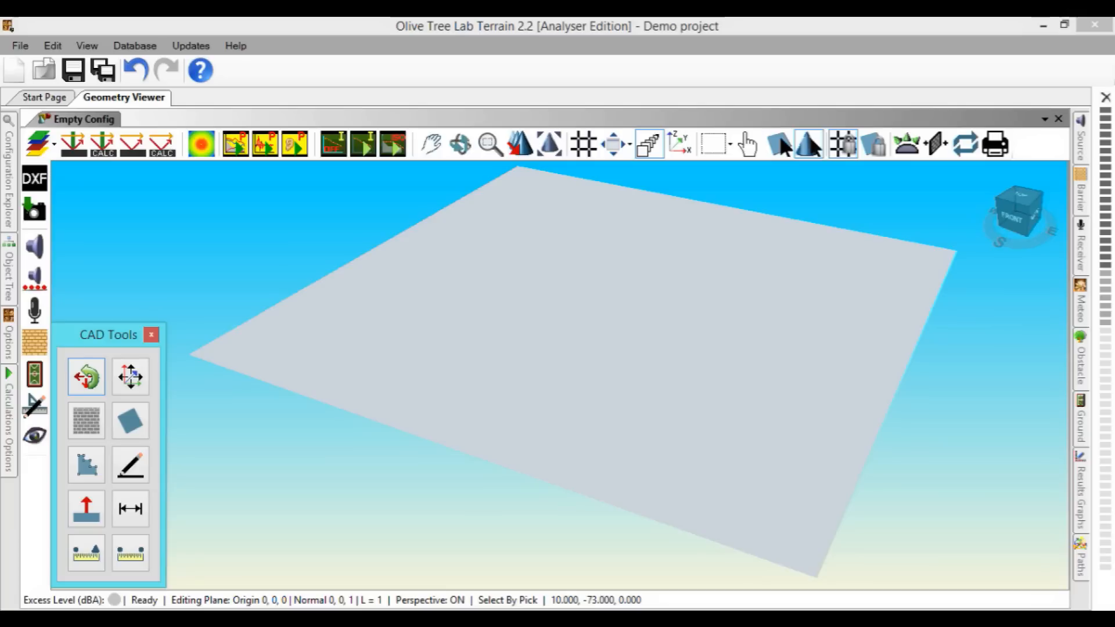
Step: Delete the grey ground plane from the model
{"action": "right_click", "coordinate": [519, 316]}
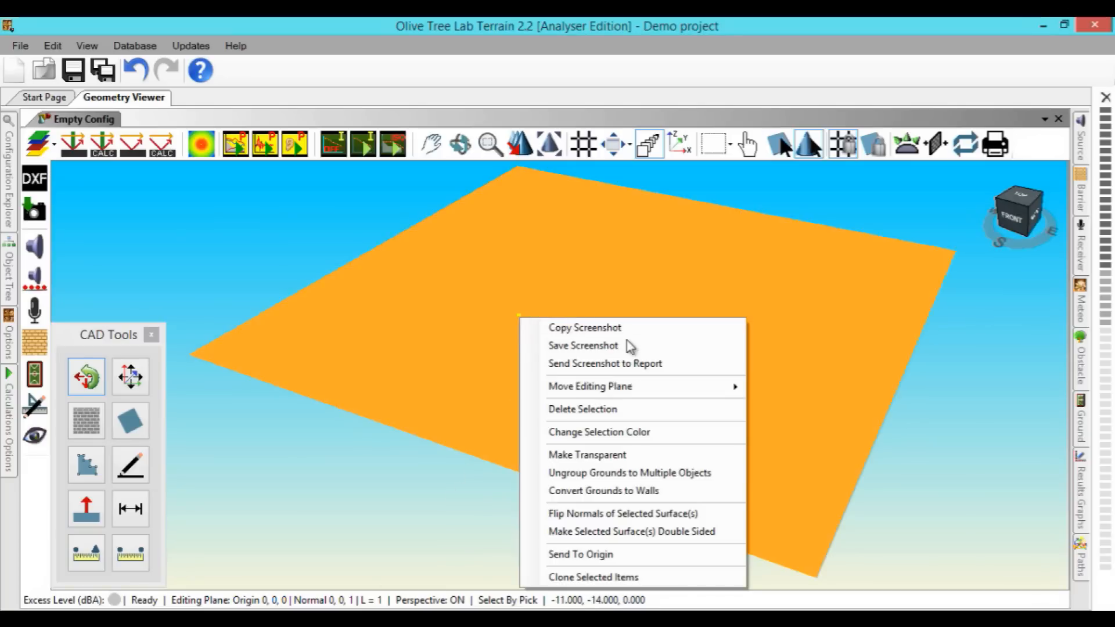
{"action": "left_click", "coordinate": [582, 409]}
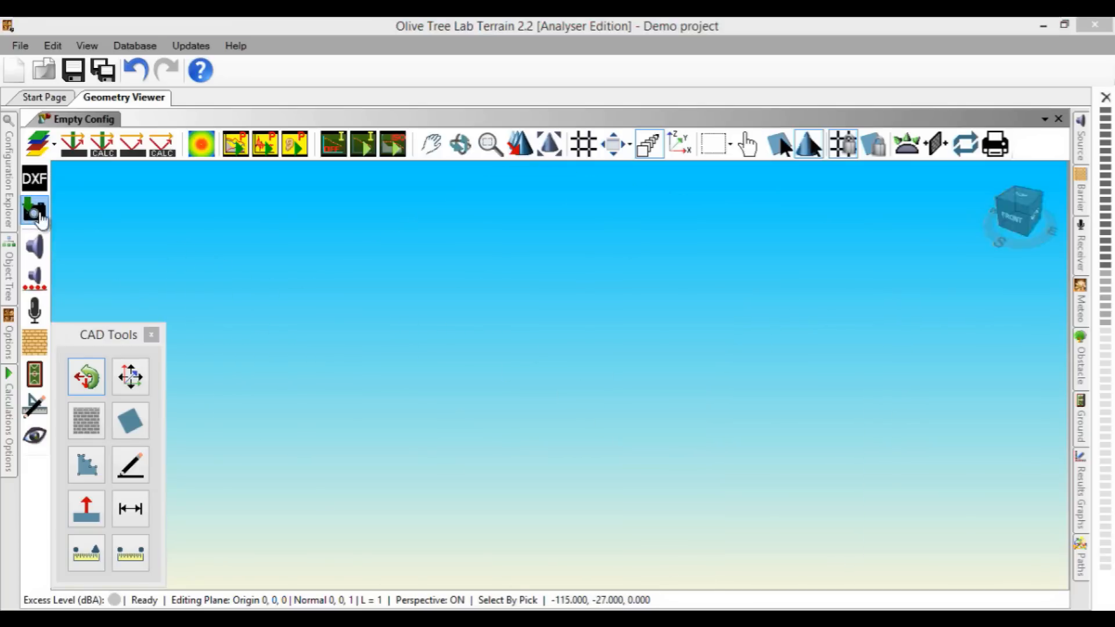
Step: Import the stadium aerial image as ground with Height 473 m and start constructing it
{"action": "left_click", "coordinate": [34, 211]}
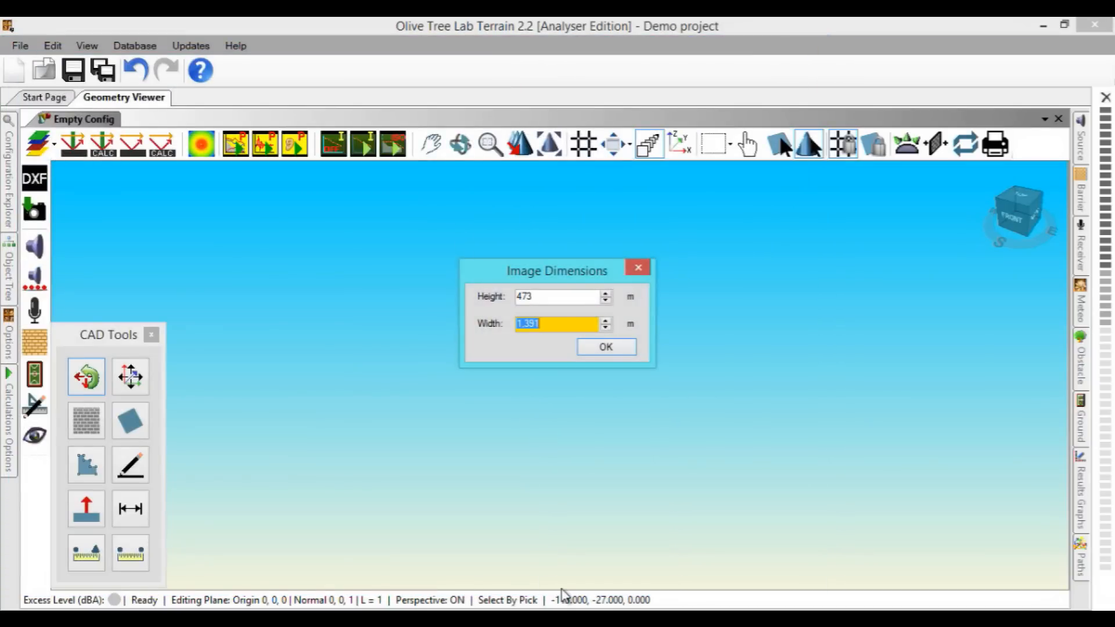
{"action": "left_click", "coordinate": [605, 348]}
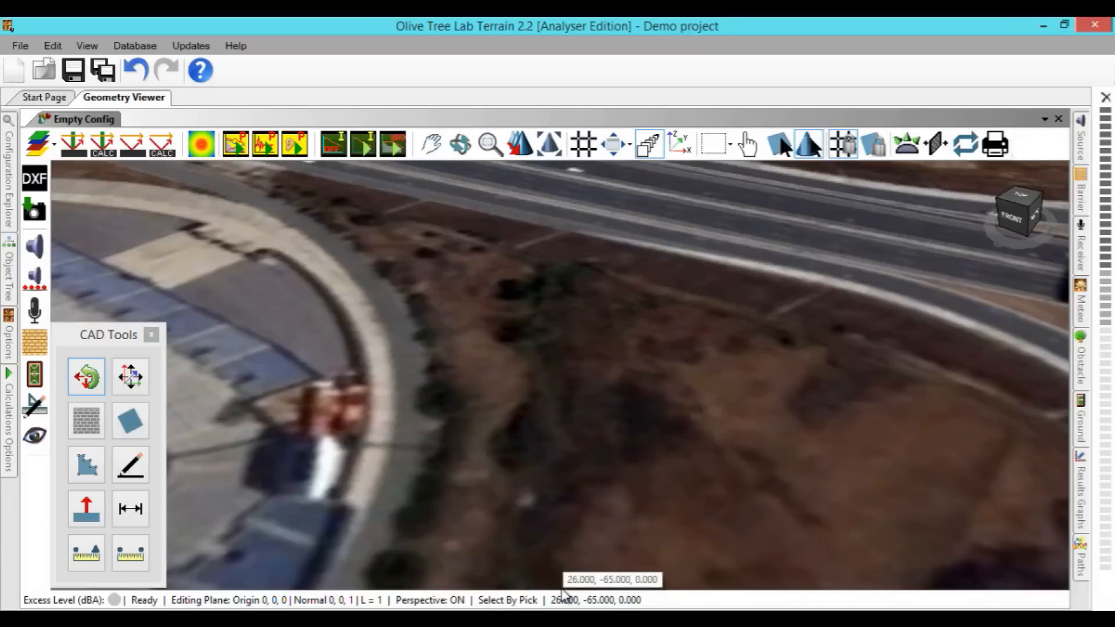
{"action": "left_click", "coordinate": [490, 144]}
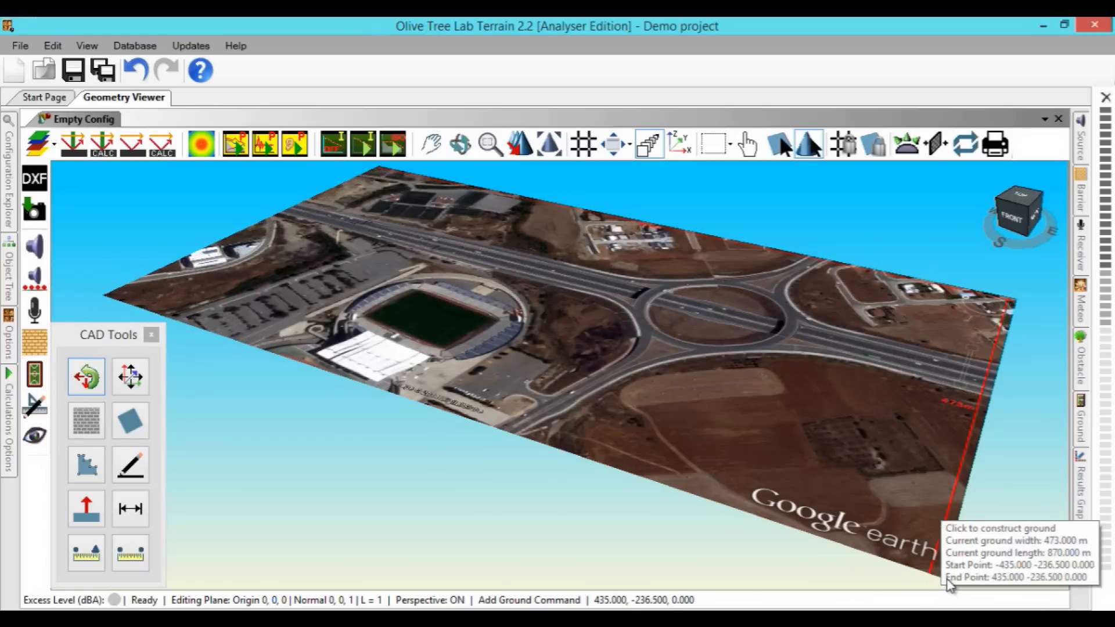
Step: Finish the image ground and assign Roadside dirt material with Mixed G factor 0.5
{"action": "right_click", "coordinate": [512, 328]}
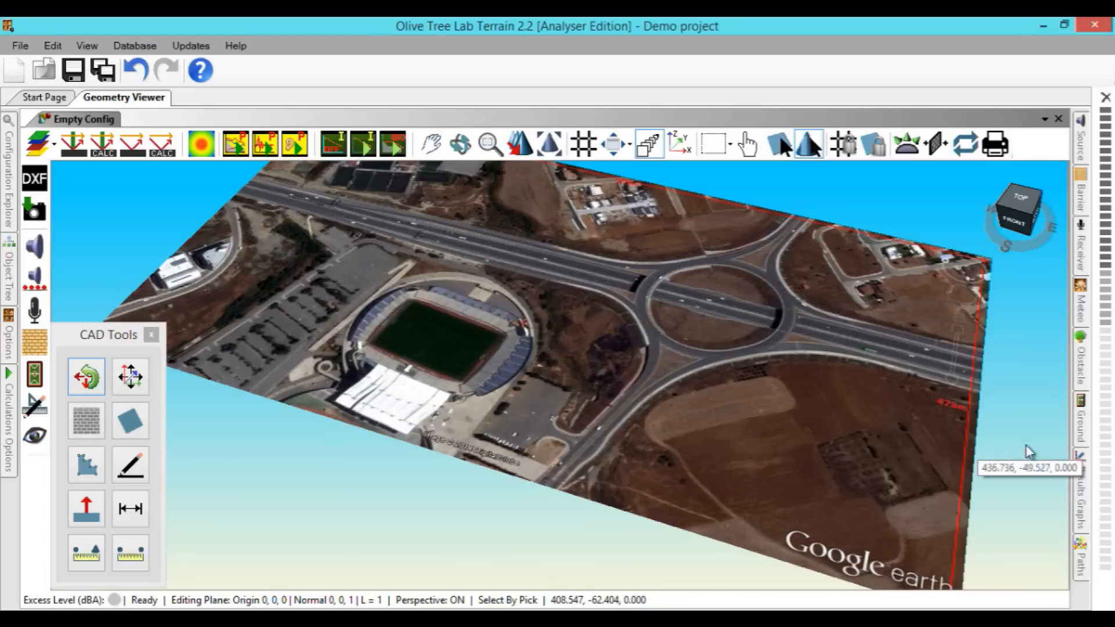
{"action": "left_click", "coordinate": [1080, 429]}
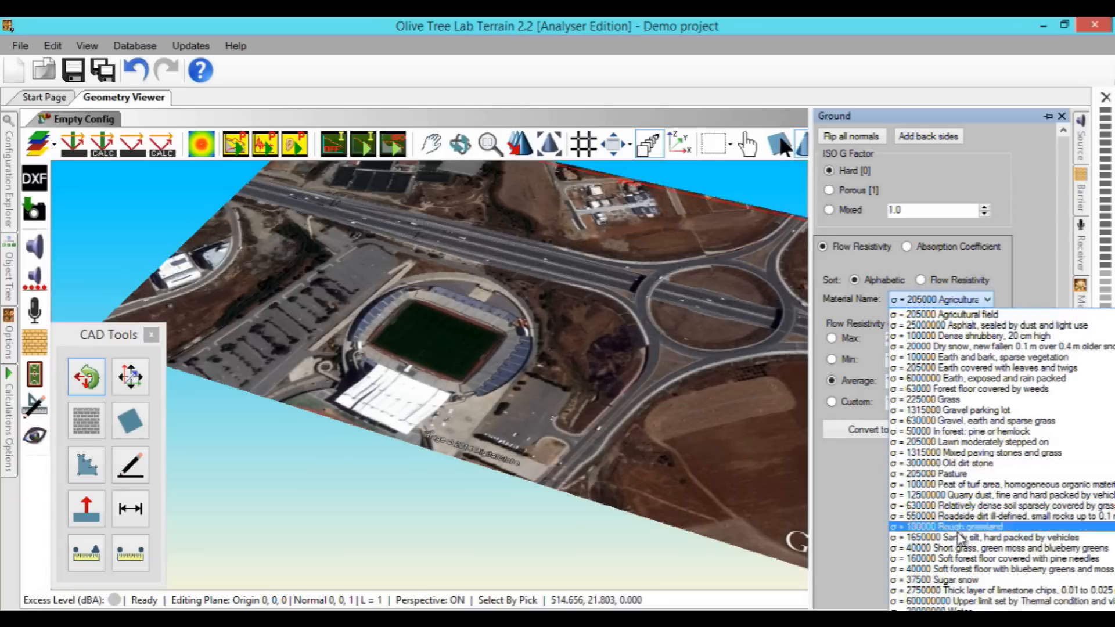
{"action": "left_click", "coordinate": [996, 514]}
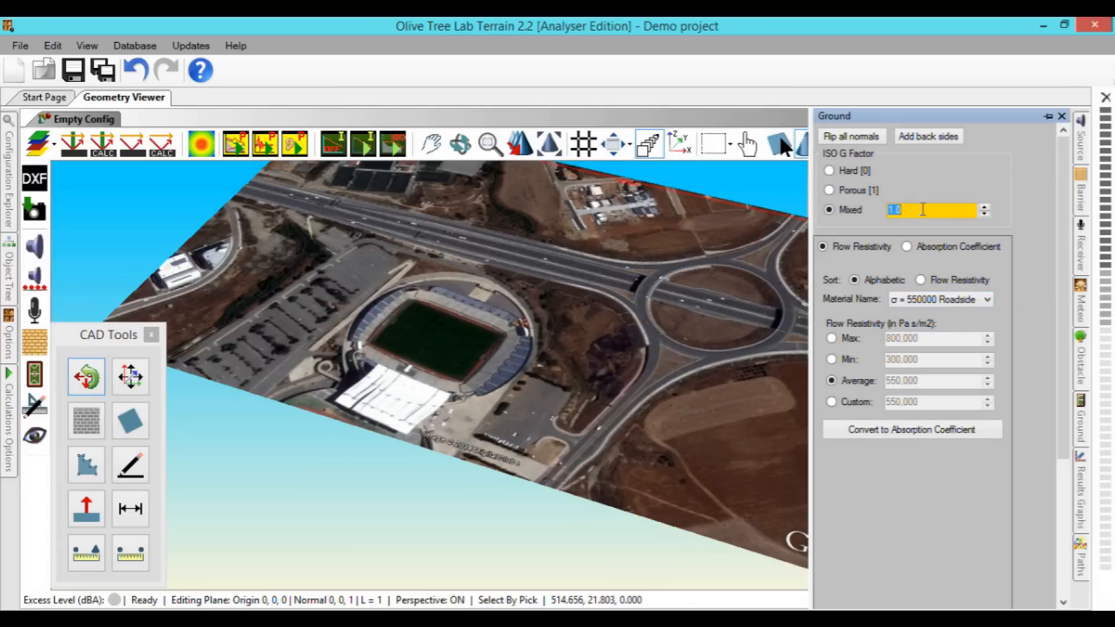
{"action": "type", "text": "0.5"}
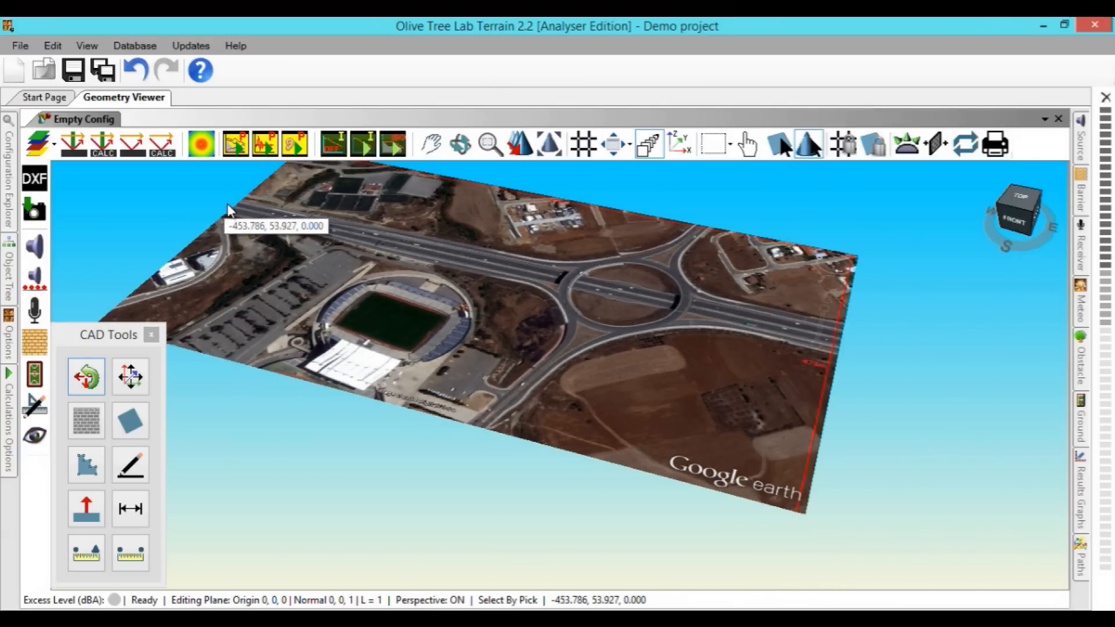
Step: Import Stadium Project DXF.dxf in Meters over the aerial ground and close CAD Tools
{"action": "left_click", "coordinate": [34, 179]}
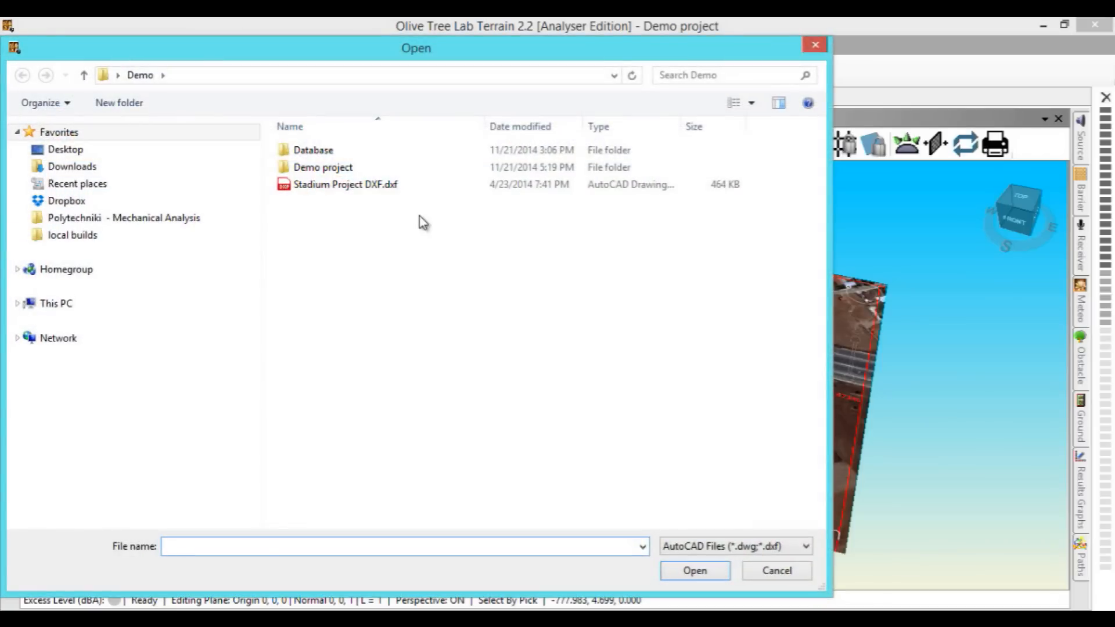
{"action": "left_click", "coordinate": [693, 570]}
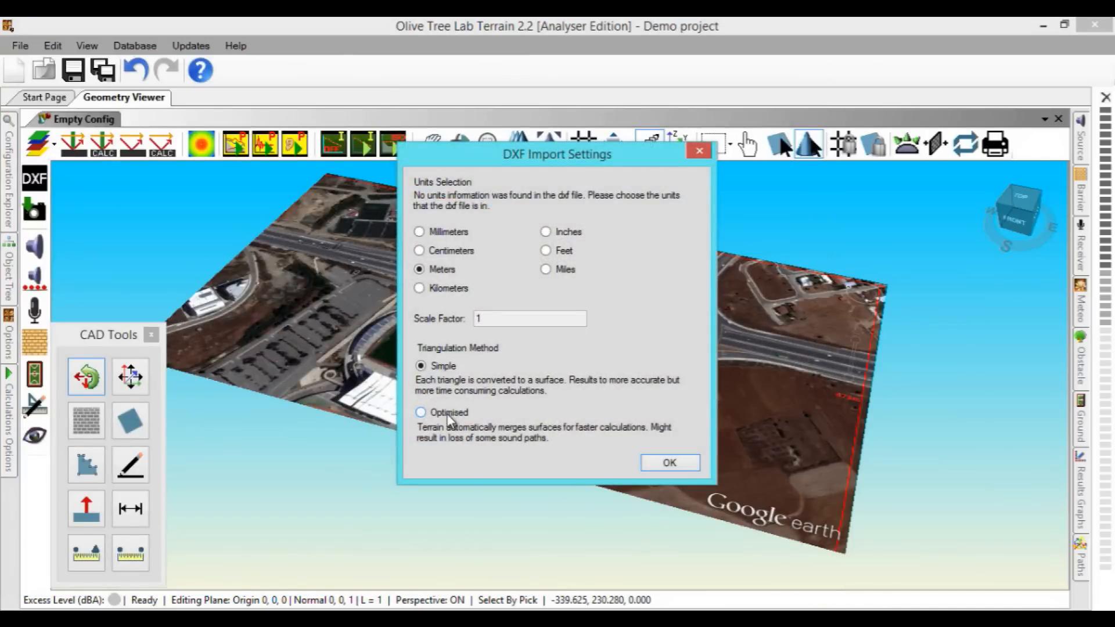
{"action": "left_click", "coordinate": [668, 463]}
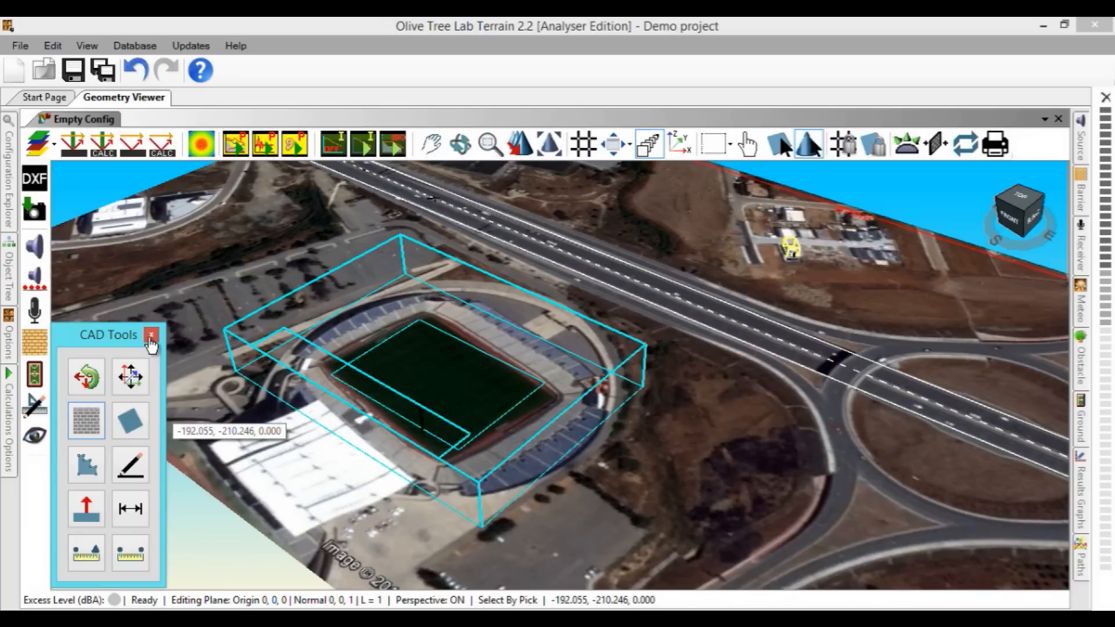
{"action": "left_click", "coordinate": [151, 334]}
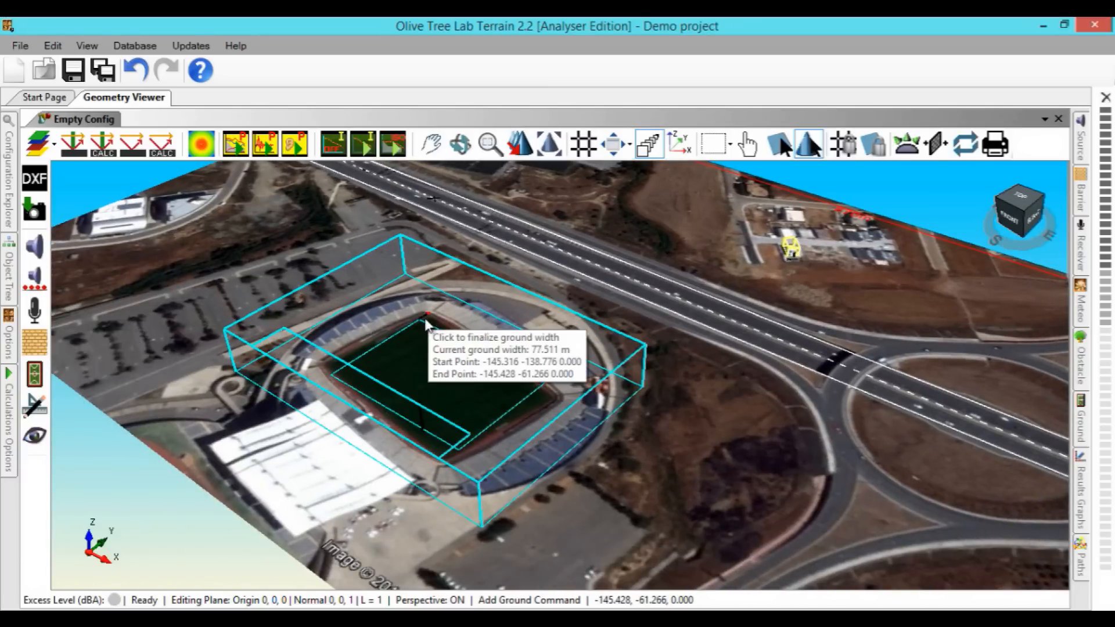
Step: Finish the pitch ground, give it Mixed G factor .3 and colour it dark green
{"action": "left_click", "coordinate": [427, 315]}
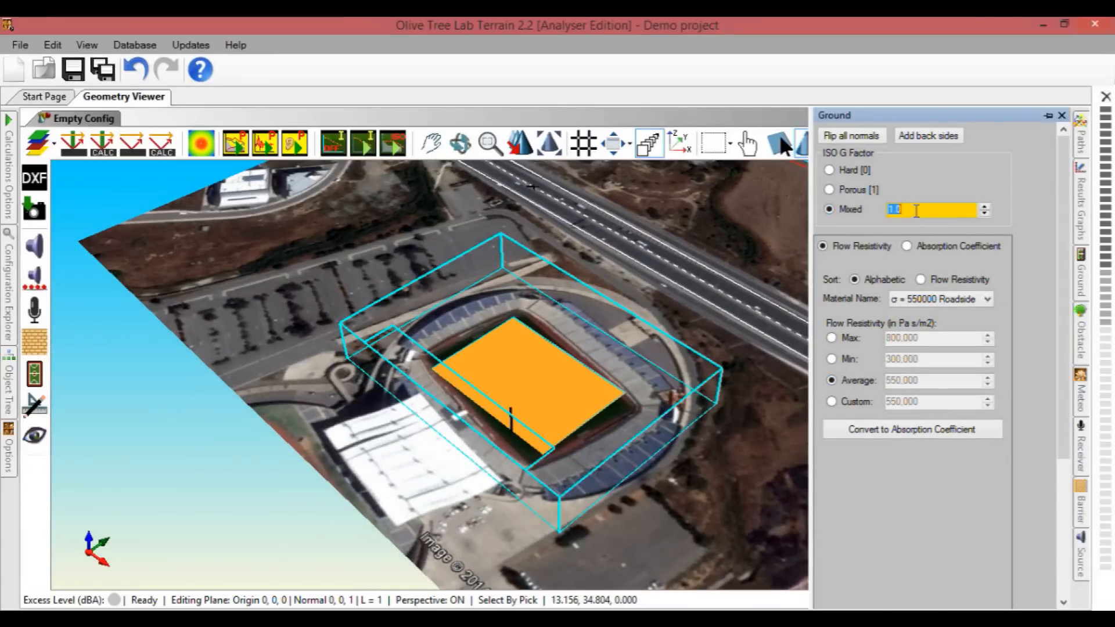
{"action": "type", "text": ".3"}
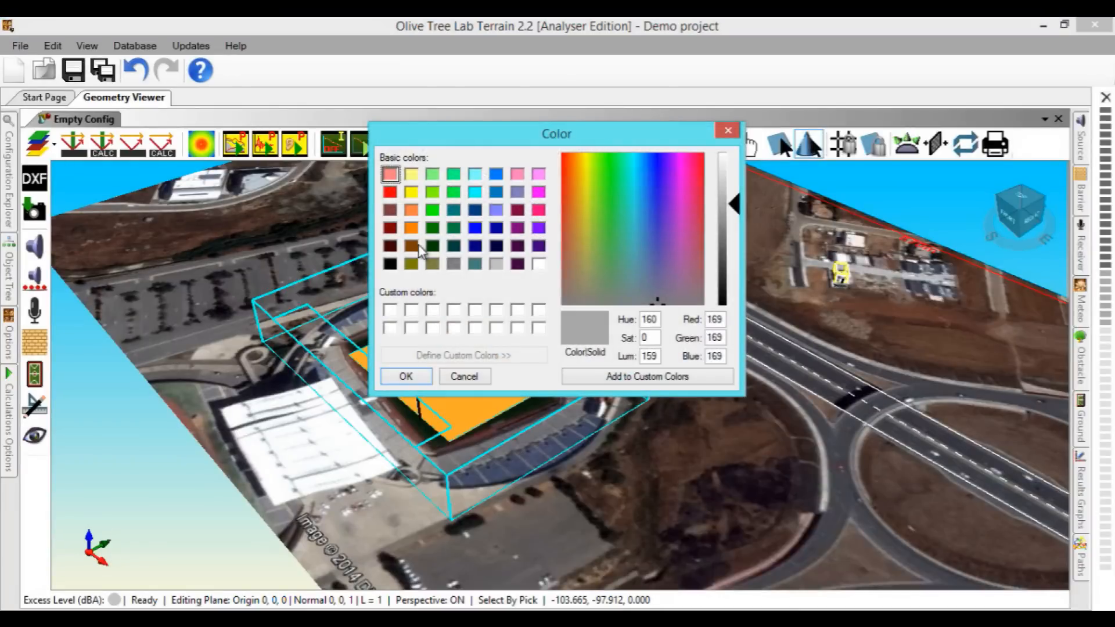
{"action": "left_click", "coordinate": [405, 377]}
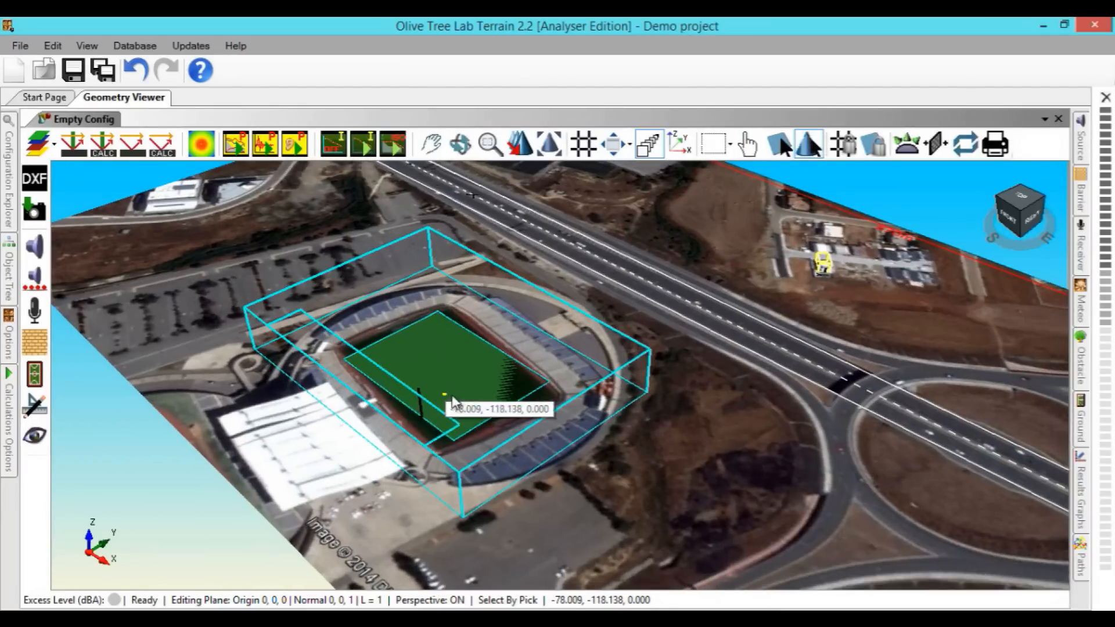
{"action": "left_click", "coordinate": [462, 369]}
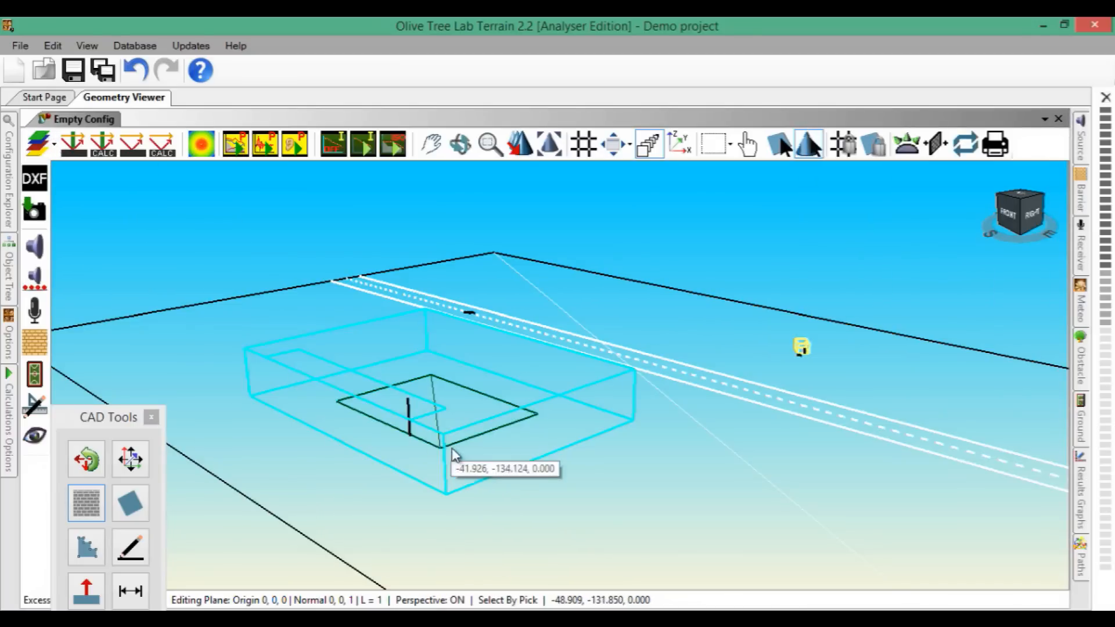
{"action": "mouse_move", "coordinate": [530, 470]}
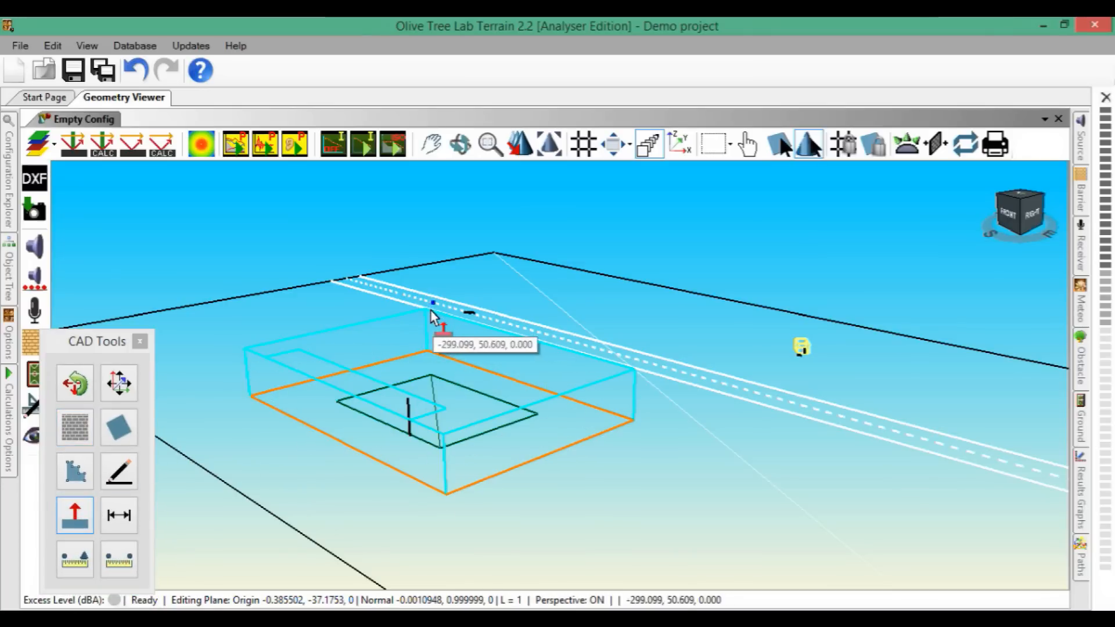
Step: Extrude the stadium outline into walls and begin a wall from picked points
{"action": "left_click", "coordinate": [41, 144]}
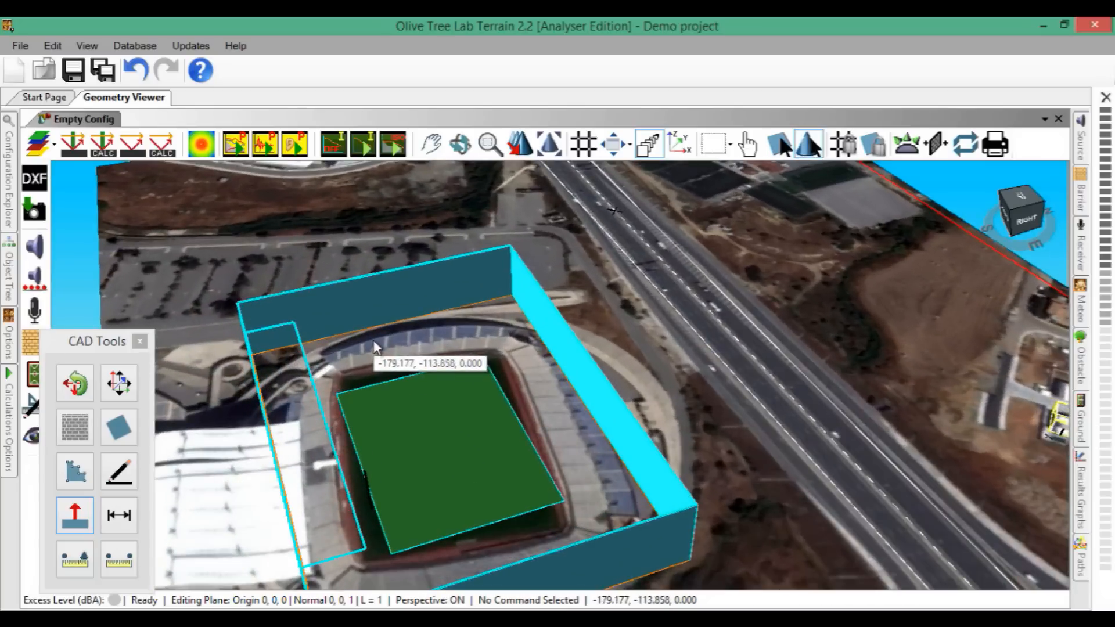
{"action": "left_click", "coordinate": [75, 472]}
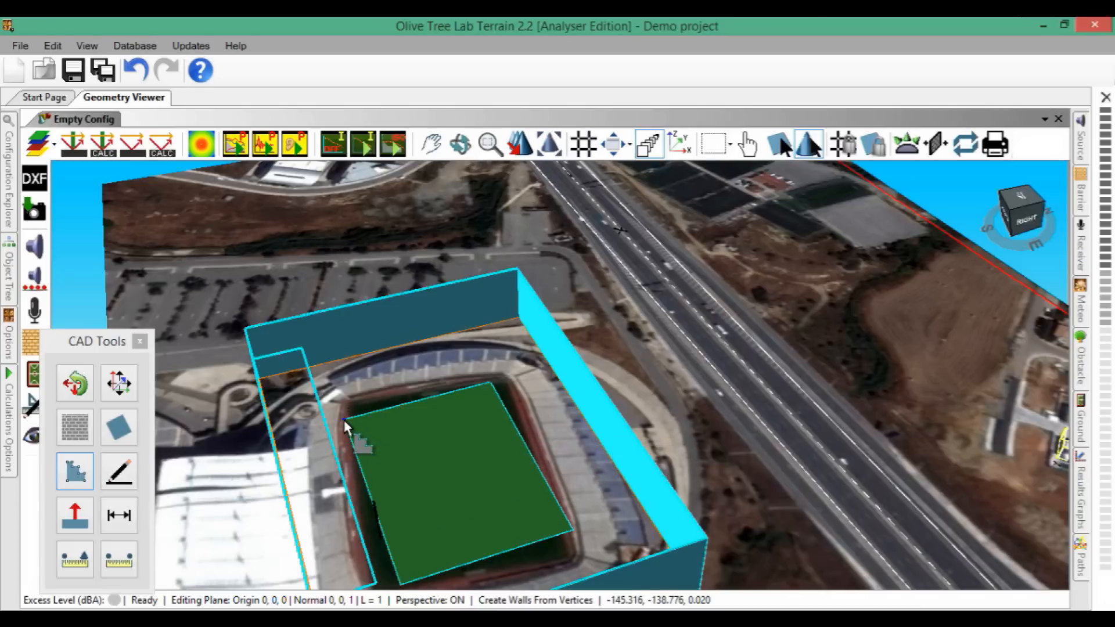
Step: Create the sloped stand wall from picked corner points and colour it orange
{"action": "left_click", "coordinate": [495, 274]}
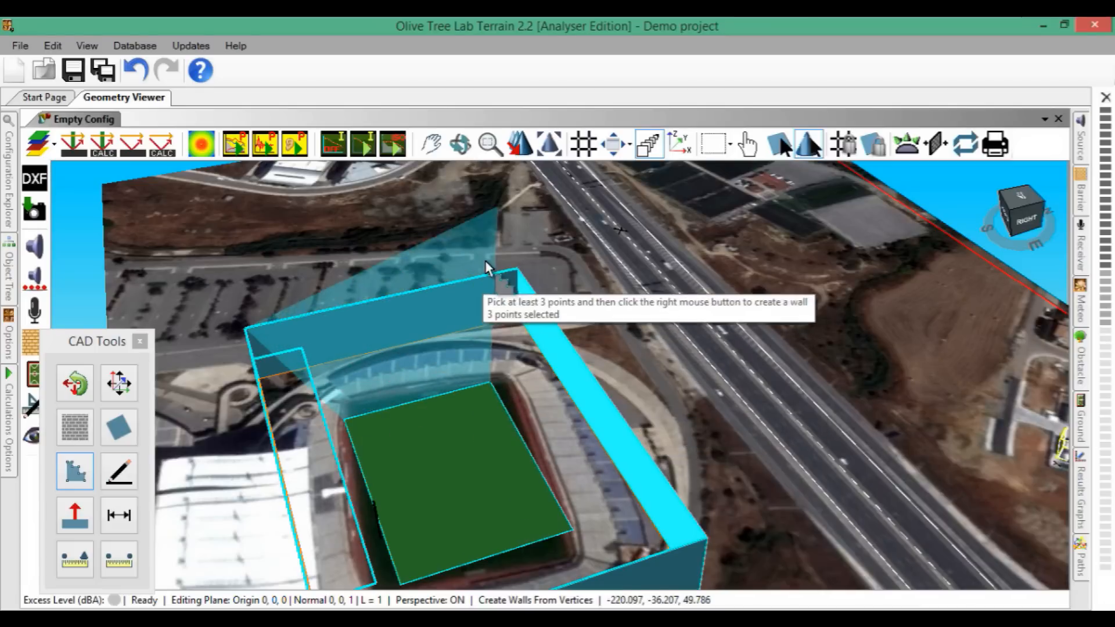
{"action": "right_click", "coordinate": [486, 267]}
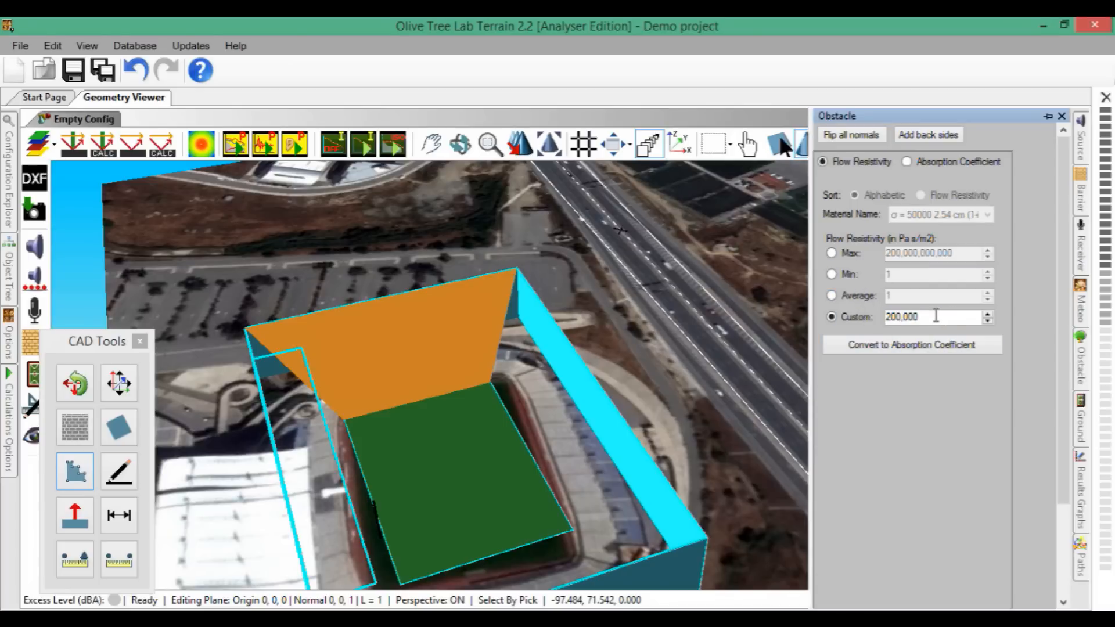
{"action": "mouse_move", "coordinate": [455, 347]}
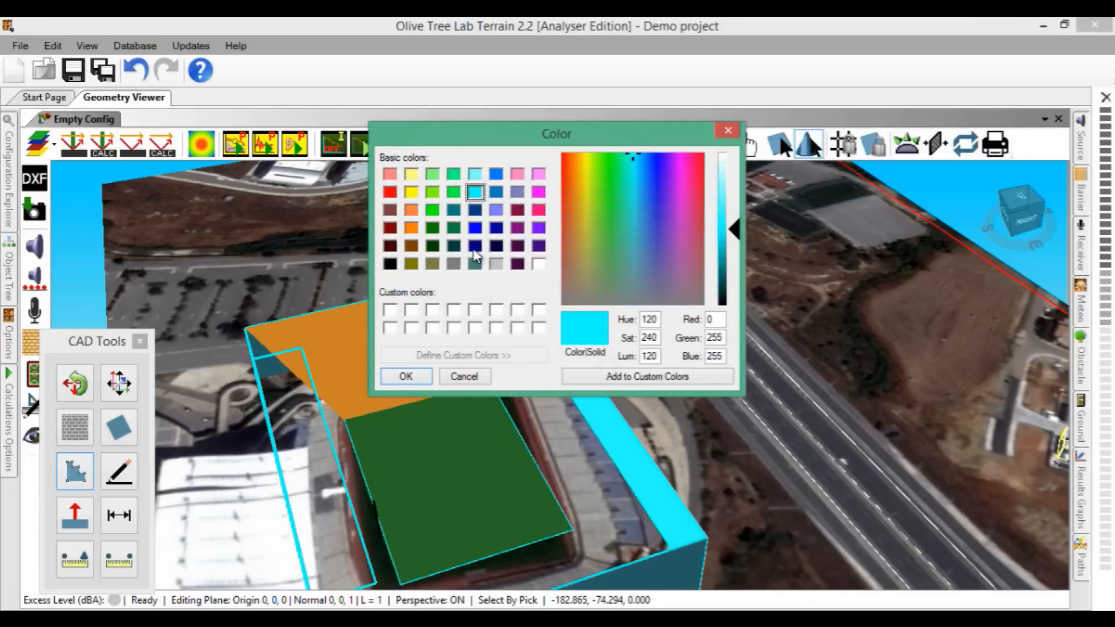
{"action": "left_click", "coordinate": [405, 376]}
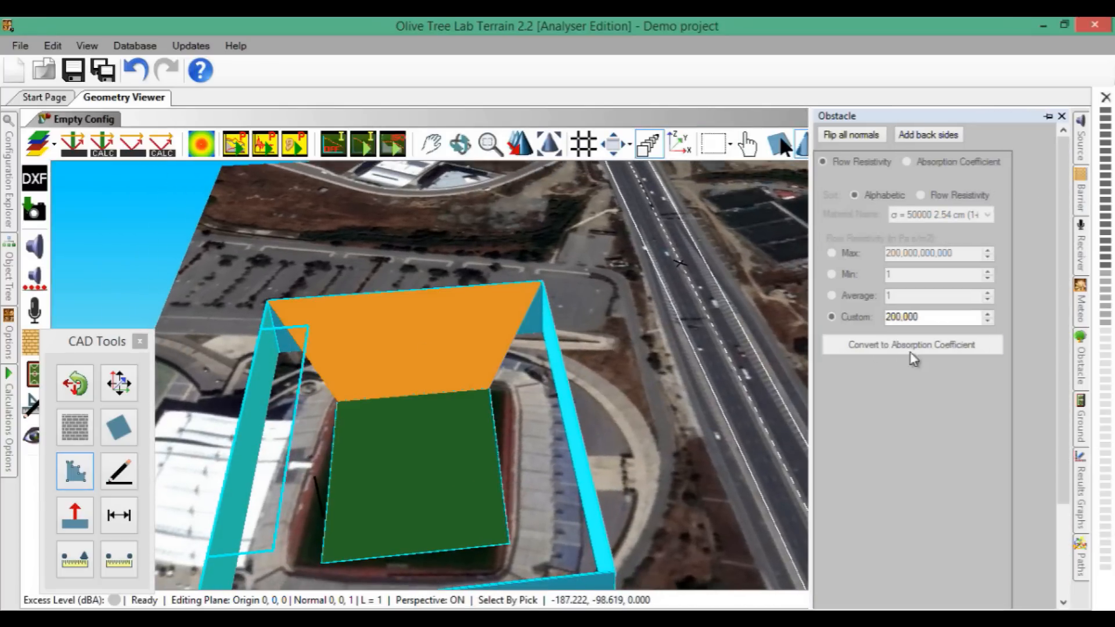
Step: Convert the wall's custom flow resistivity 200,000 into absorption coefficients and review the table
{"action": "left_click", "coordinate": [911, 344]}
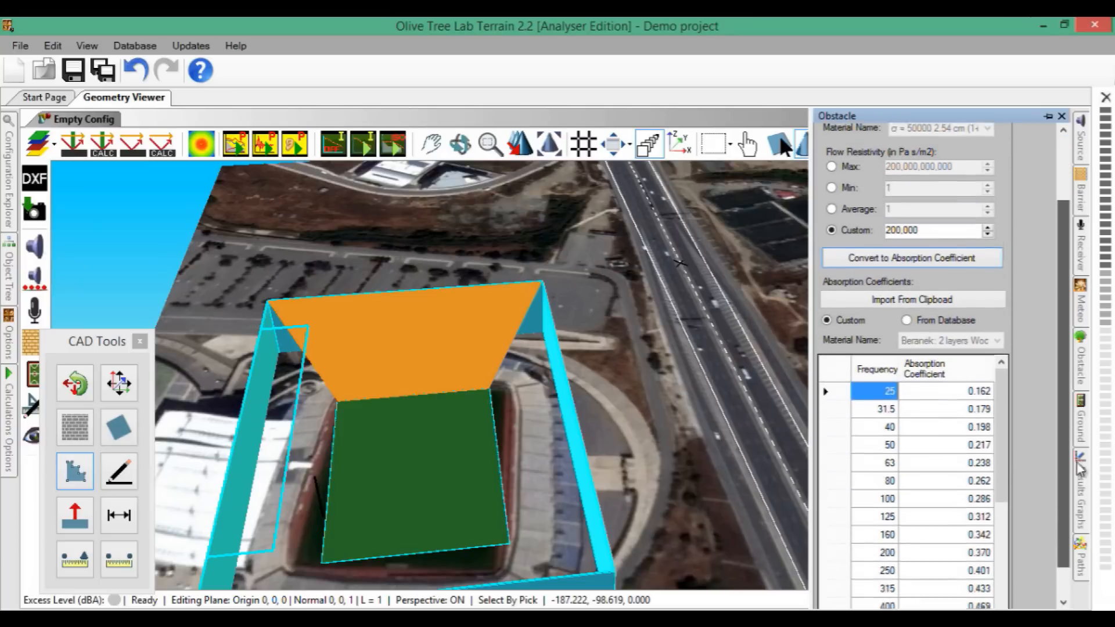
{"action": "scroll", "scroll_direction": "down", "scroll_amount": 3}
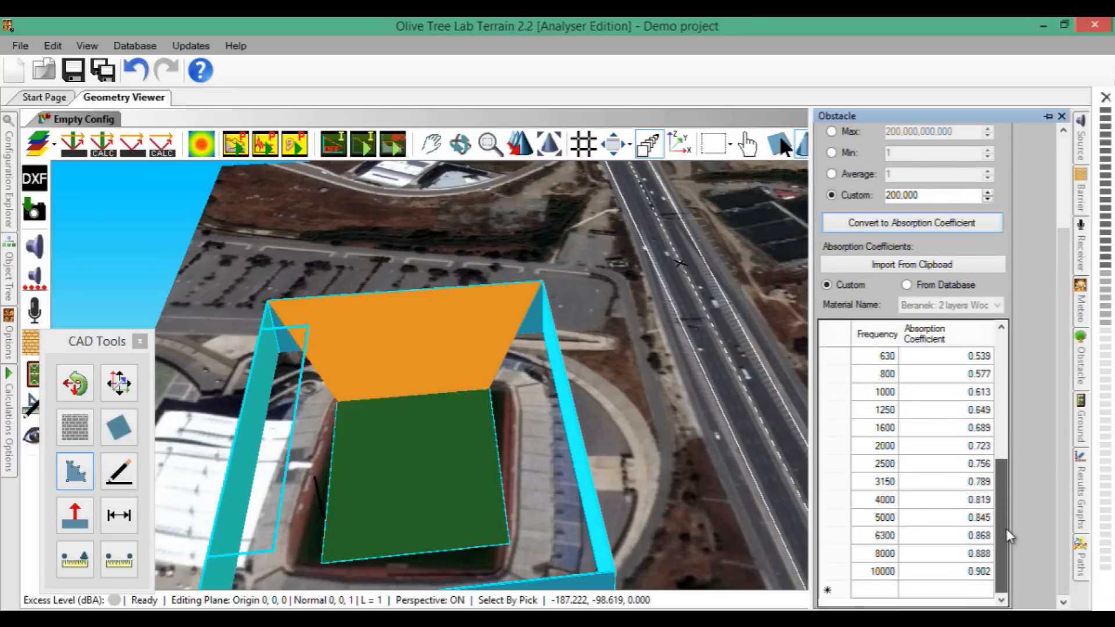
{"action": "scroll", "scroll_direction": "up", "scroll_amount": 3}
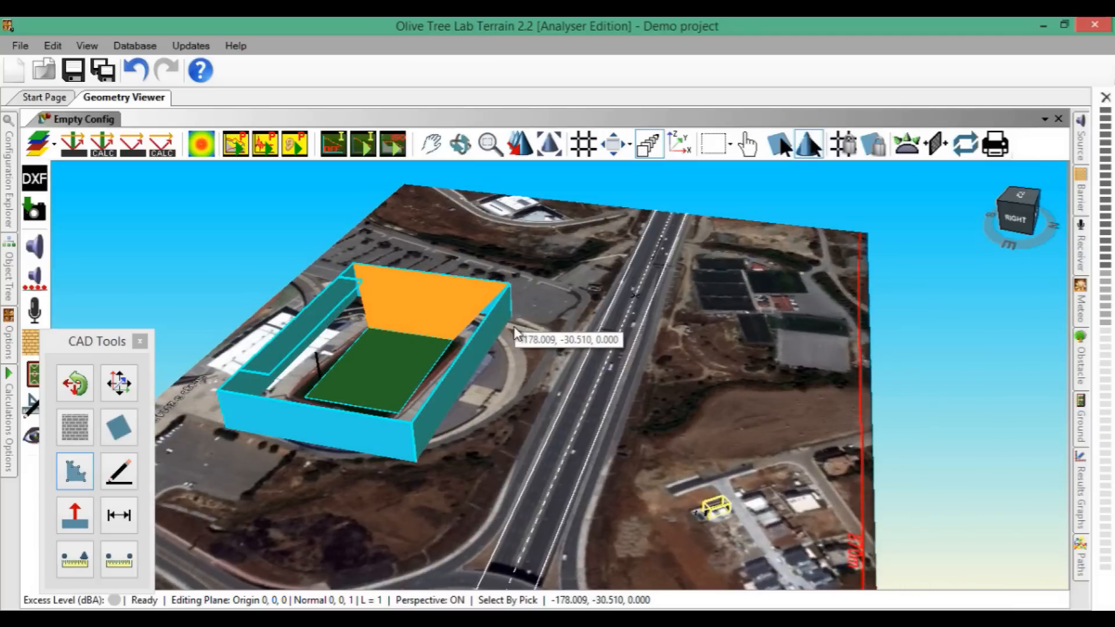
Step: Draw the rectangular house footprint about 7.5 m wide among the houses
{"action": "left_click", "coordinate": [9, 198]}
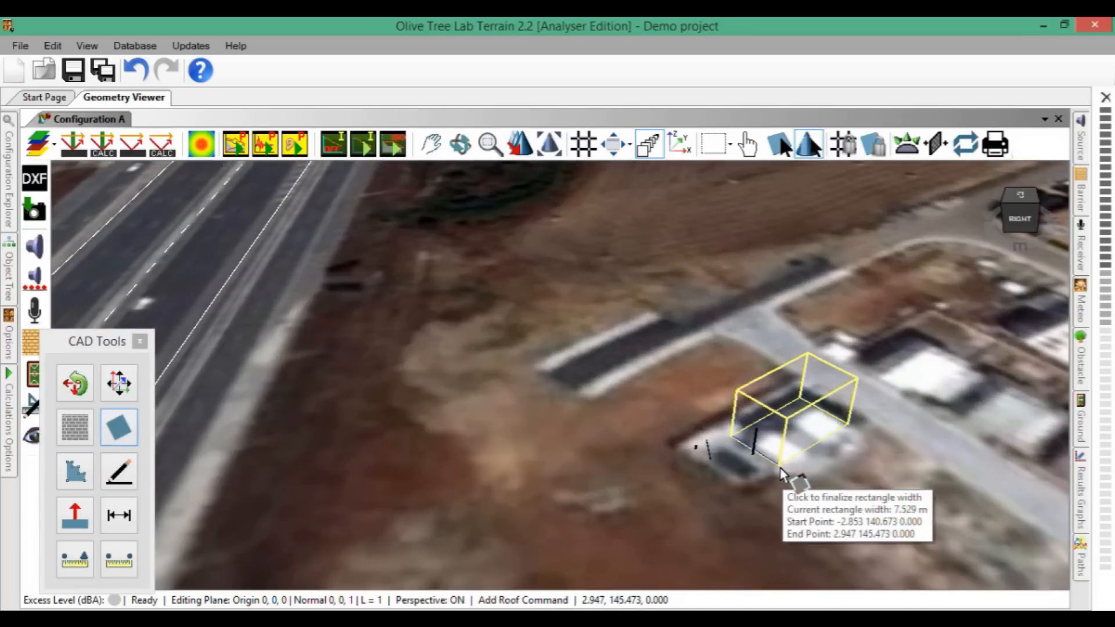
{"action": "left_click", "coordinate": [780, 474]}
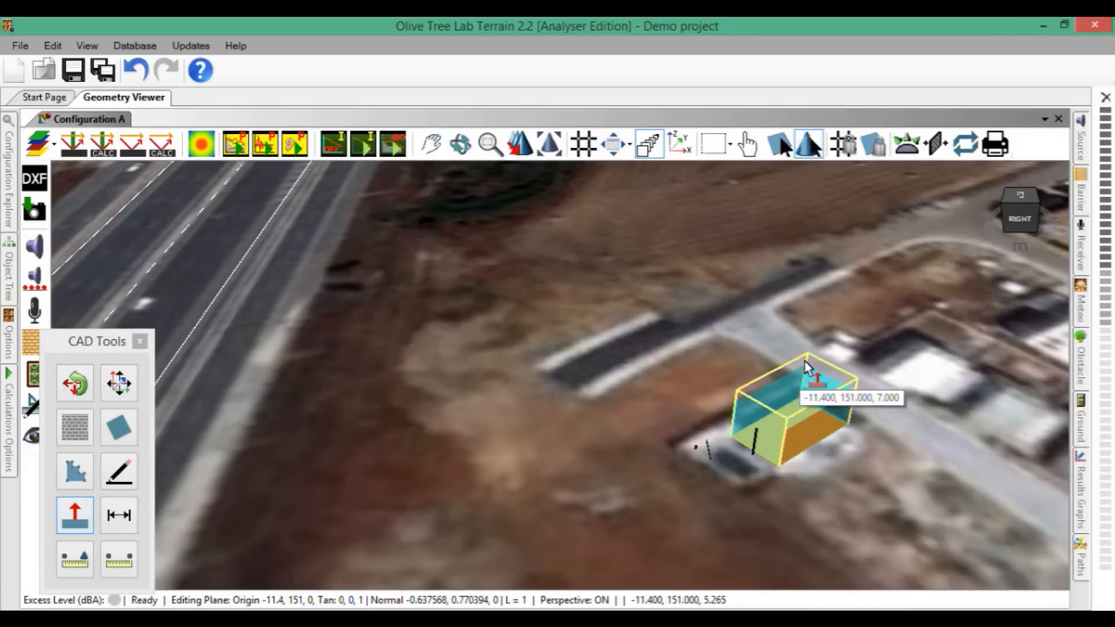
Step: Recolour the extruded house box via Change Selection Color
{"action": "right_click", "coordinate": [804, 366]}
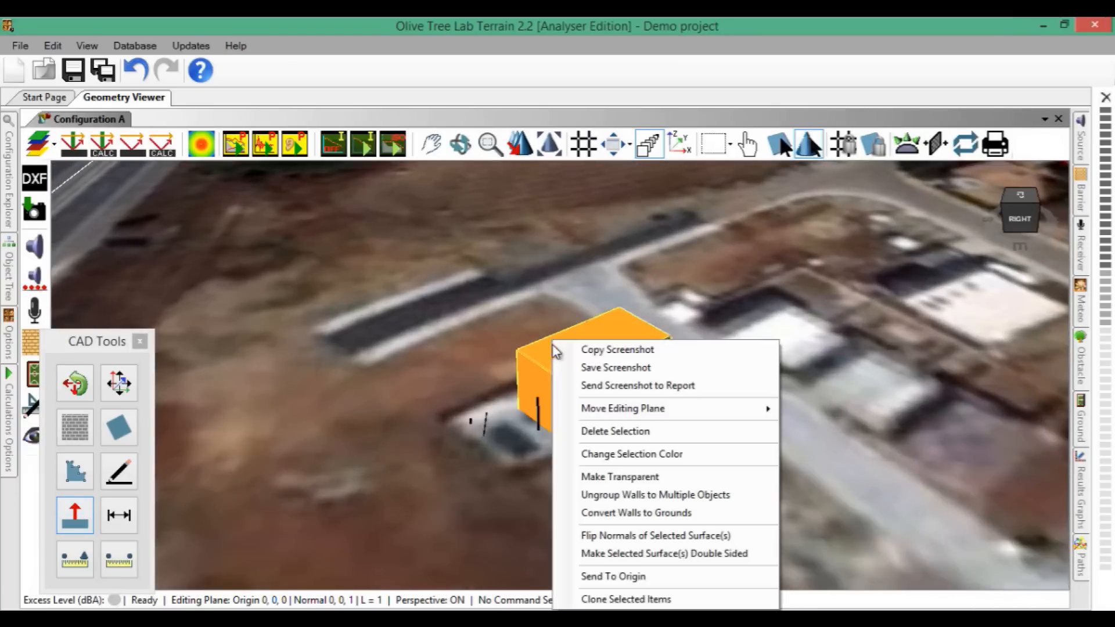
{"action": "left_click", "coordinate": [630, 454]}
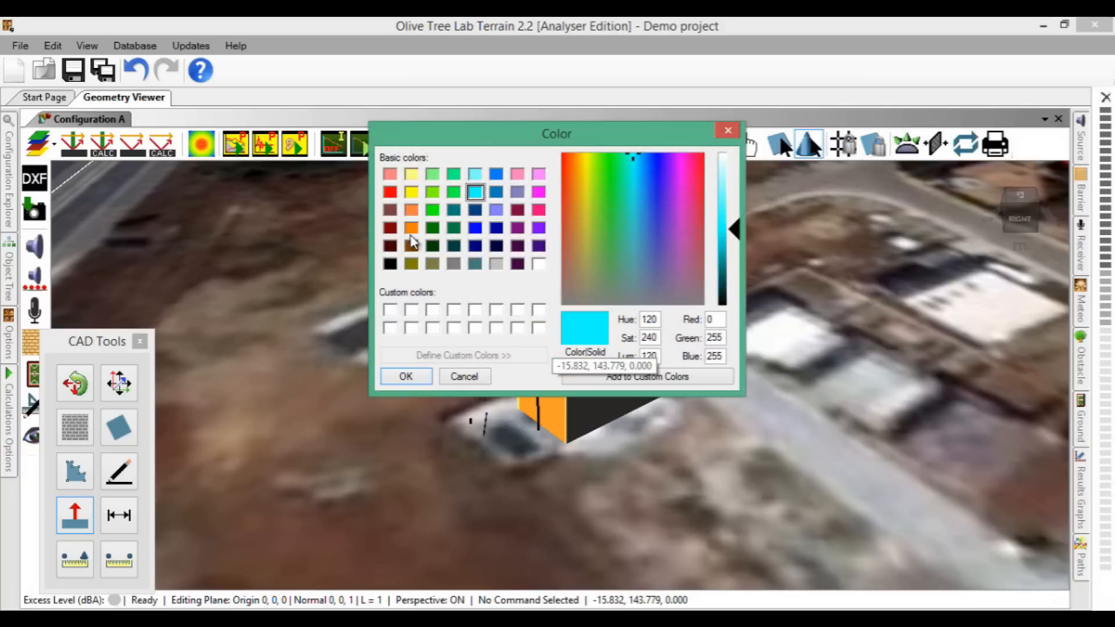
{"action": "left_click", "coordinate": [405, 376]}
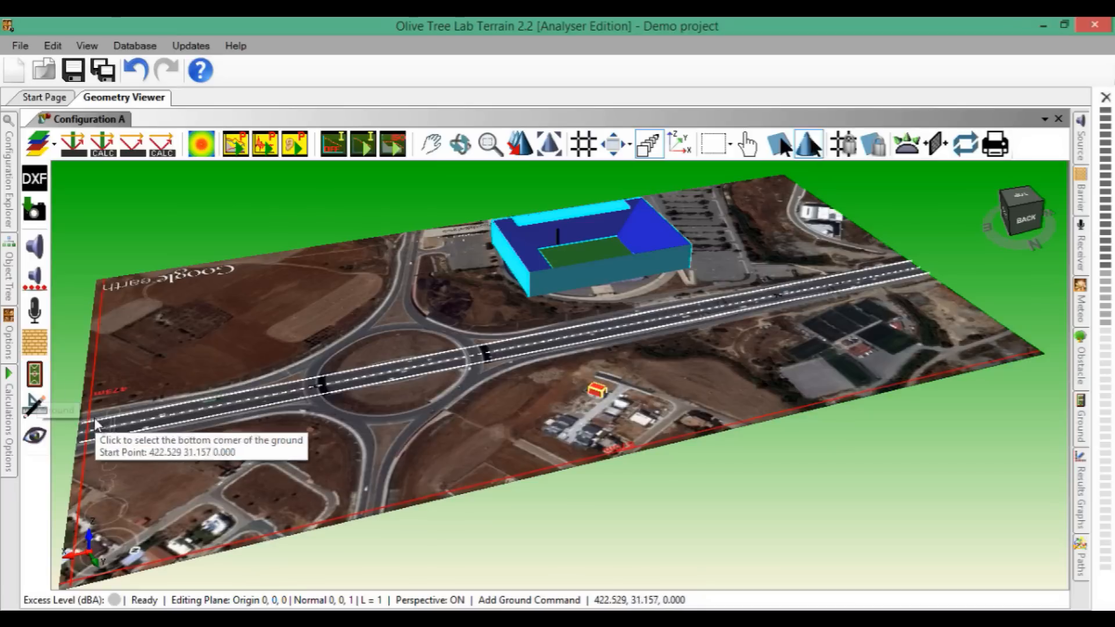
{"action": "mouse_move", "coordinate": [914, 272]}
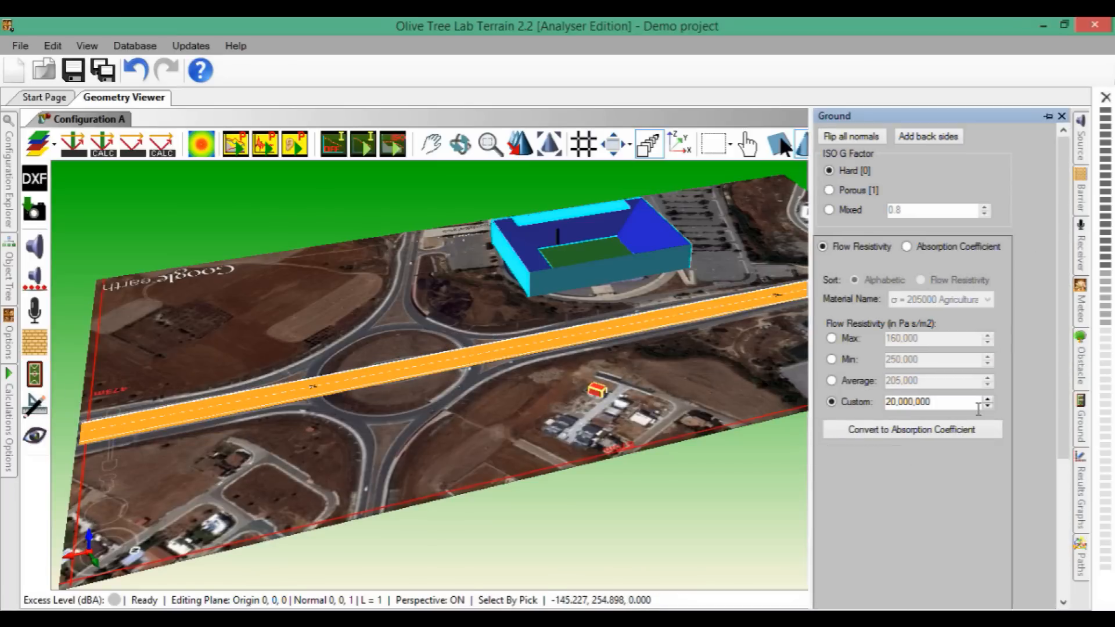
{"action": "mouse_move", "coordinate": [681, 426]}
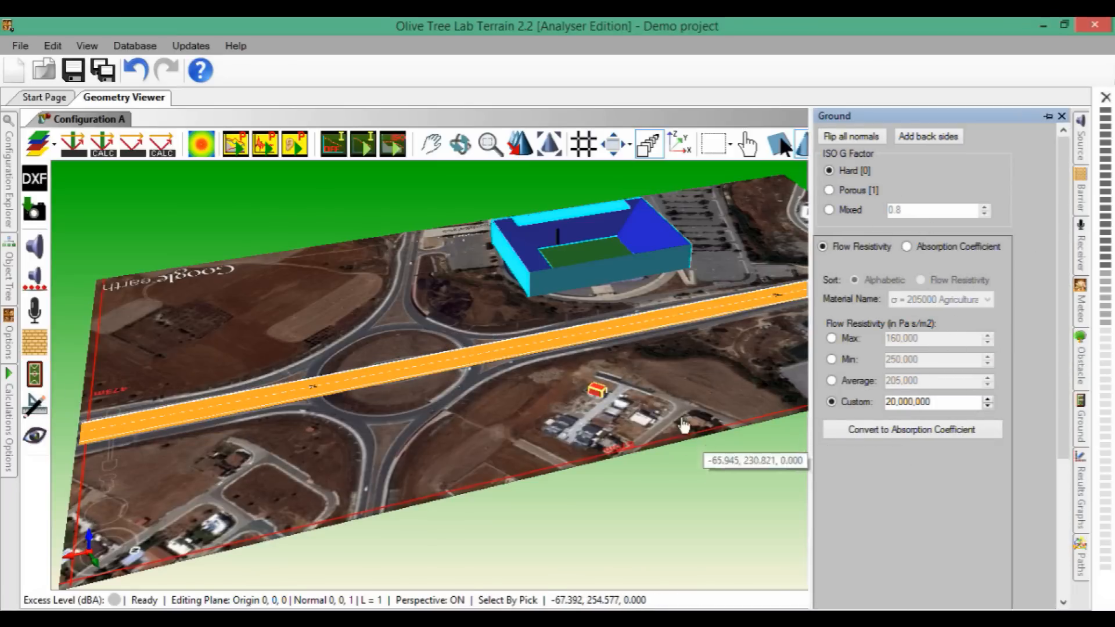
Step: Recolour the hard road ground strip via Change Selection Color
{"action": "right_click", "coordinate": [683, 427]}
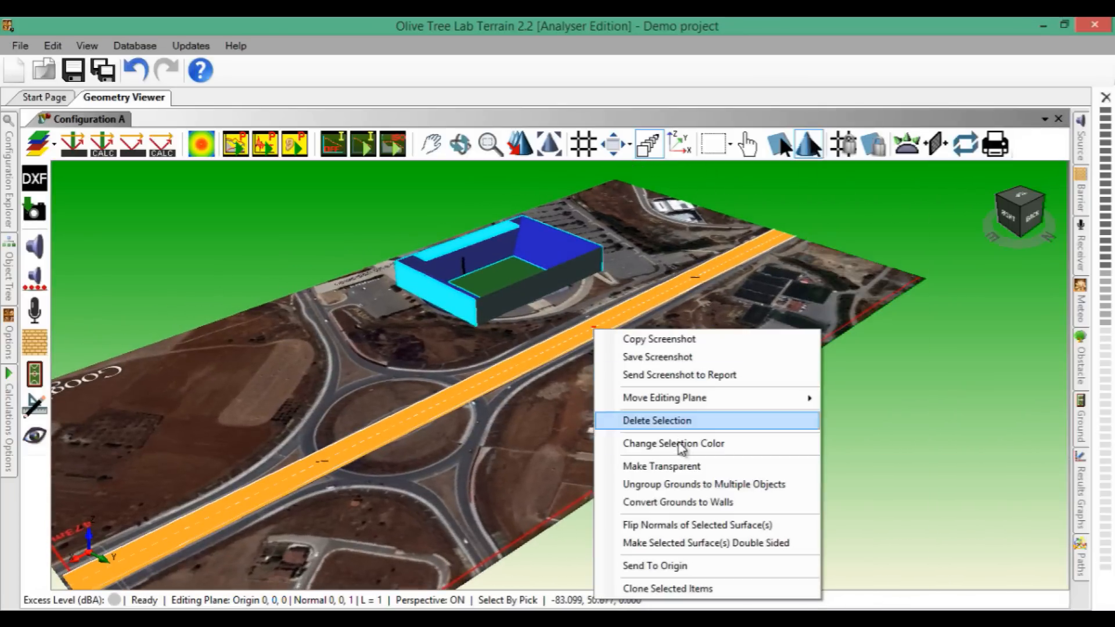
{"action": "left_click", "coordinate": [672, 443]}
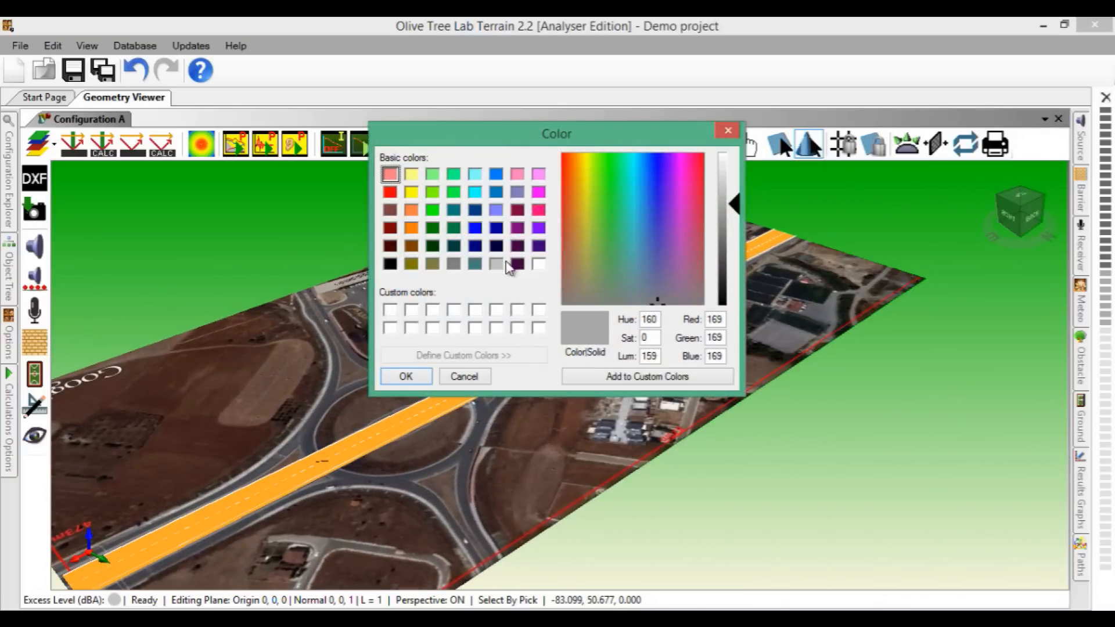
{"action": "left_click", "coordinate": [405, 376]}
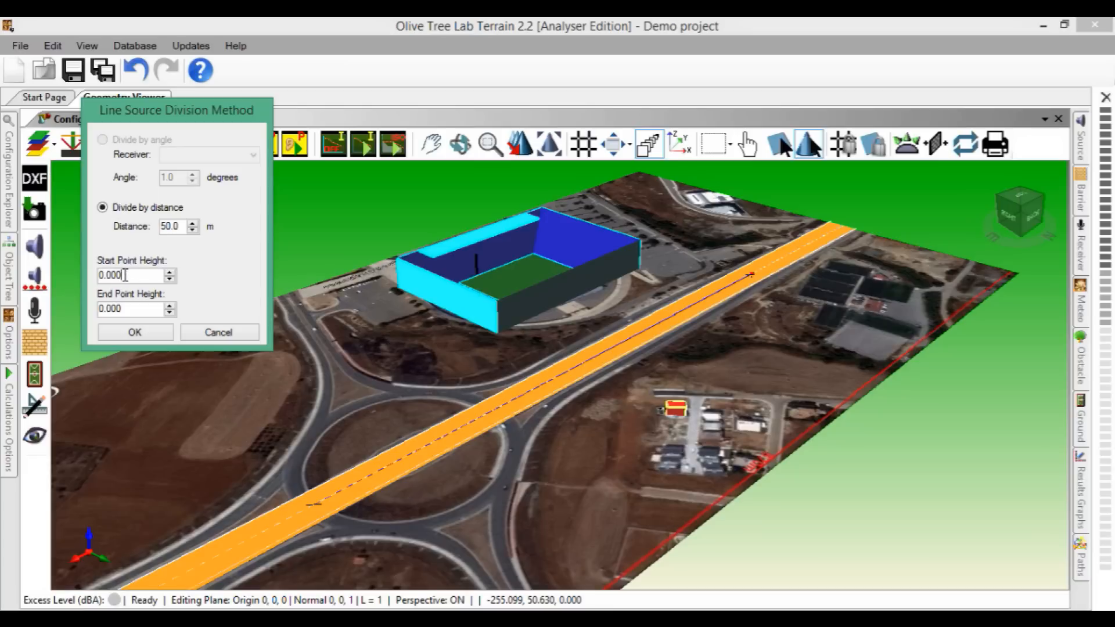
Step: Divide the road line source every 50 m at 0.050 m height and show the Object Tree
{"action": "type", "text": "0.050"}
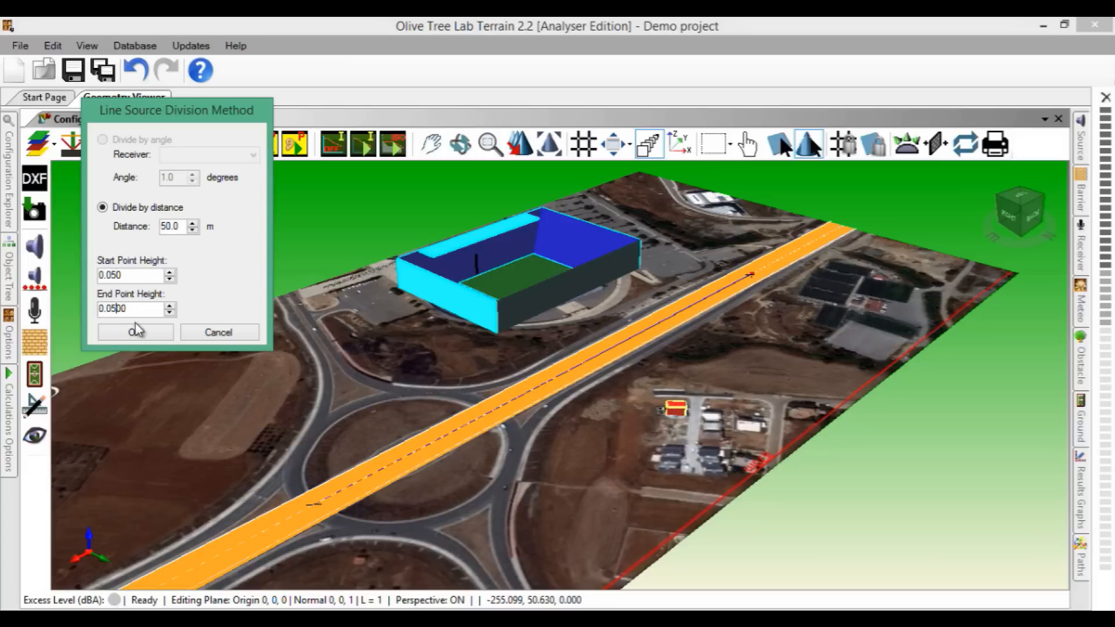
{"action": "left_click", "coordinate": [135, 332]}
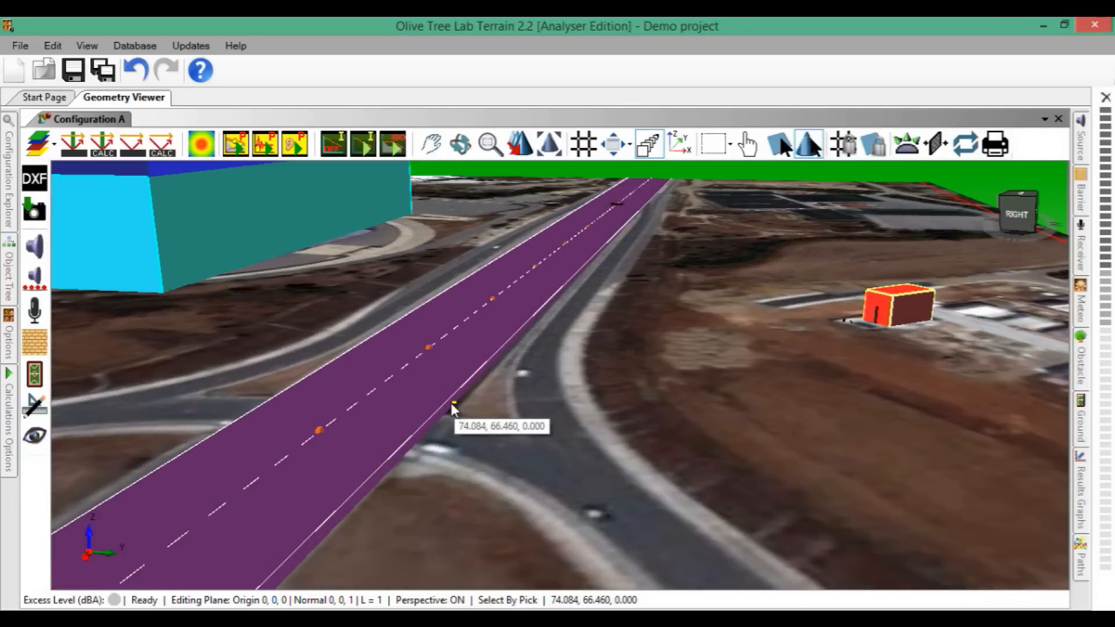
{"action": "left_click", "coordinate": [10, 264]}
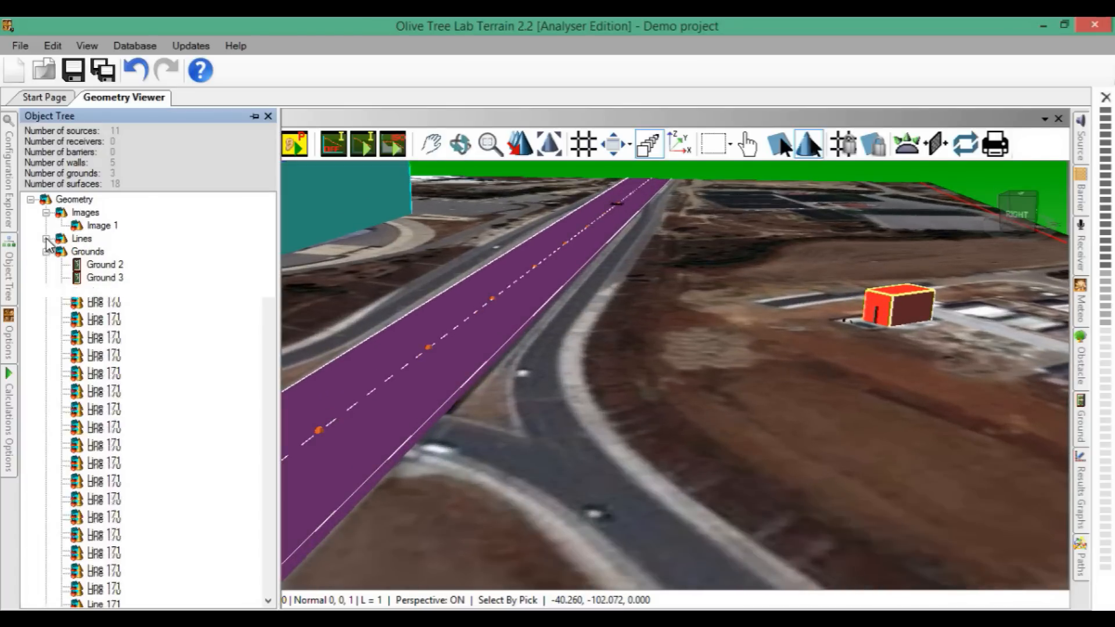
Step: Select all eleven road sources and import a custom source spectrum from file
{"action": "left_click", "coordinate": [45, 239]}
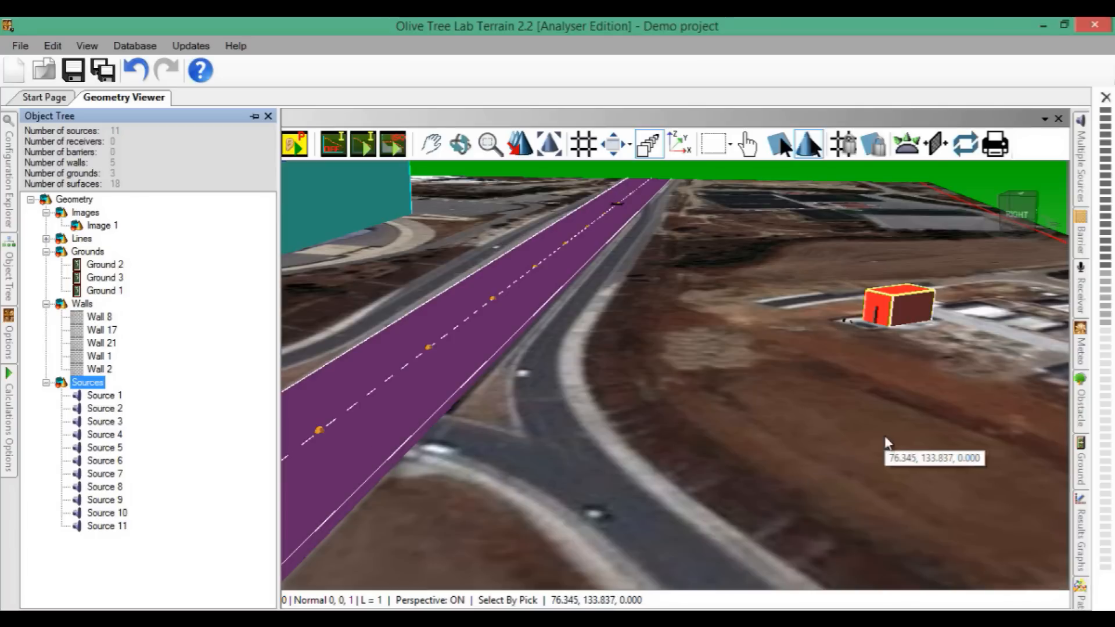
{"action": "left_click", "coordinate": [1081, 171]}
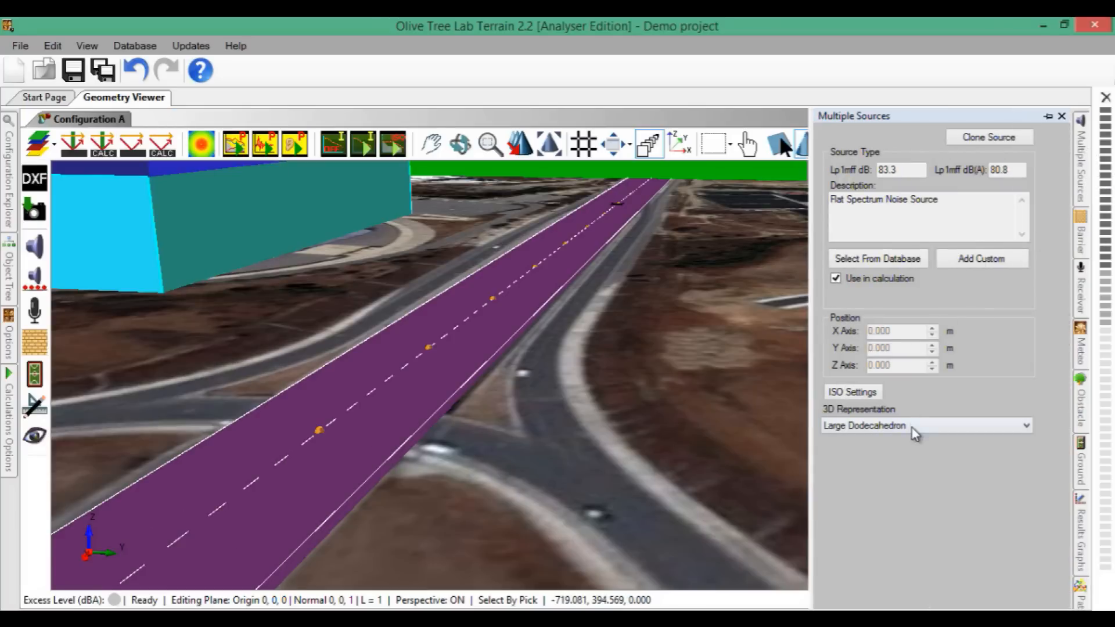
{"action": "left_click", "coordinate": [925, 426]}
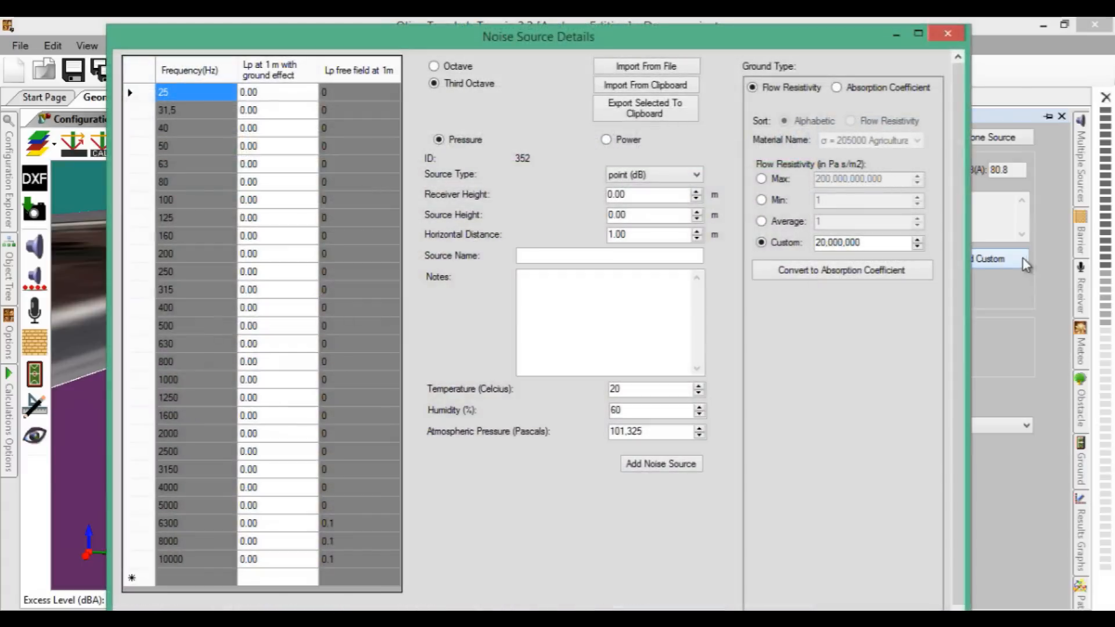
{"action": "left_click", "coordinate": [645, 65]}
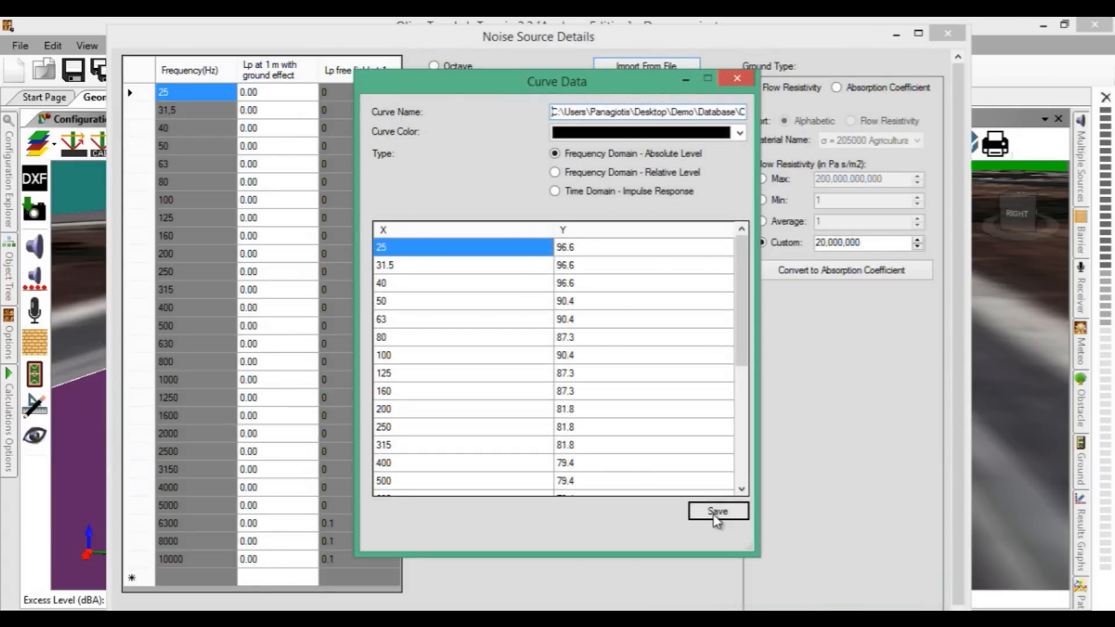
{"action": "left_click", "coordinate": [717, 511]}
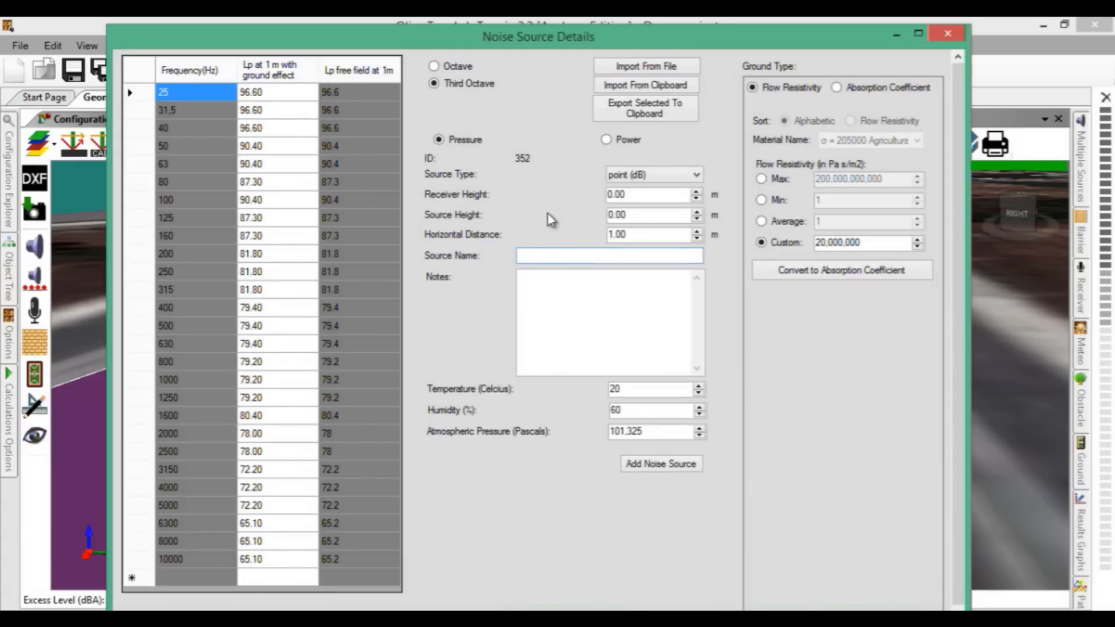
Step: Name the spectrum 'Traffic Noise', add it to the database and assign it to the road sources
{"action": "type", "text": "Traffic Noi"}
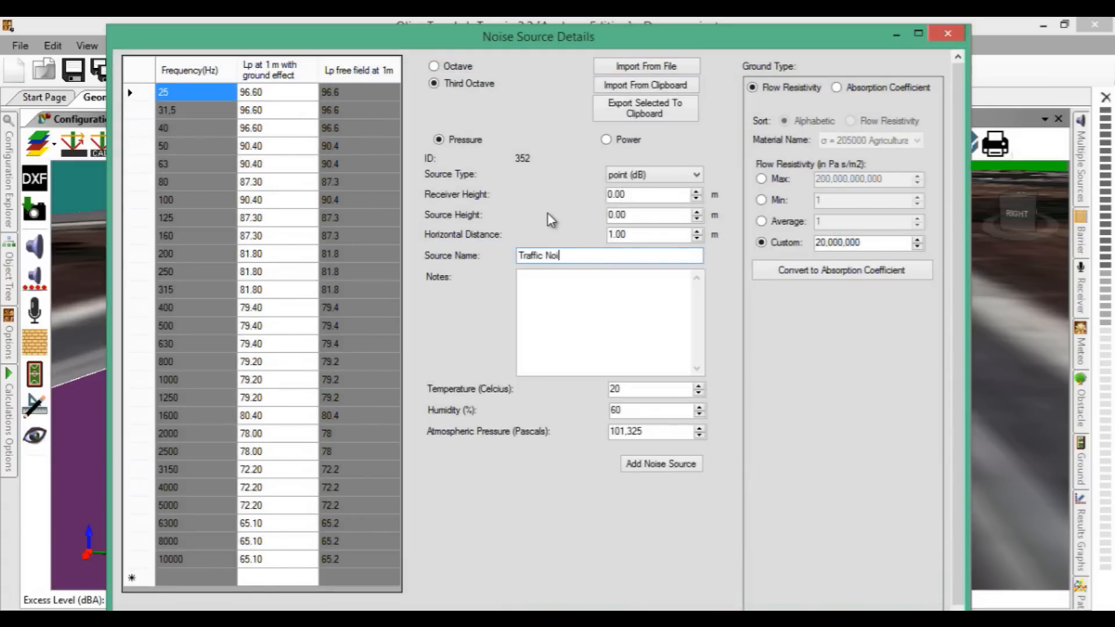
{"action": "type", "text": "se"}
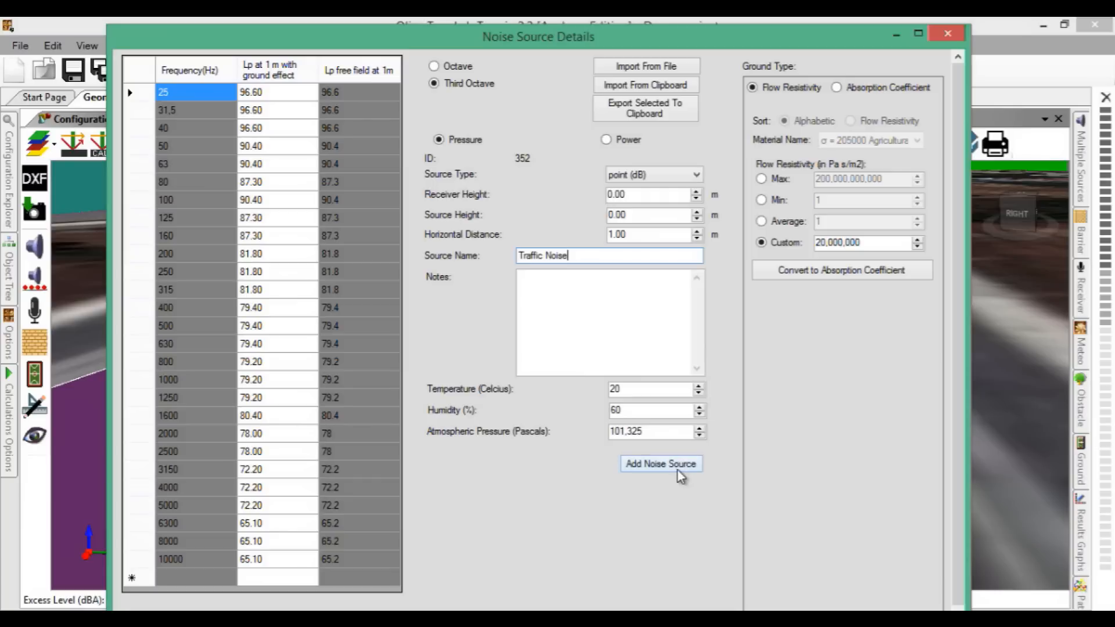
{"action": "left_click", "coordinate": [660, 463]}
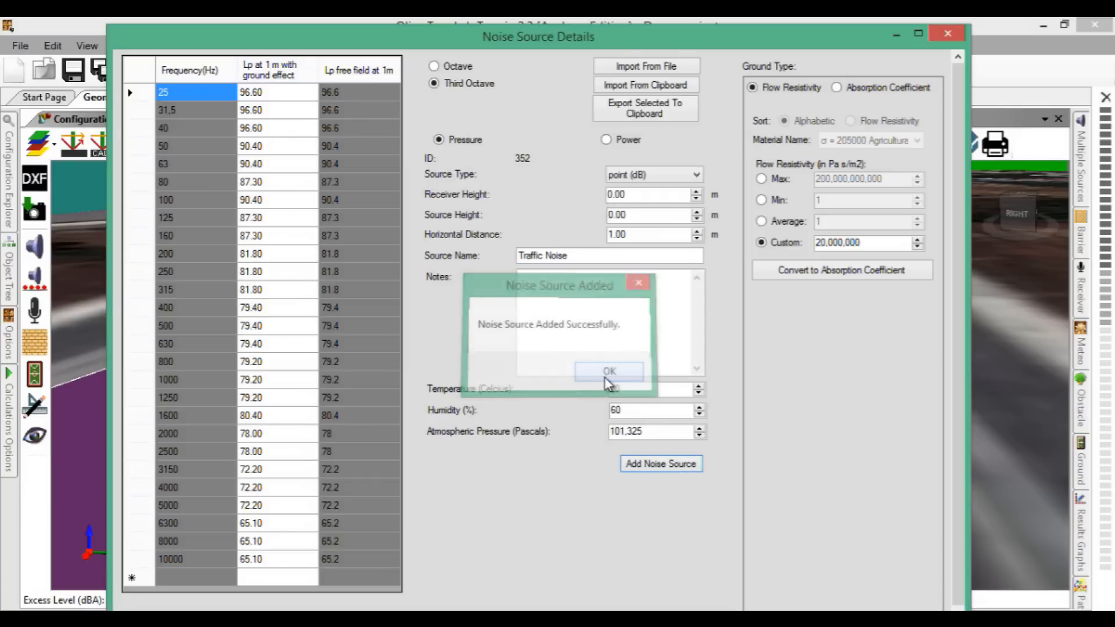
{"action": "left_click", "coordinate": [609, 371]}
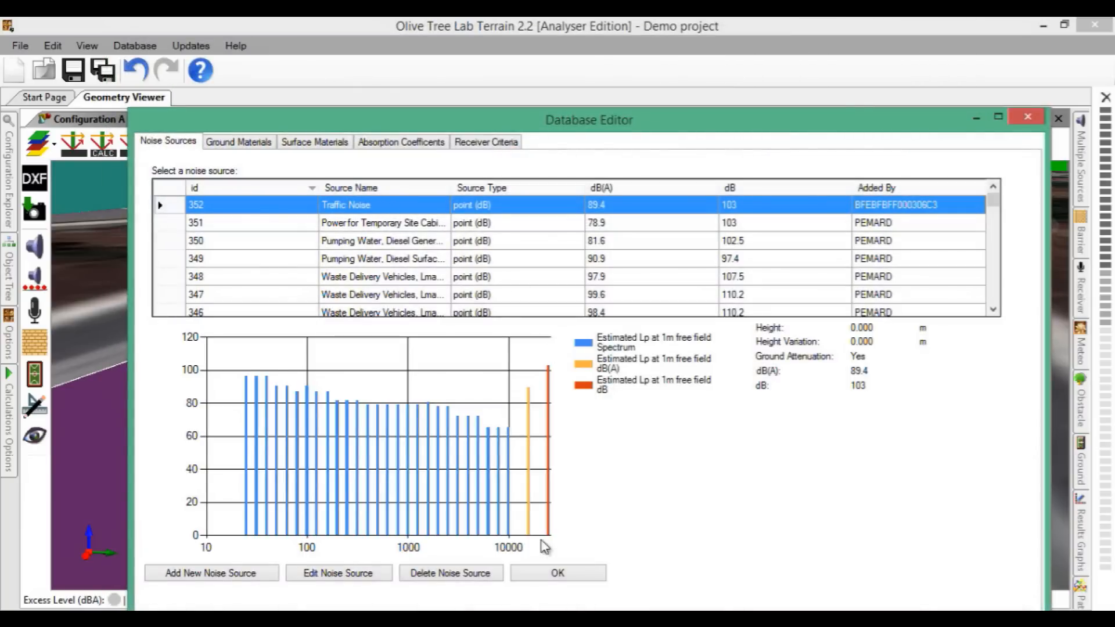
{"action": "left_click", "coordinate": [557, 573]}
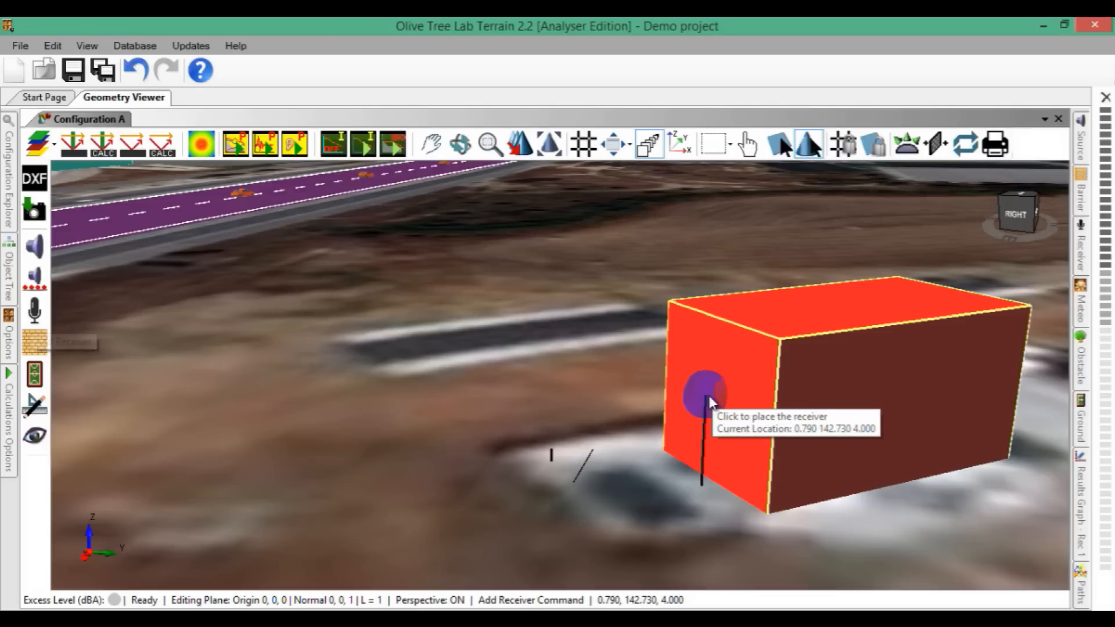
Step: Place a receiver on the house facade and select the maximum path length value to replace
{"action": "left_click", "coordinate": [707, 396]}
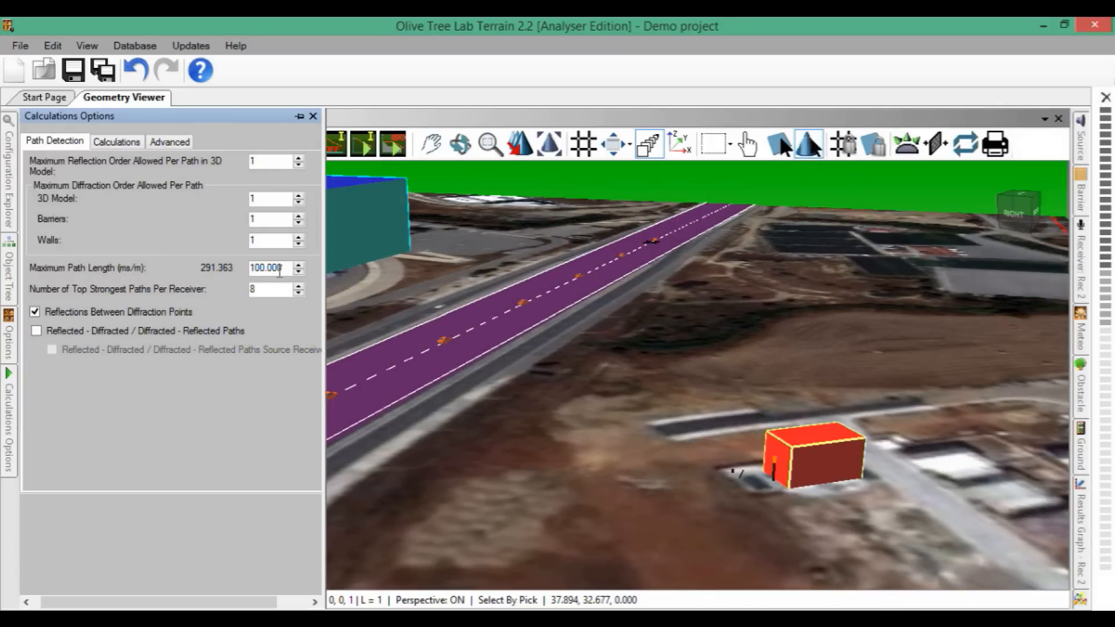
{"action": "triple_click", "coordinate": [268, 267]}
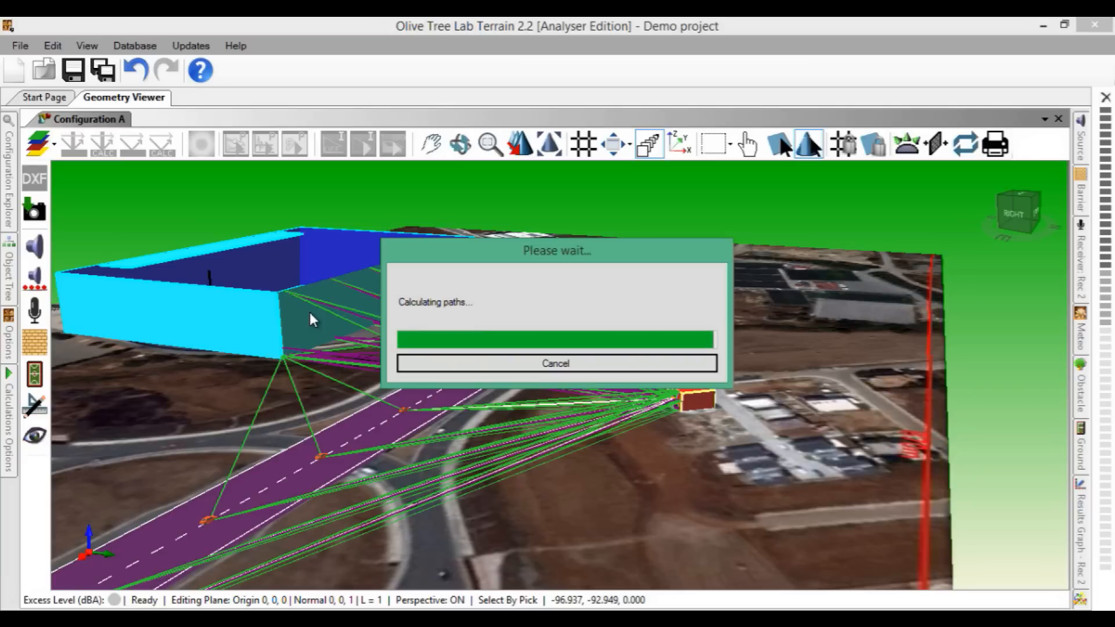
{"action": "mouse_move", "coordinate": [547, 28]}
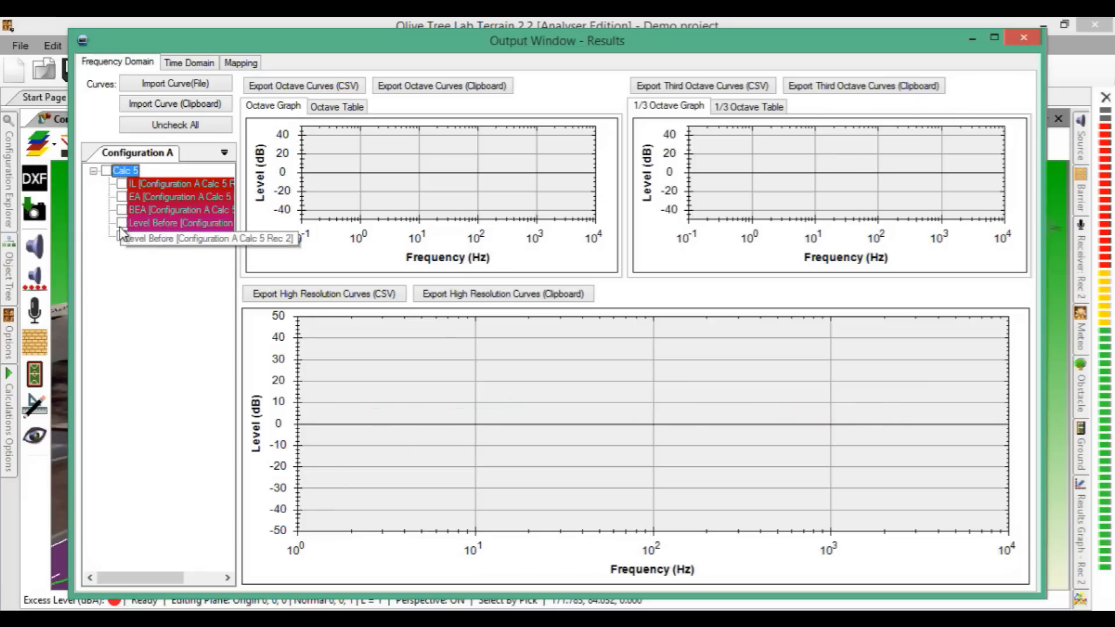
Step: Plot the Level After curve and copy its octave values to the clipboard
{"action": "left_click", "coordinate": [121, 235]}
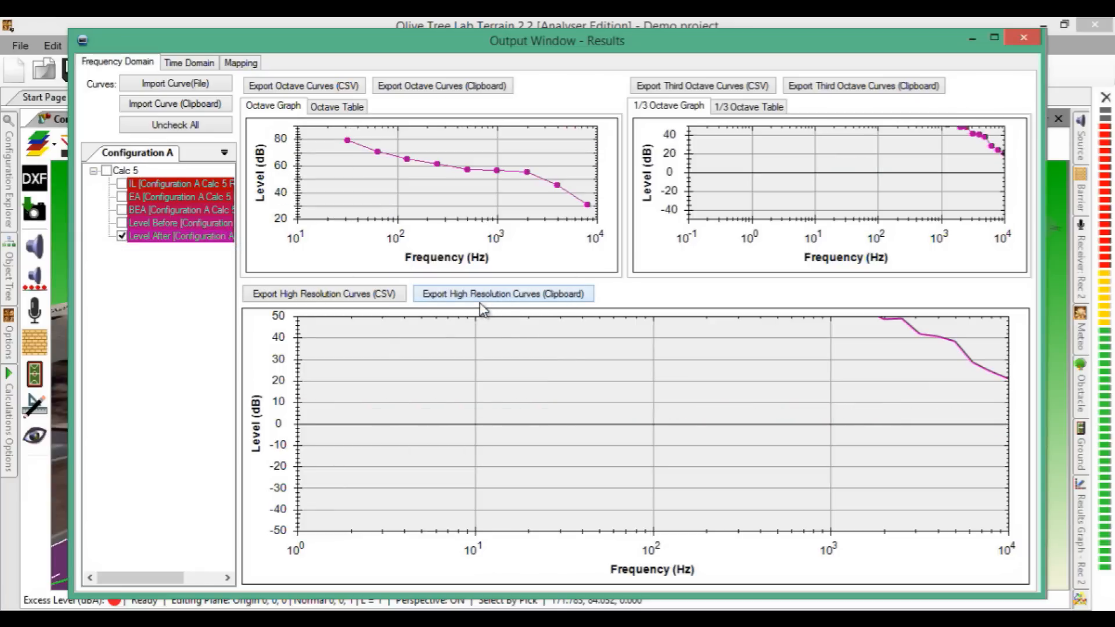
{"action": "left_click", "coordinate": [442, 85]}
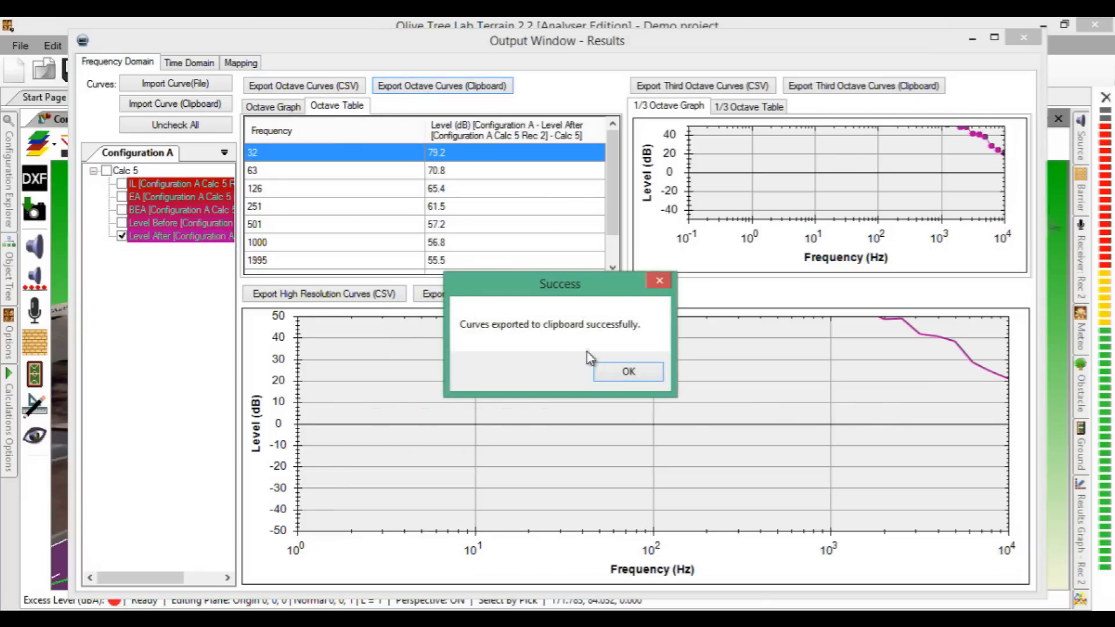
{"action": "left_click", "coordinate": [628, 371]}
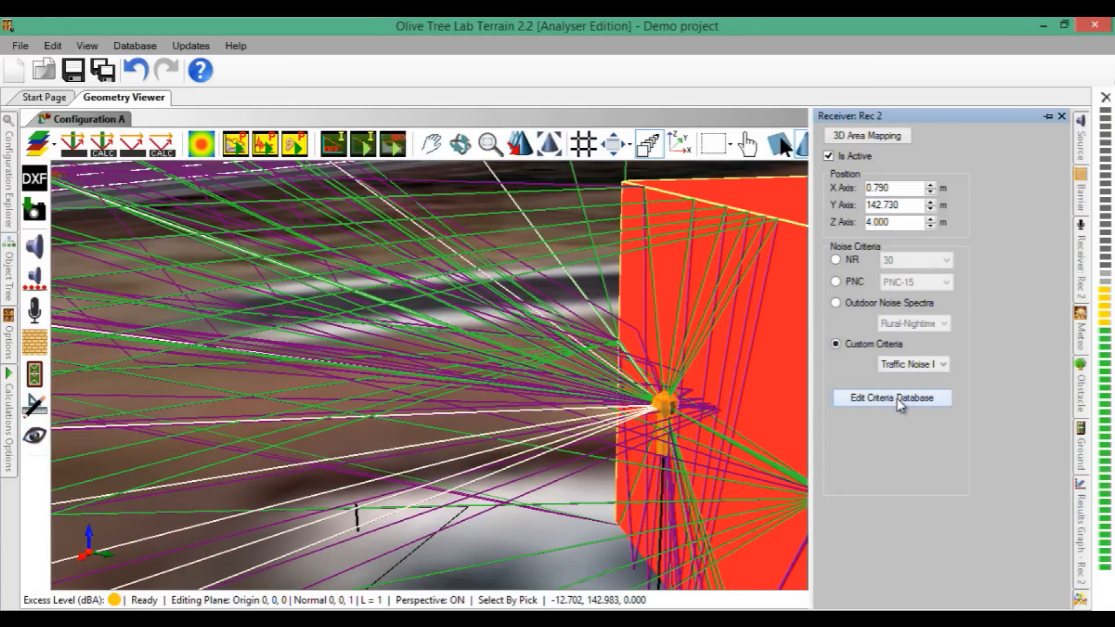
Step: Add the copied curve to the receiver criteria database as 'Traffic Noise BNL' and close the editor
{"action": "left_click", "coordinate": [892, 397]}
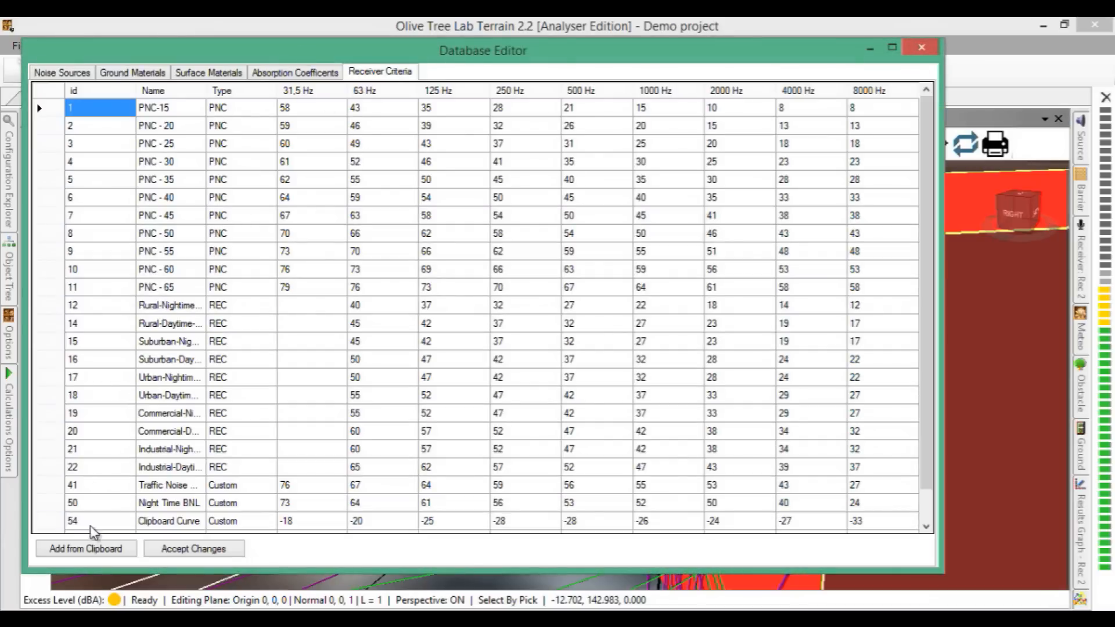
{"action": "double_click", "coordinate": [168, 520]}
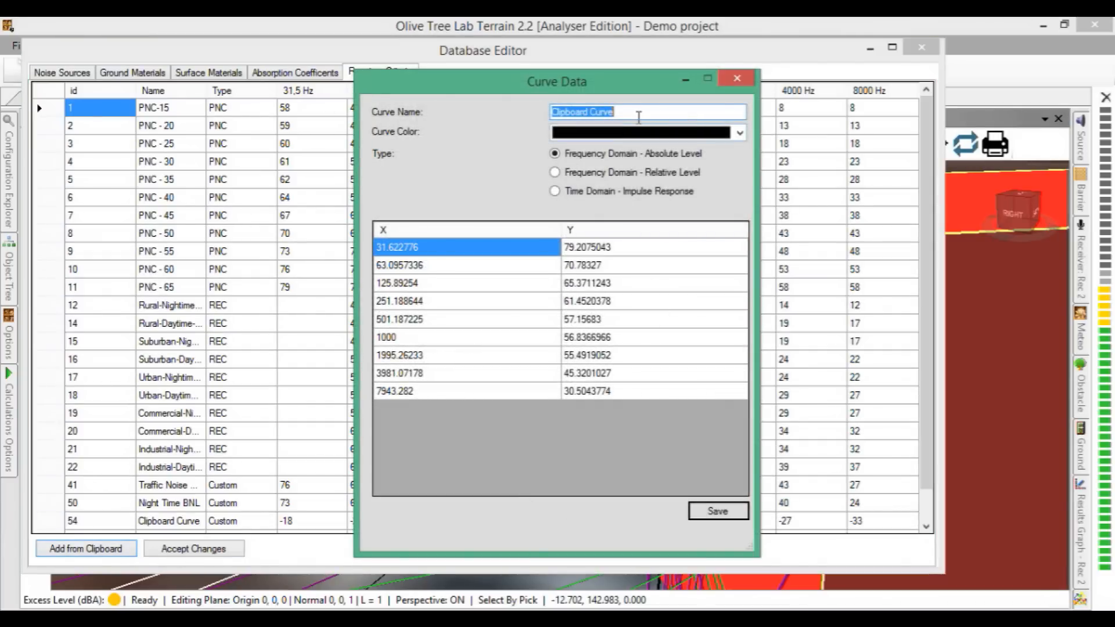
{"action": "type", "text": "Traffic"}
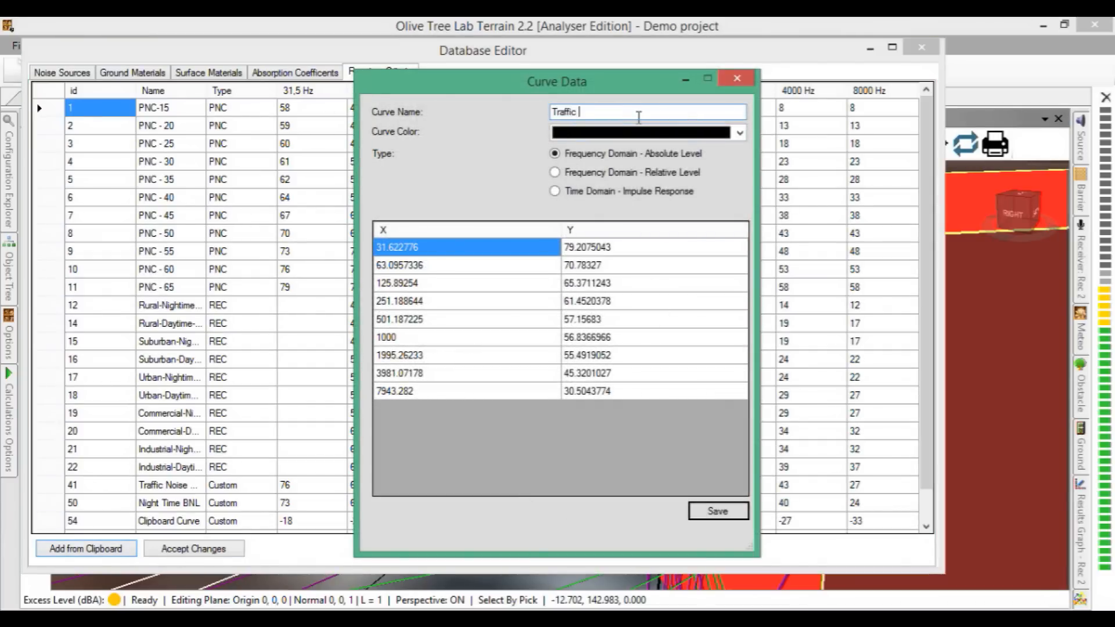
{"action": "type", "text": "Noise B"}
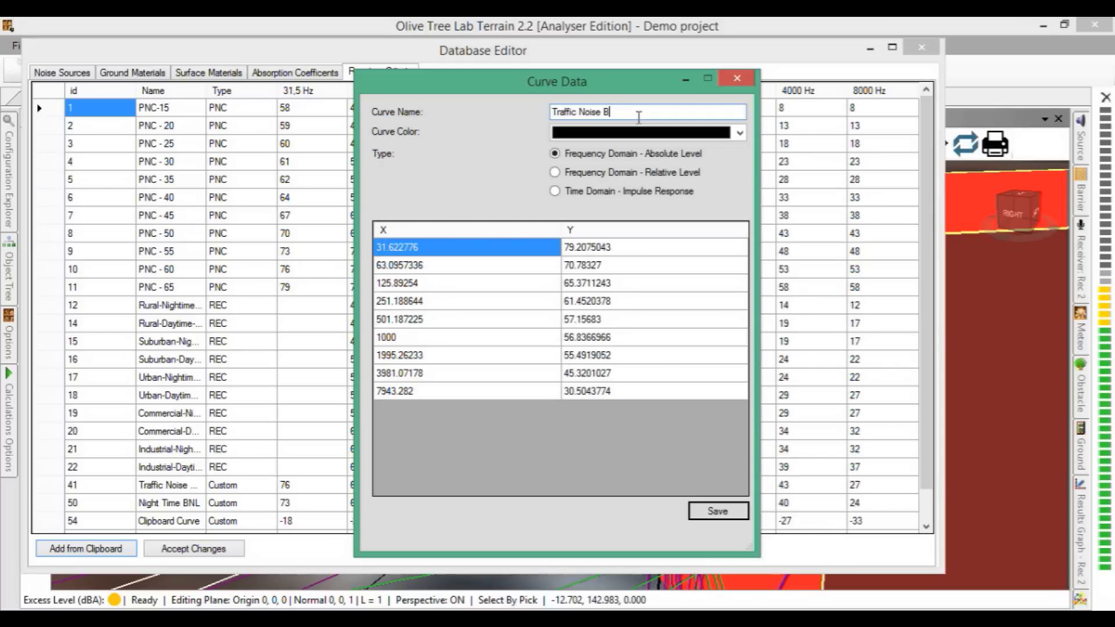
{"action": "type", "text": "NL"}
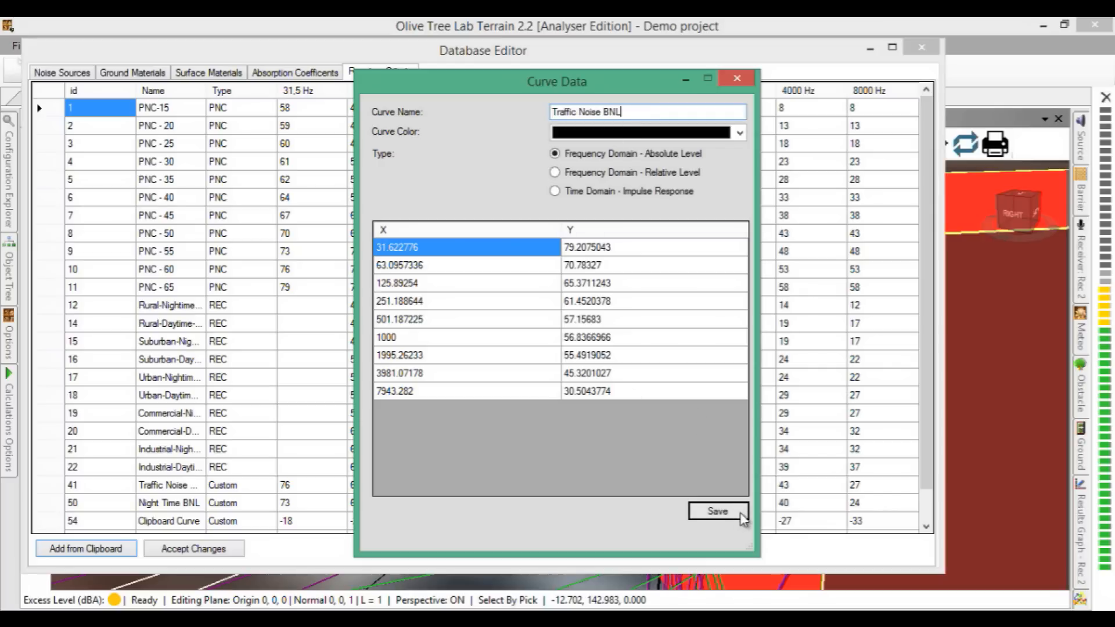
{"action": "left_click", "coordinate": [717, 511]}
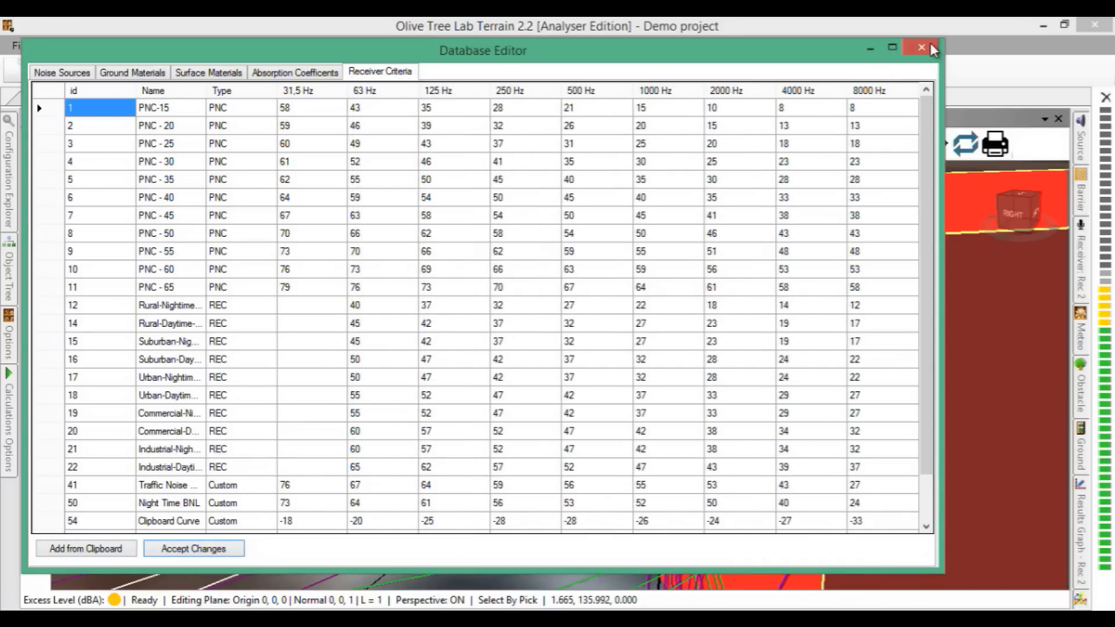
{"action": "left_click", "coordinate": [921, 48]}
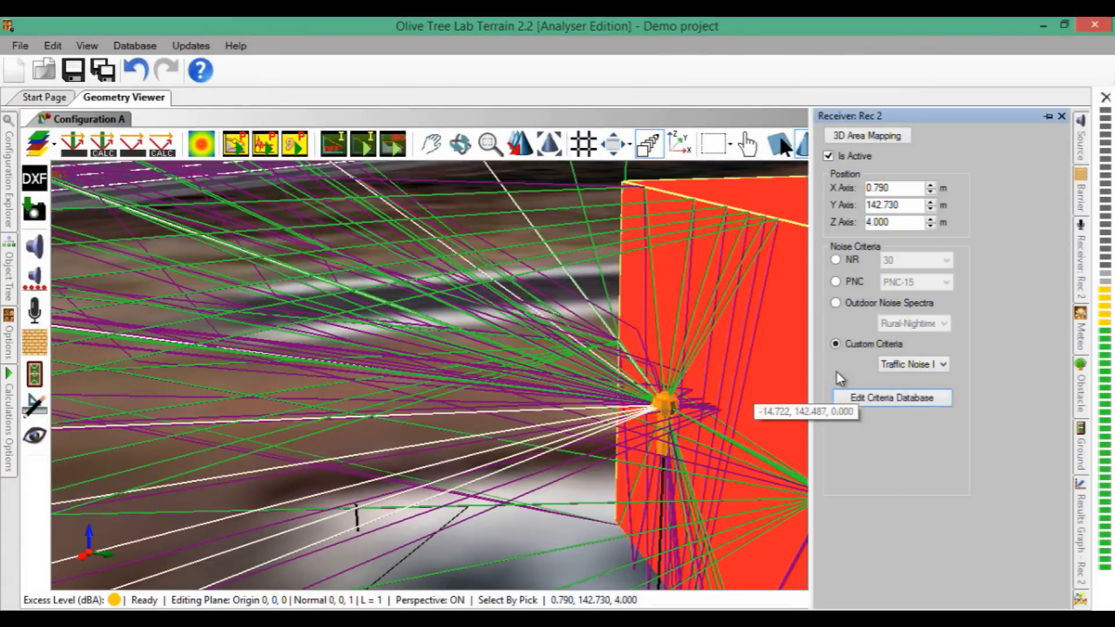
{"action": "mouse_move", "coordinate": [604, 370]}
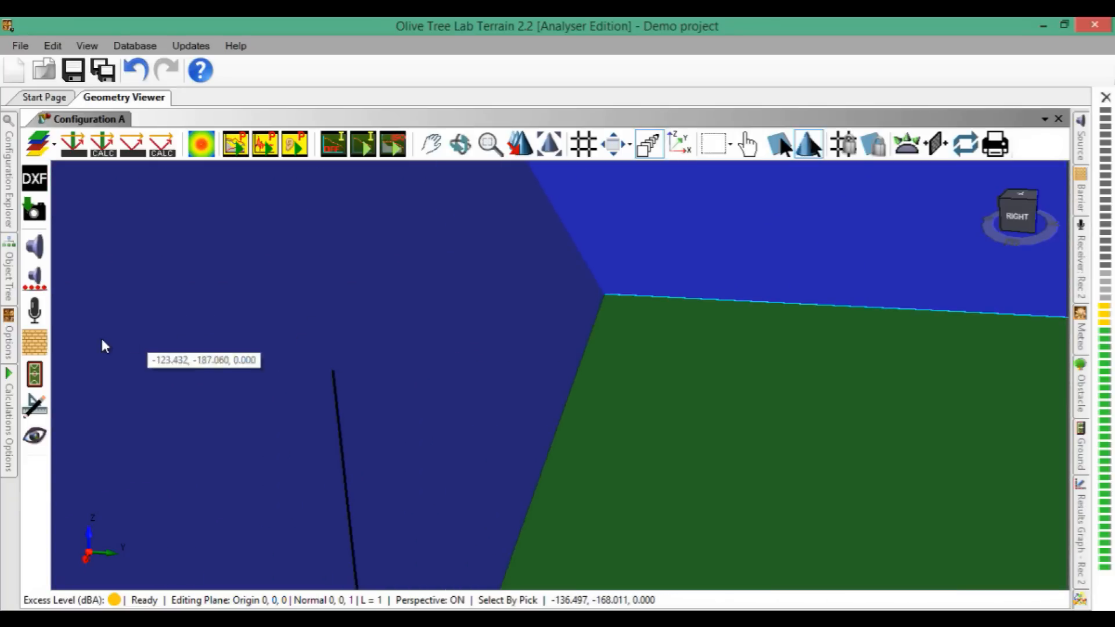
Step: Show the pole source as a PA System and import a custom spectrum from file
{"action": "left_click", "coordinate": [336, 373]}
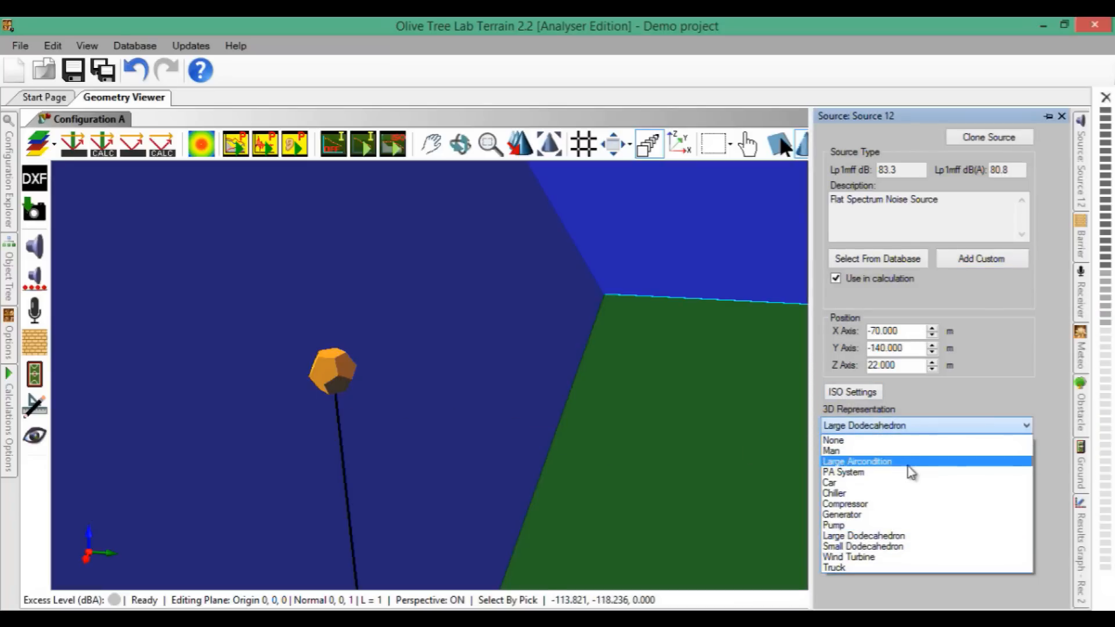
{"action": "left_click", "coordinate": [842, 471]}
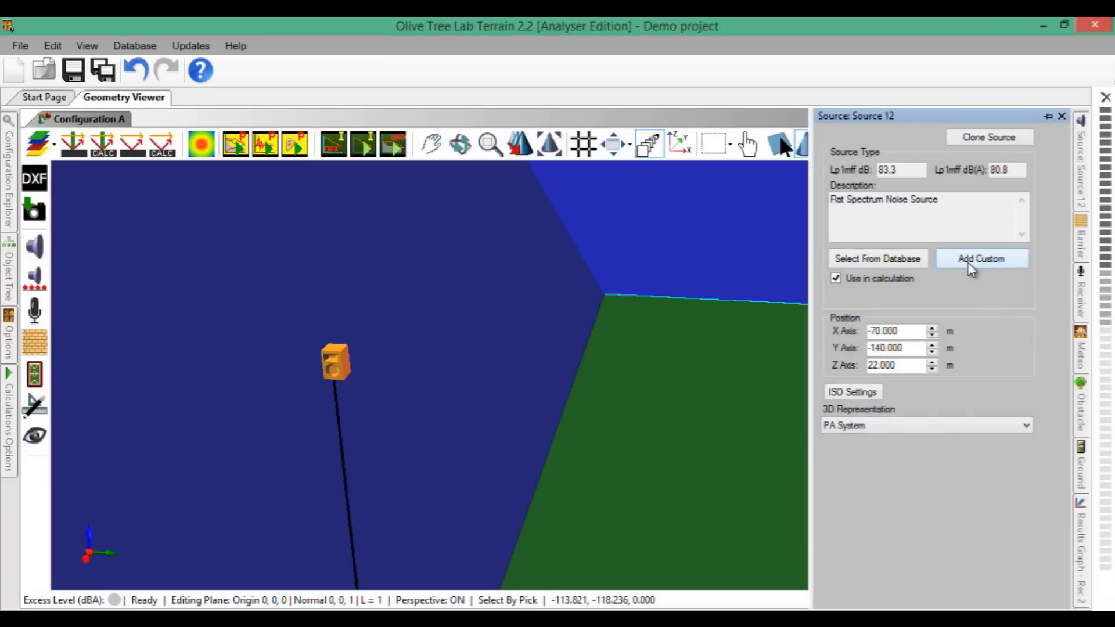
{"action": "left_click", "coordinate": [980, 258]}
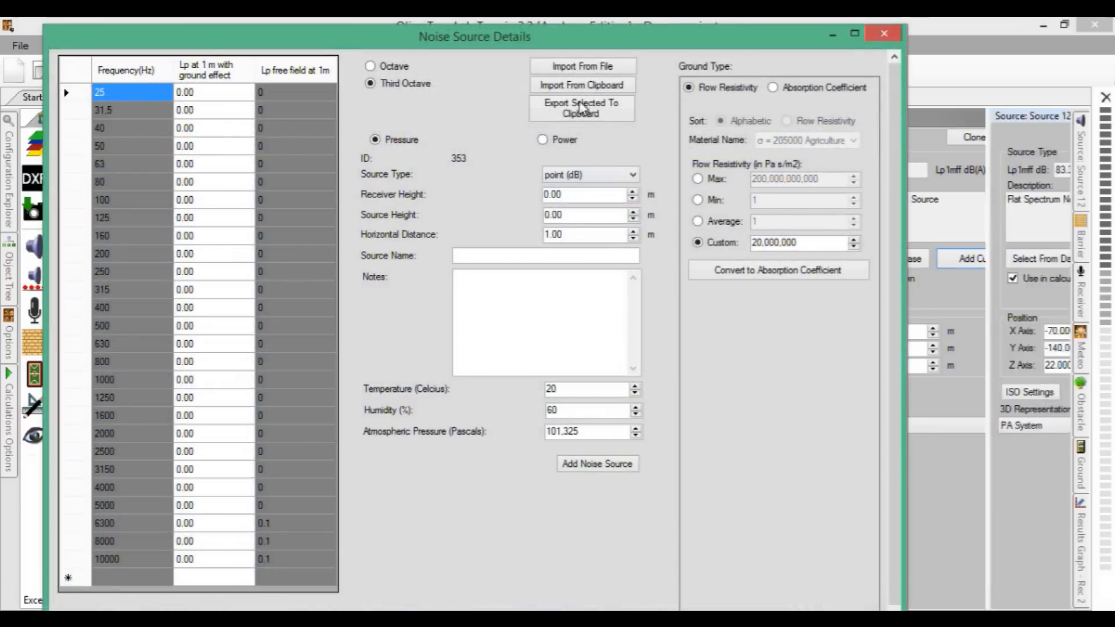
{"action": "left_click", "coordinate": [581, 65]}
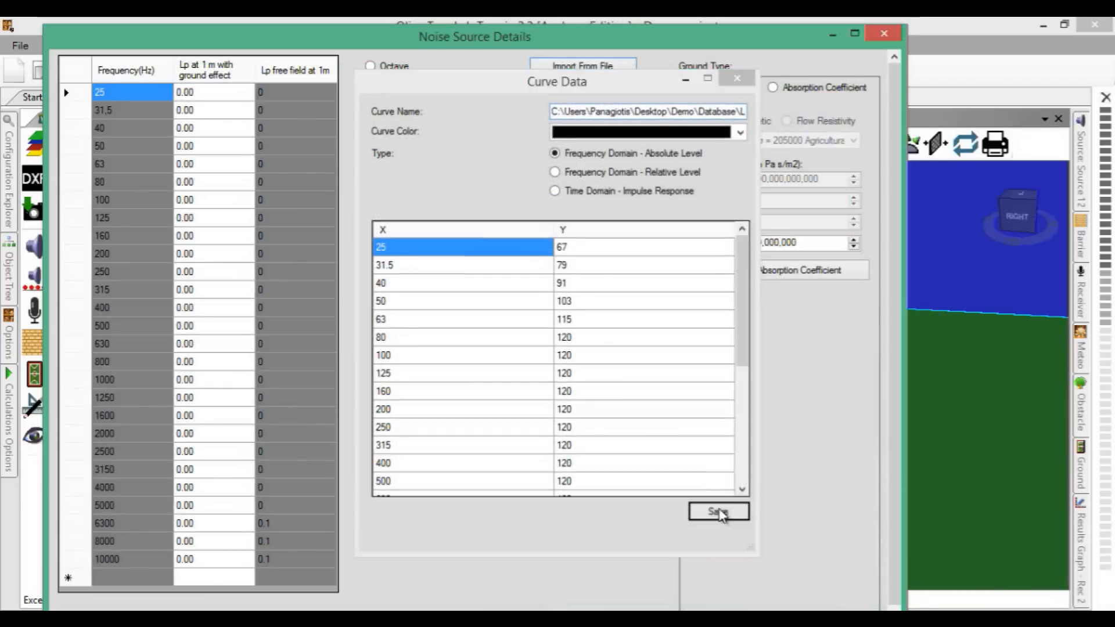
{"action": "left_click", "coordinate": [718, 511]}
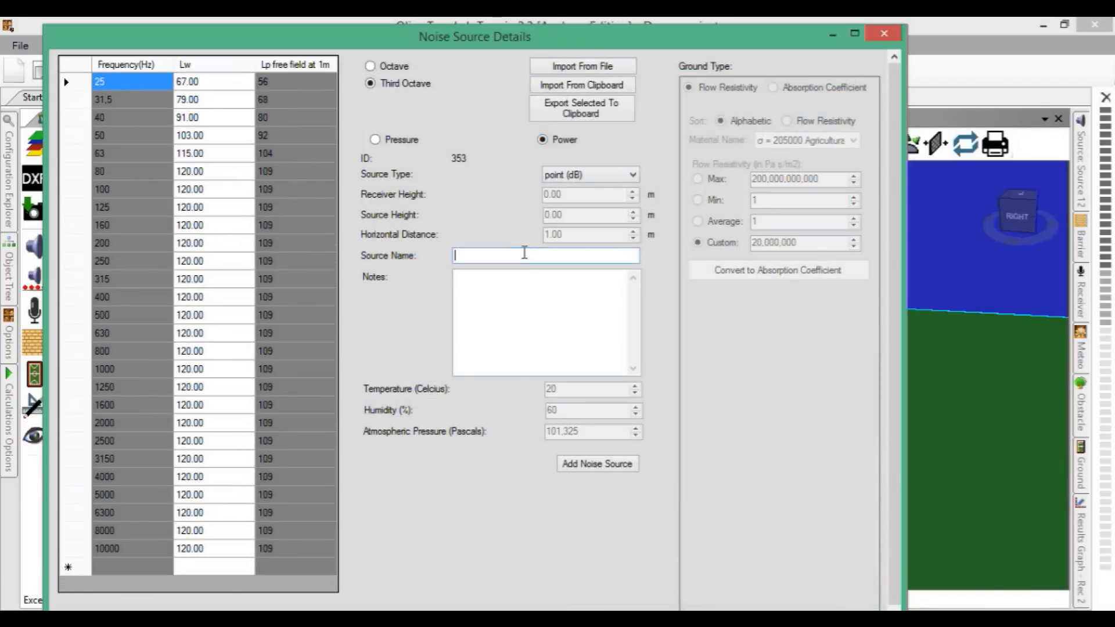
Step: Name the spectrum 'Loudspeaker', add it to the database and assign it to the source
{"action": "type", "text": "Loudspeak"}
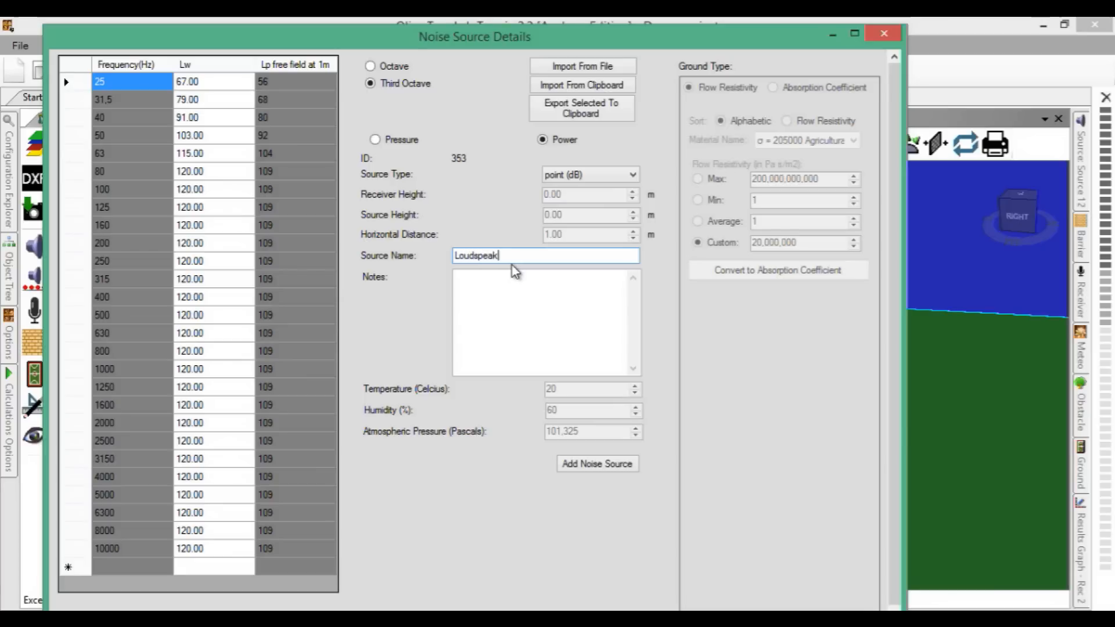
{"action": "left_click", "coordinate": [597, 464]}
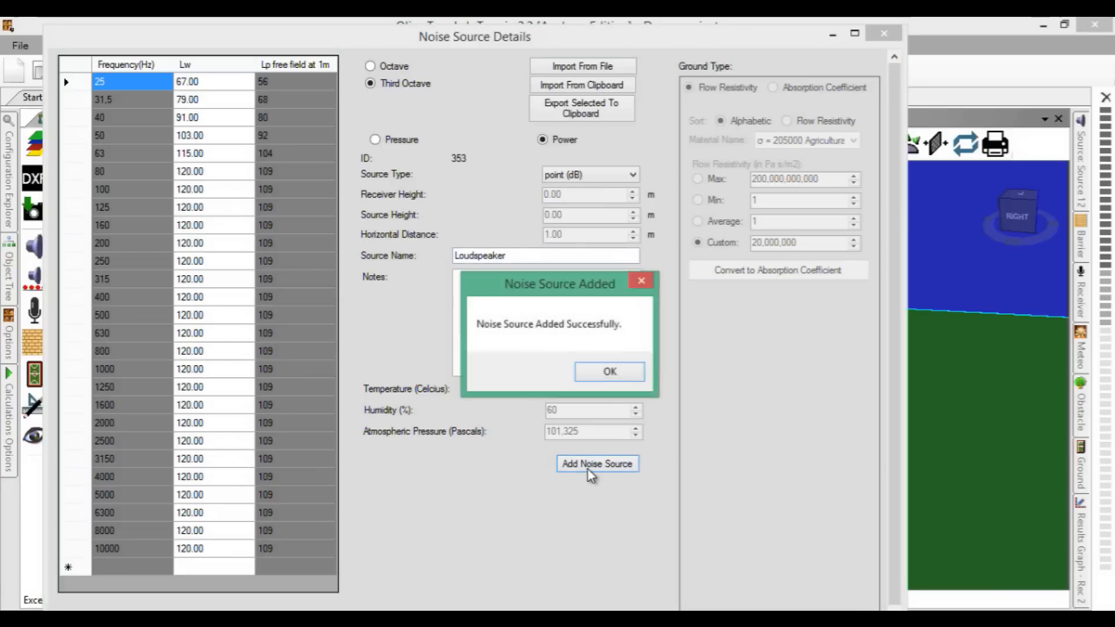
{"action": "left_click", "coordinate": [609, 372]}
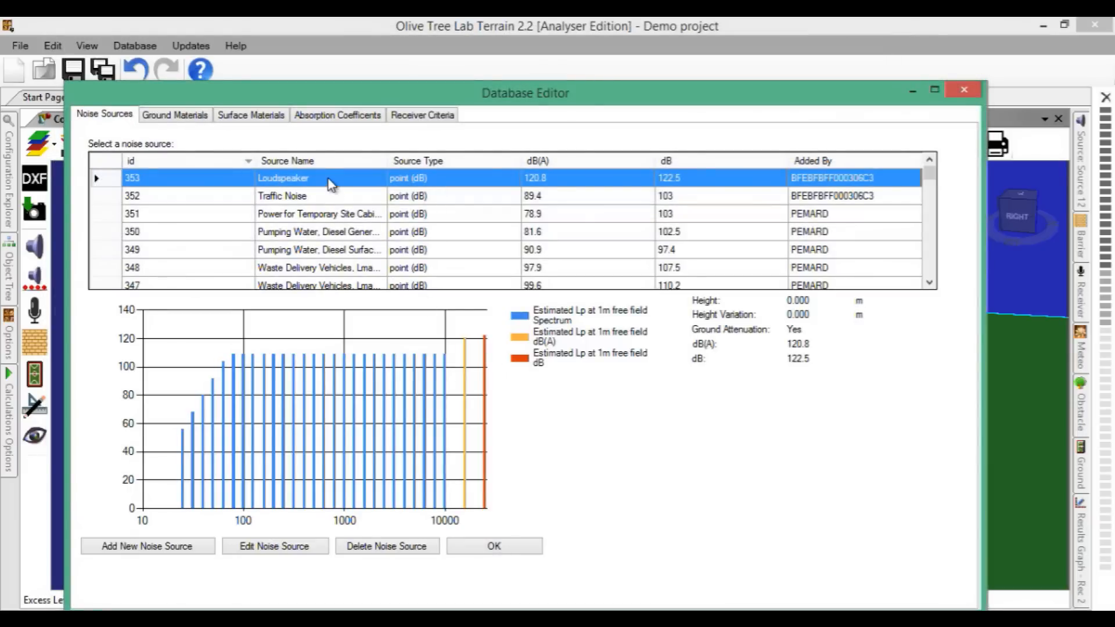
{"action": "left_click", "coordinate": [494, 546]}
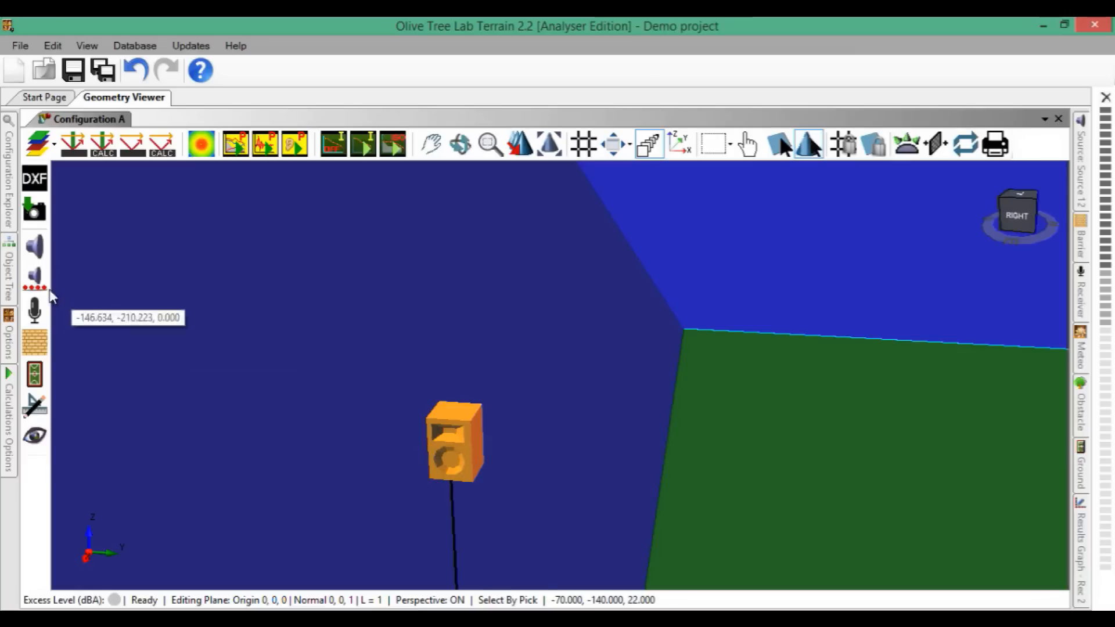
Step: Rotate the loudspeaker 90 degrees and set the viewport clone distance to -50 for stacking
{"action": "left_click", "coordinate": [34, 436]}
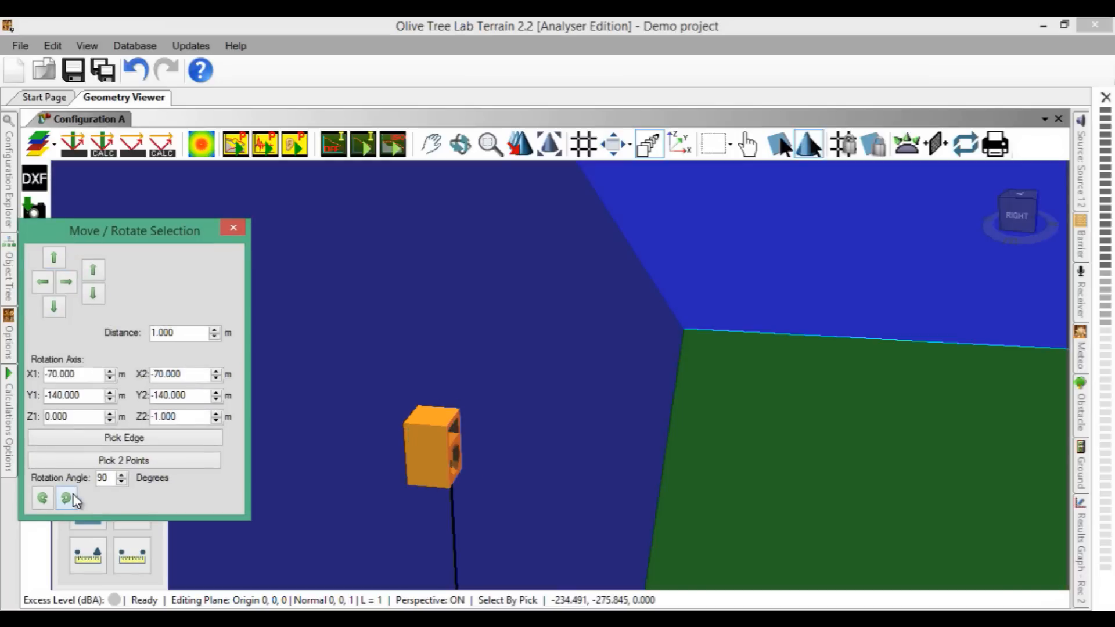
{"action": "left_click", "coordinate": [65, 497]}
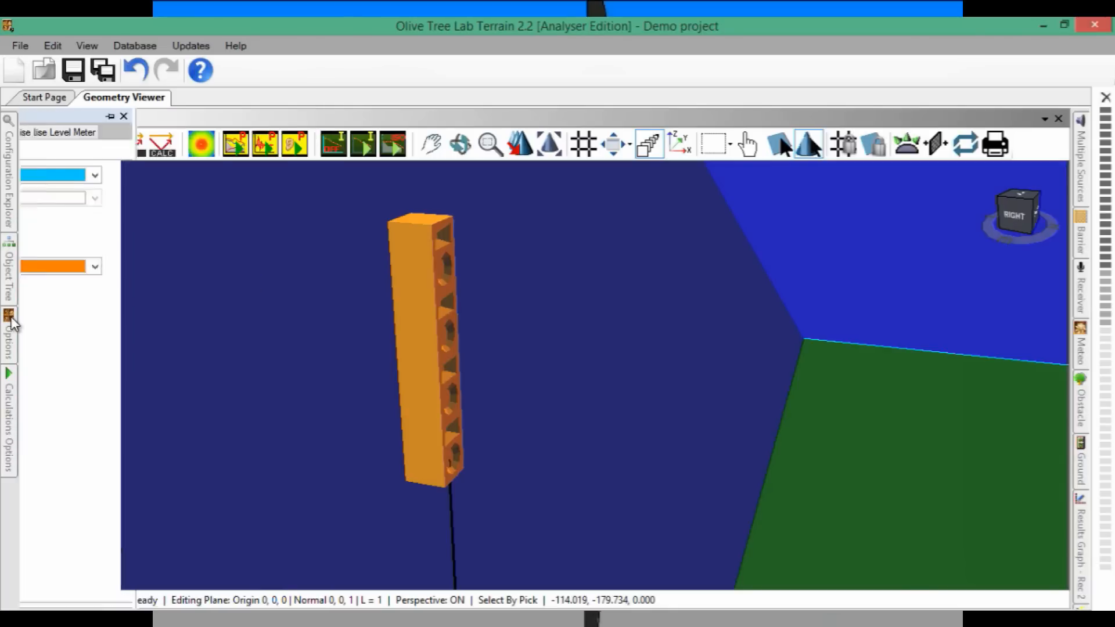
{"action": "left_click", "coordinate": [9, 315]}
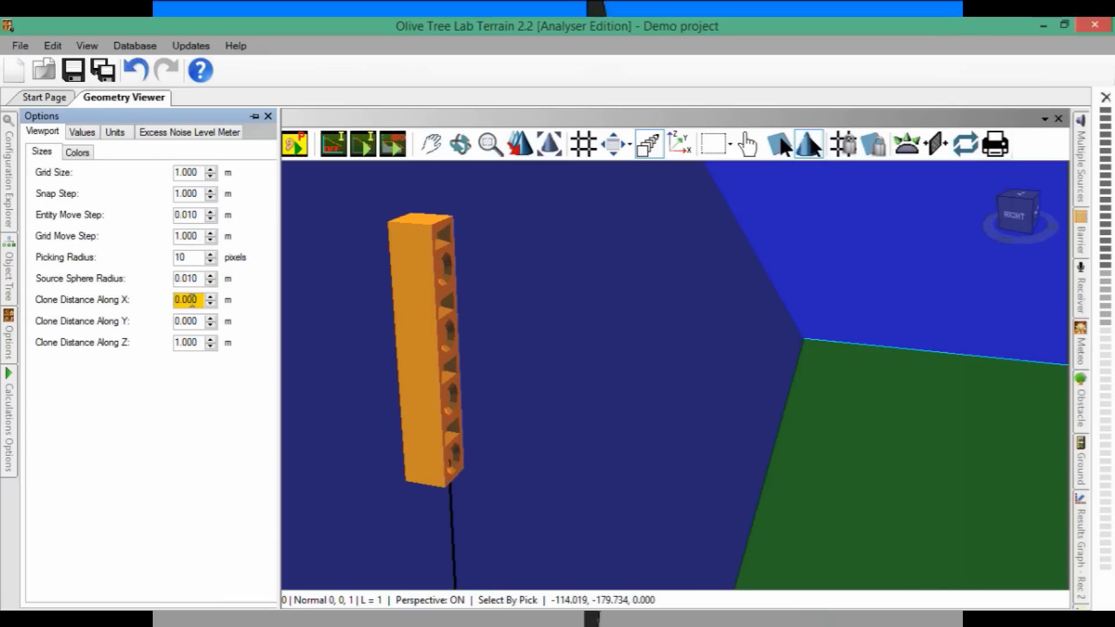
{"action": "type", "text": "-50"}
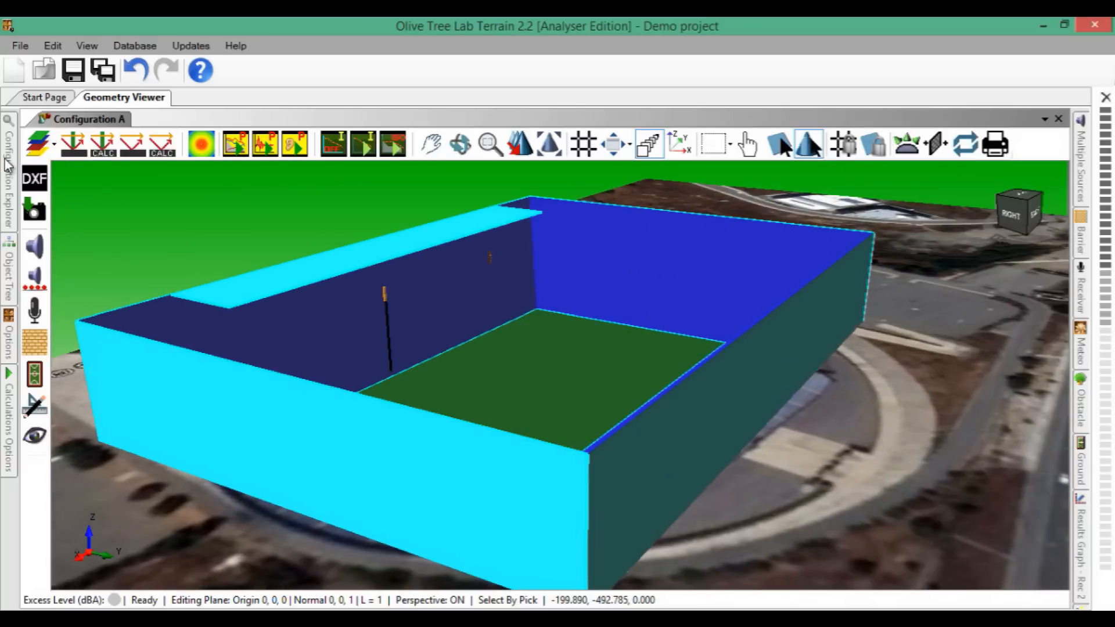
Step: Select the road line sources and exclude the traffic noise source from the calculation
{"action": "left_click", "coordinate": [7, 177]}
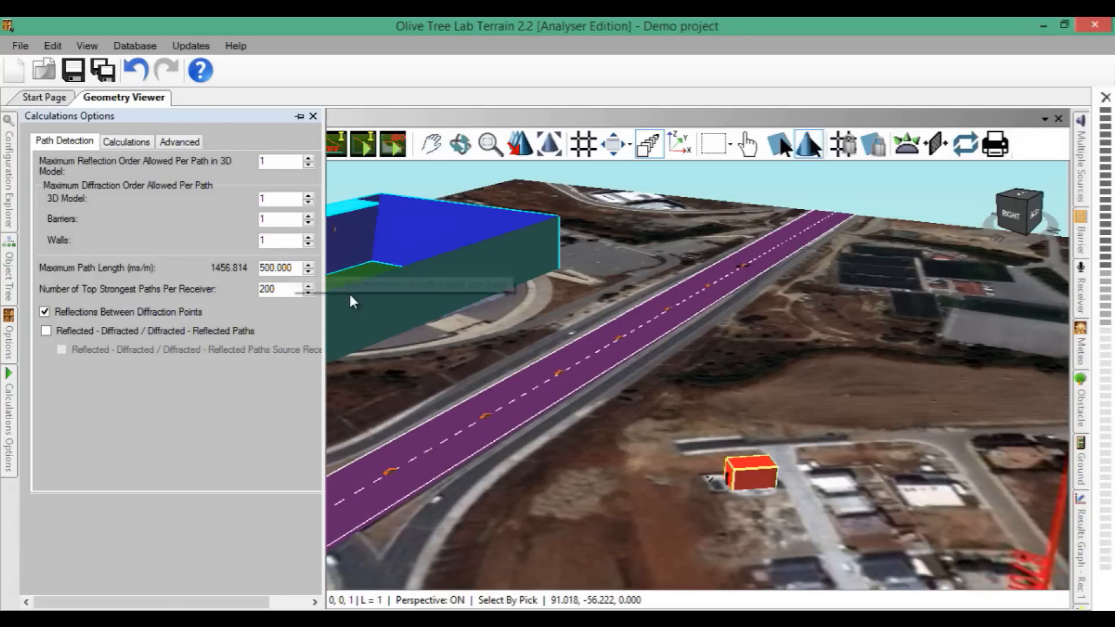
{"action": "left_click", "coordinate": [116, 142]}
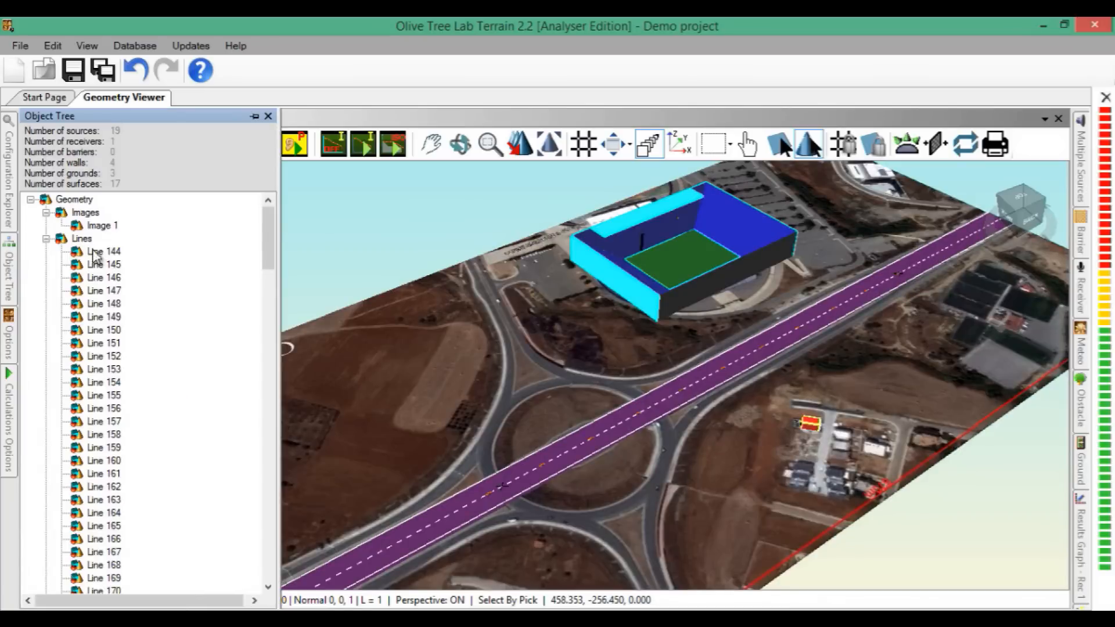
{"action": "left_click", "coordinate": [45, 238]}
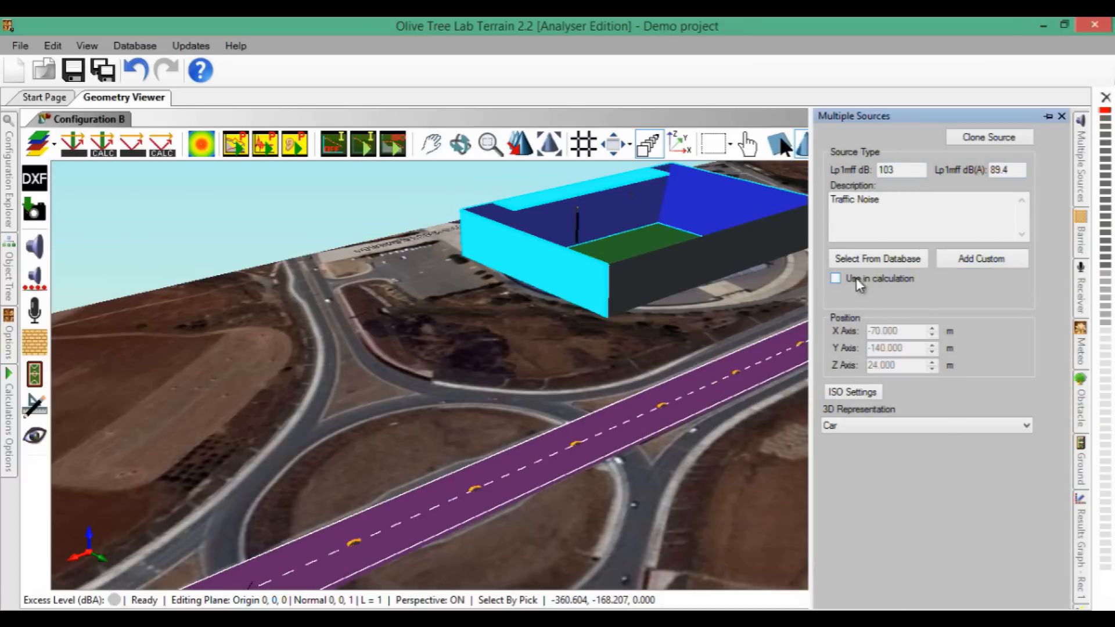
{"action": "left_click", "coordinate": [1062, 116]}
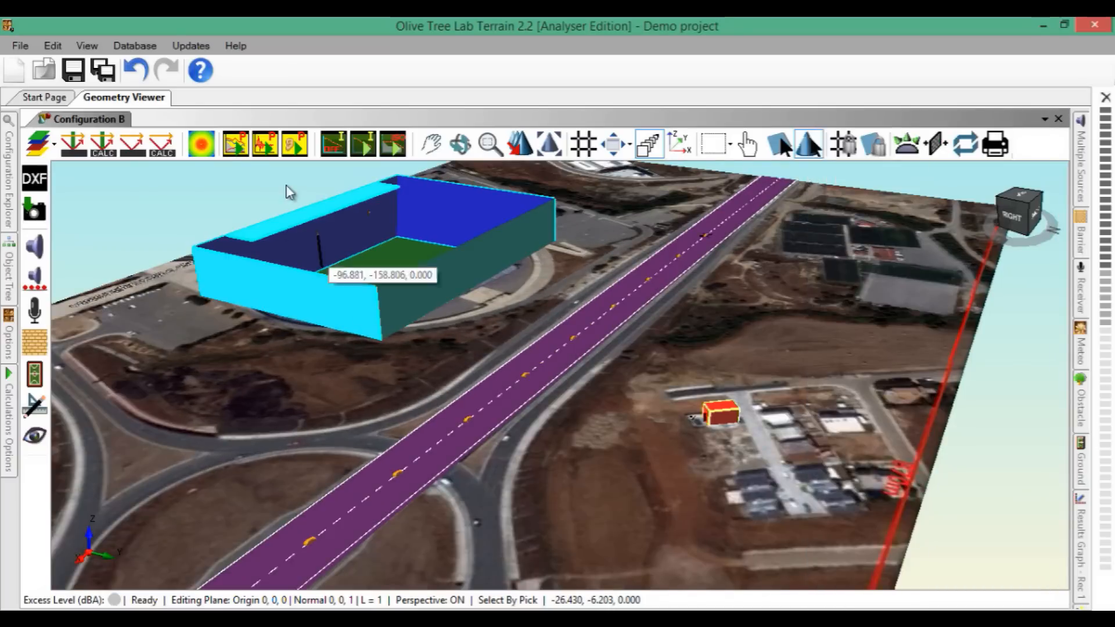
Step: View the paths from the loudspeaker column and bring the red house with its receiver into view
{"action": "left_click", "coordinate": [294, 145]}
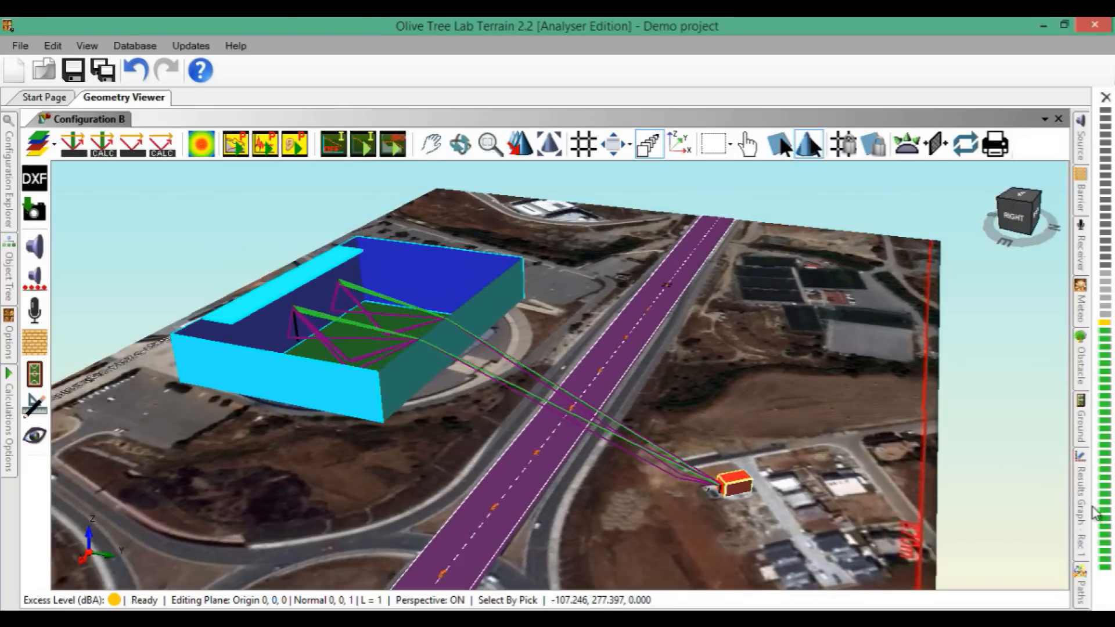
{"action": "left_click", "coordinate": [1081, 483]}
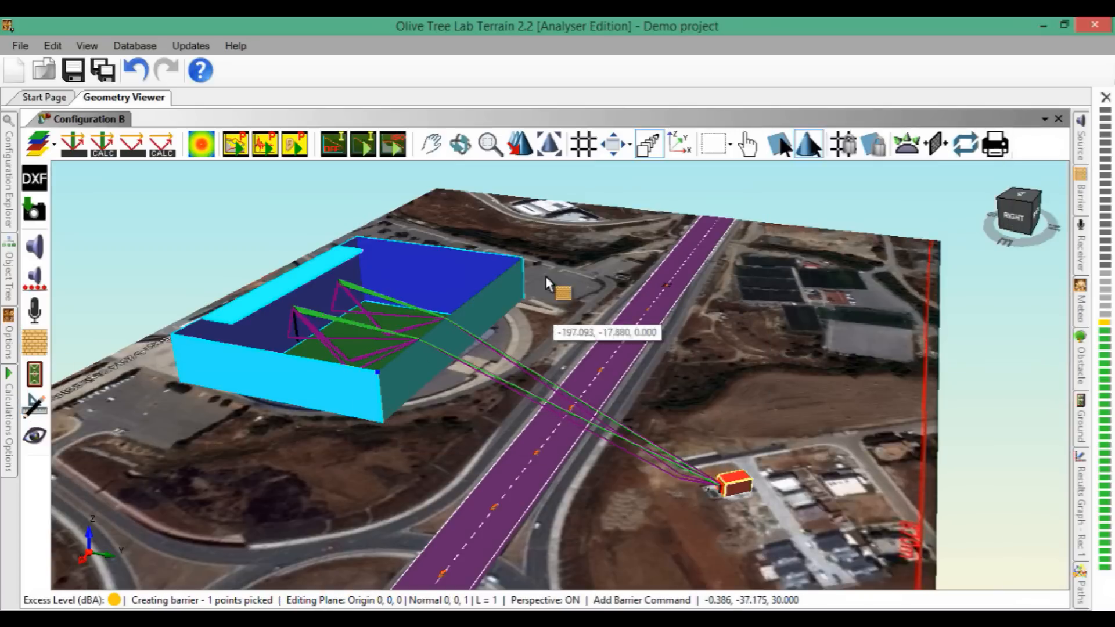
{"action": "left_click", "coordinate": [543, 244]}
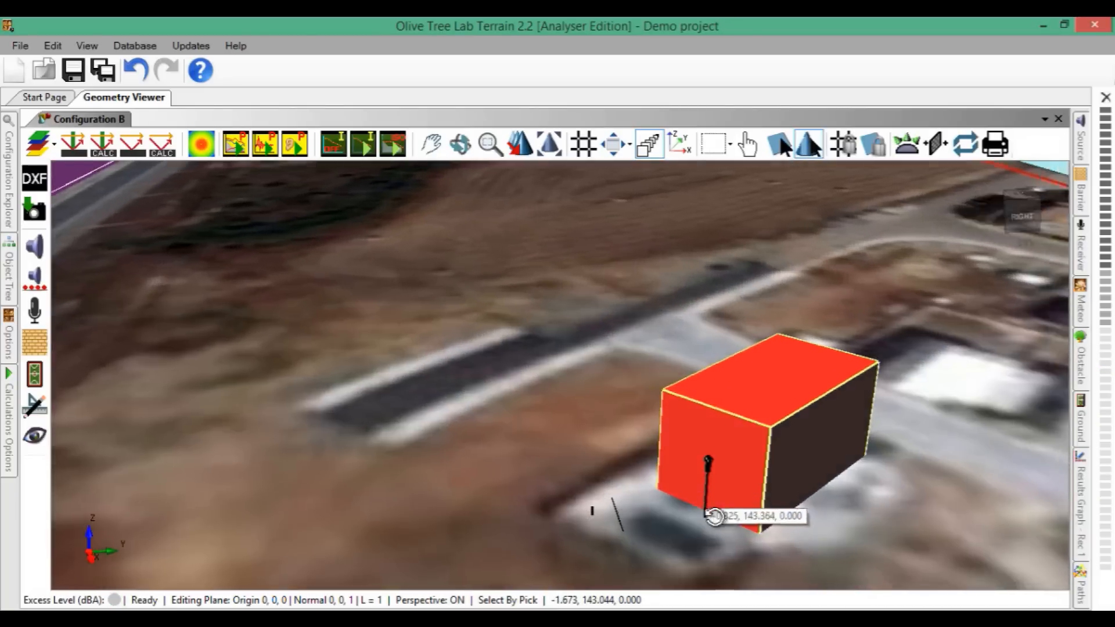
Step: Place a noise source beside the house and give it an imported 'AC Compre...' compressor spectrum
{"action": "left_click", "coordinate": [34, 245]}
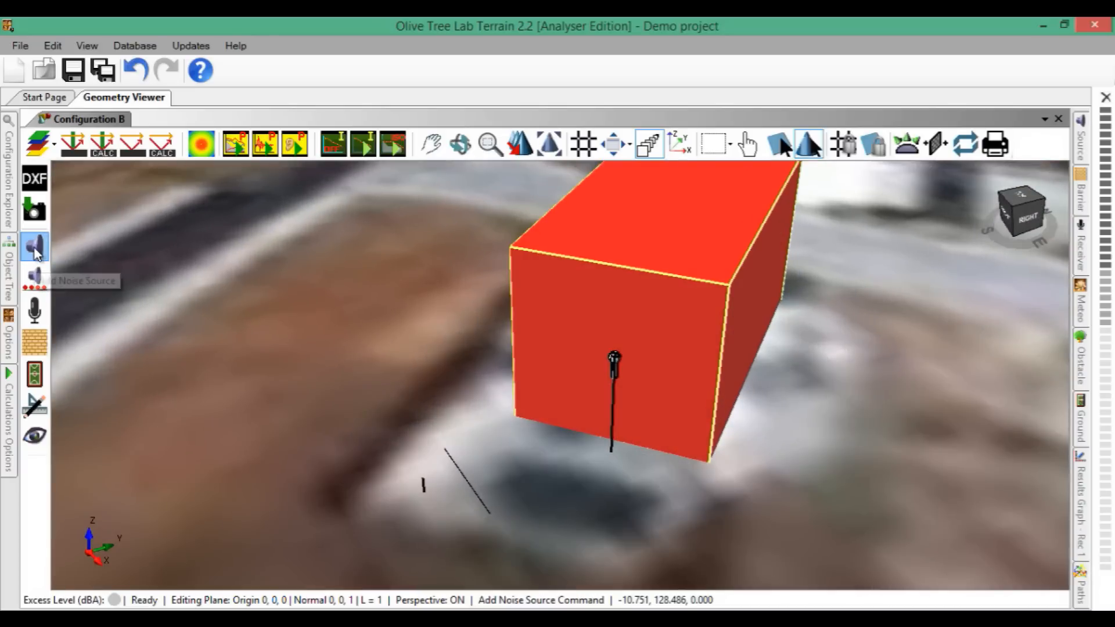
{"action": "left_click", "coordinate": [426, 480]}
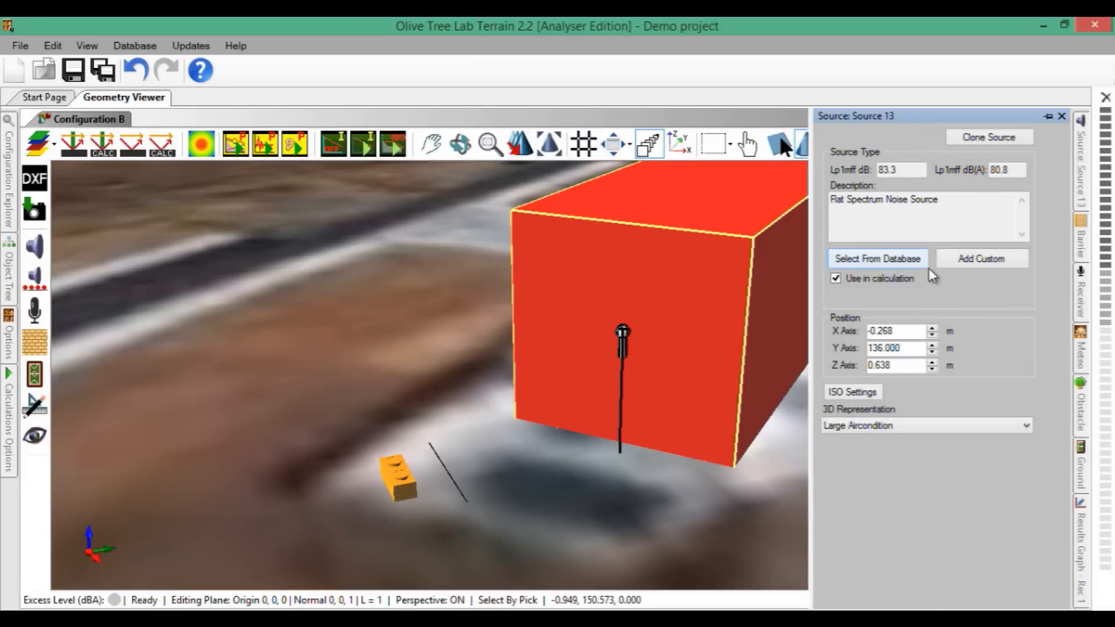
{"action": "mouse_move", "coordinate": [478, 180]}
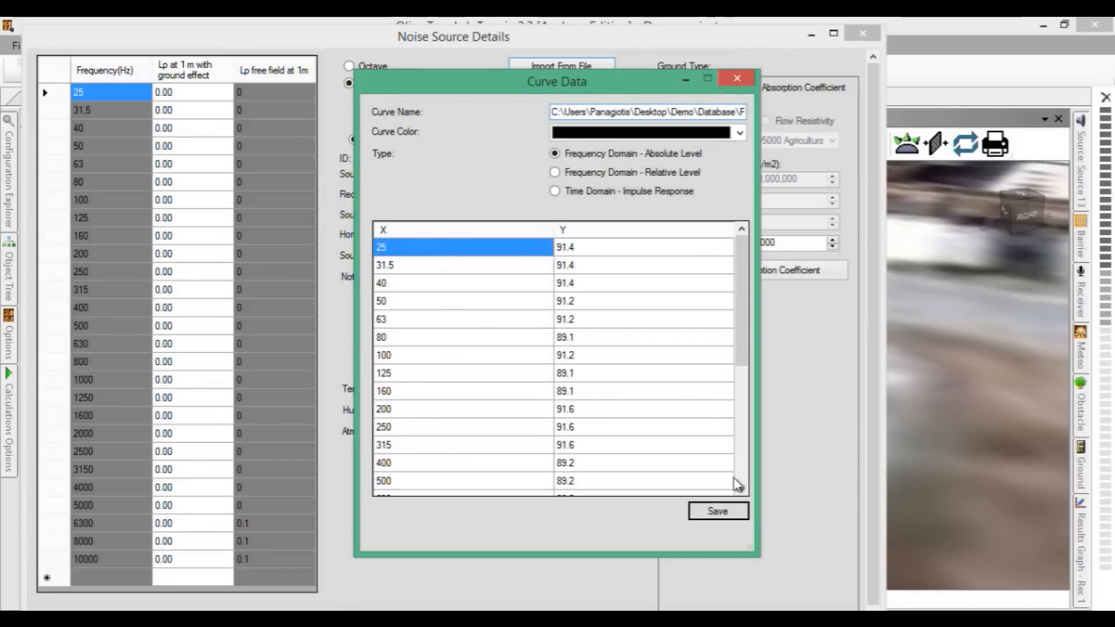
{"action": "left_click", "coordinate": [717, 512]}
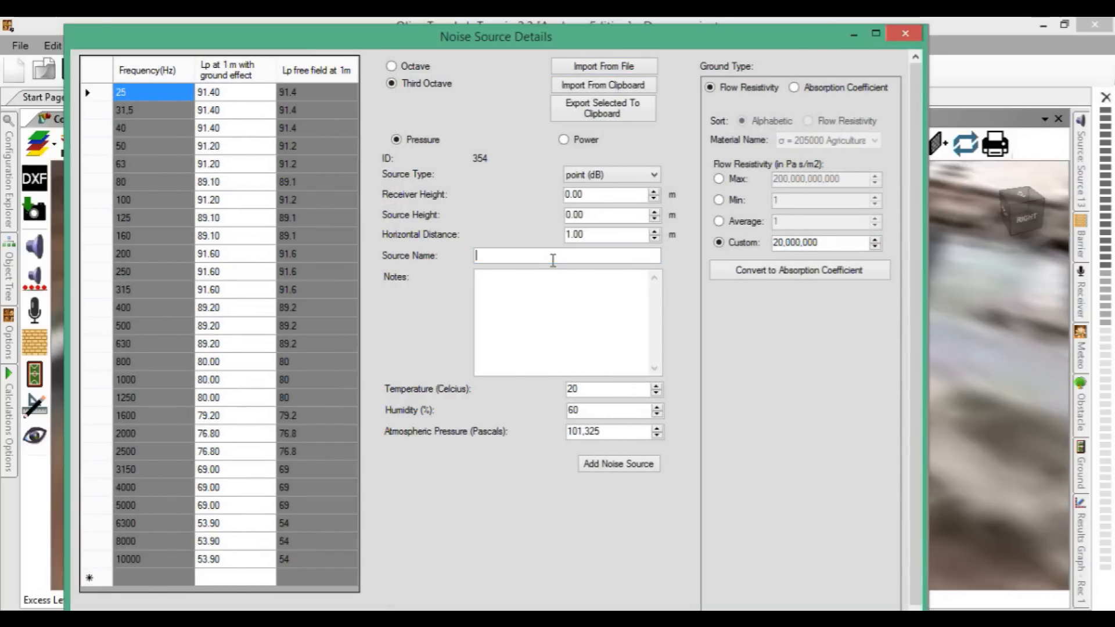
{"action": "type", "text": "AC Compre"}
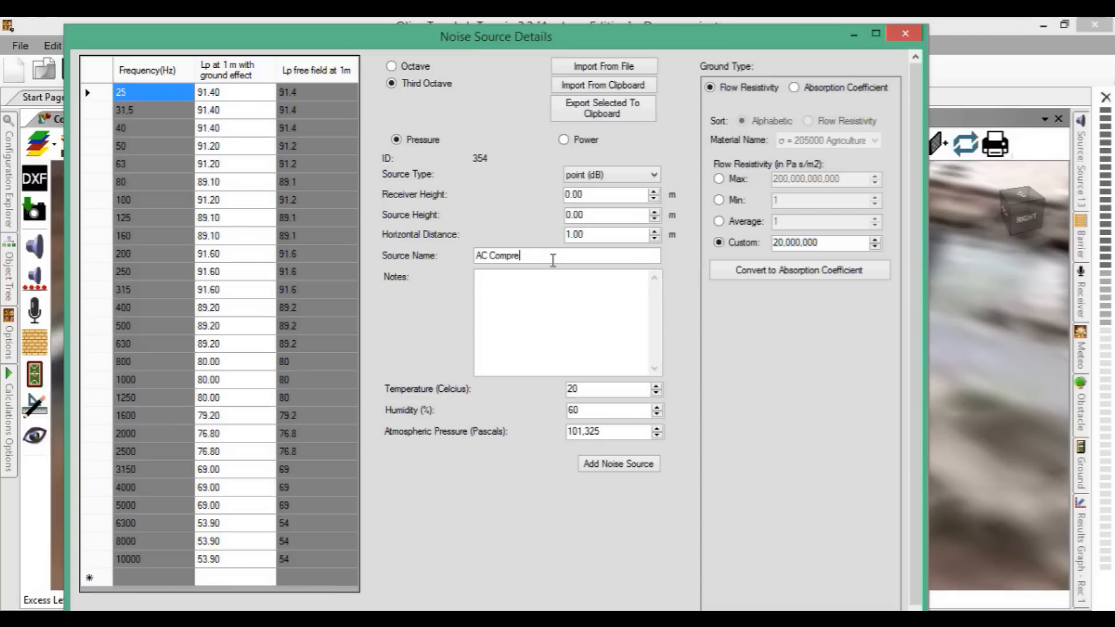
{"action": "left_click", "coordinate": [565, 140]}
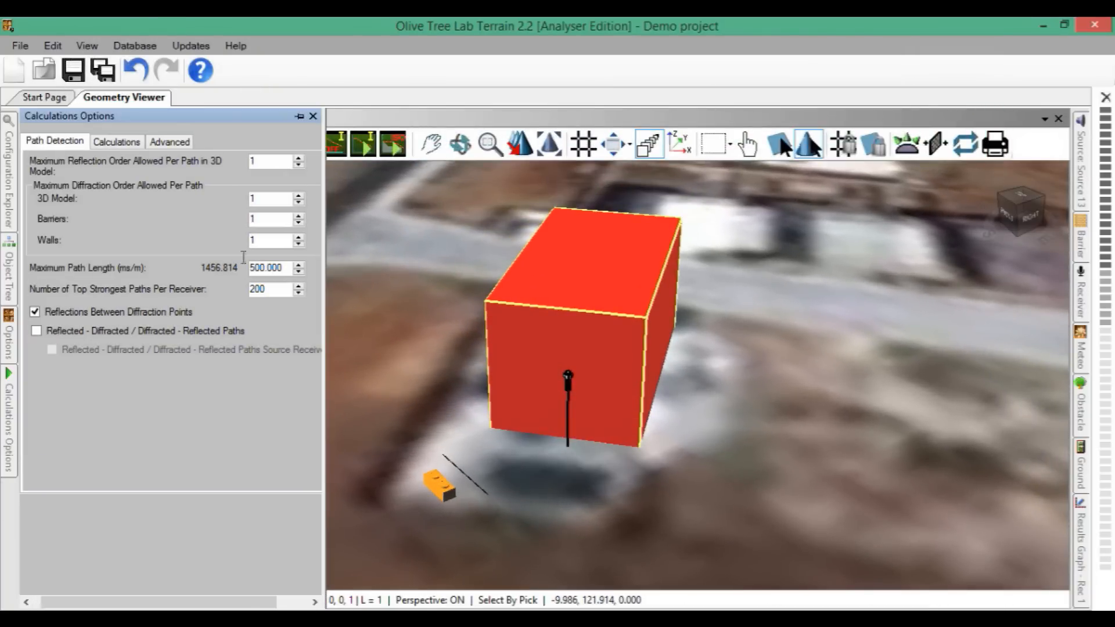
Step: Set Maximum Path Length to 100 m, run the calculation past the warning and close the results
{"action": "triple_click", "coordinate": [266, 268]}
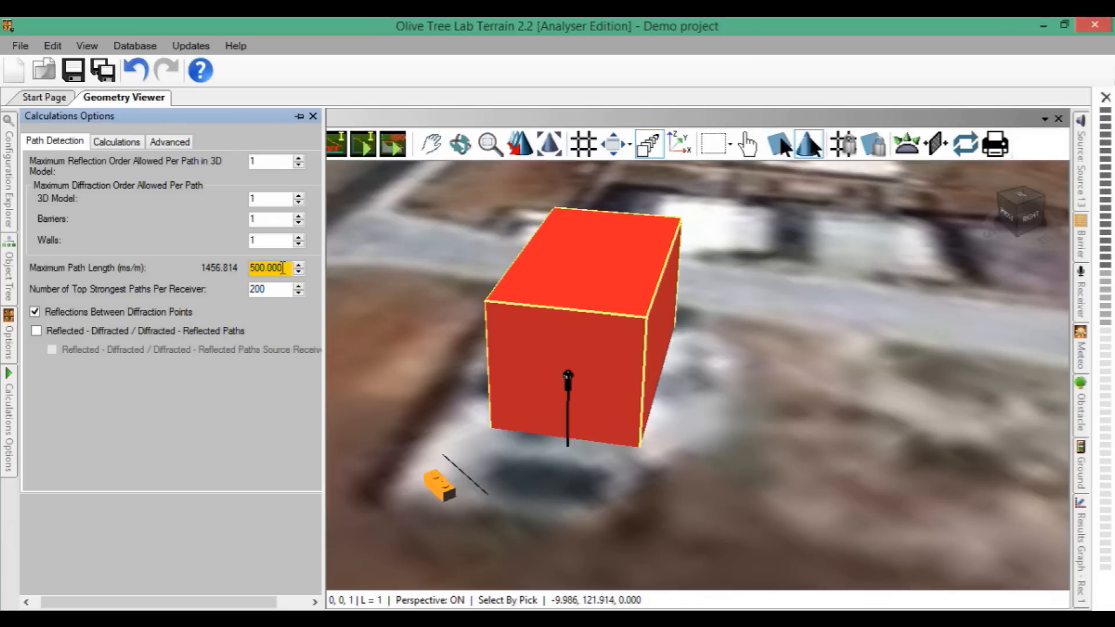
{"action": "type", "text": "100"}
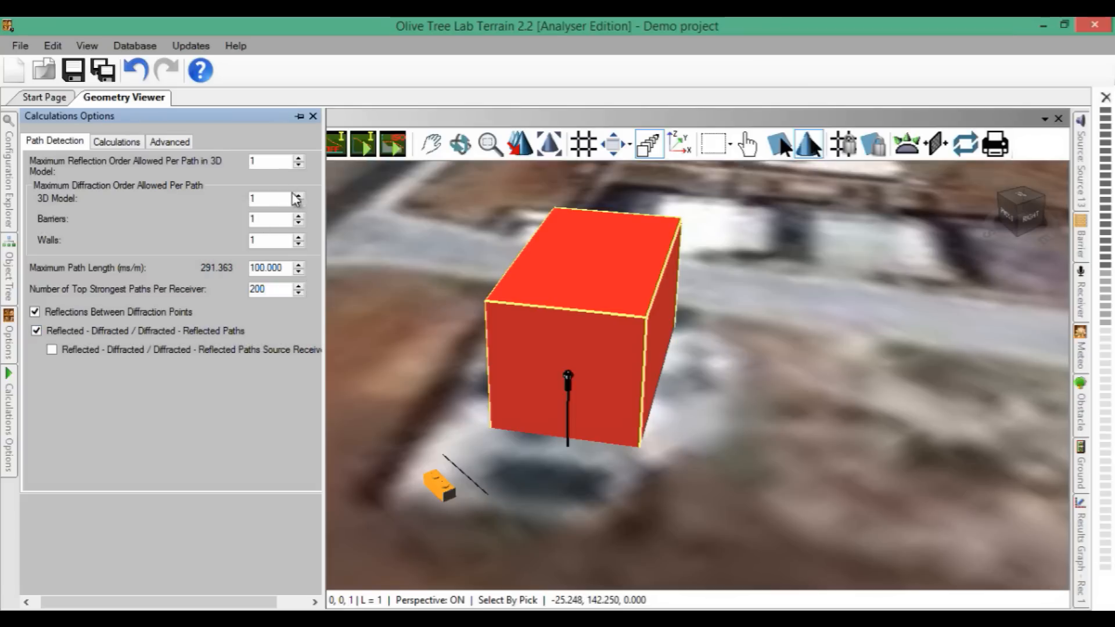
{"action": "left_click", "coordinate": [298, 196]}
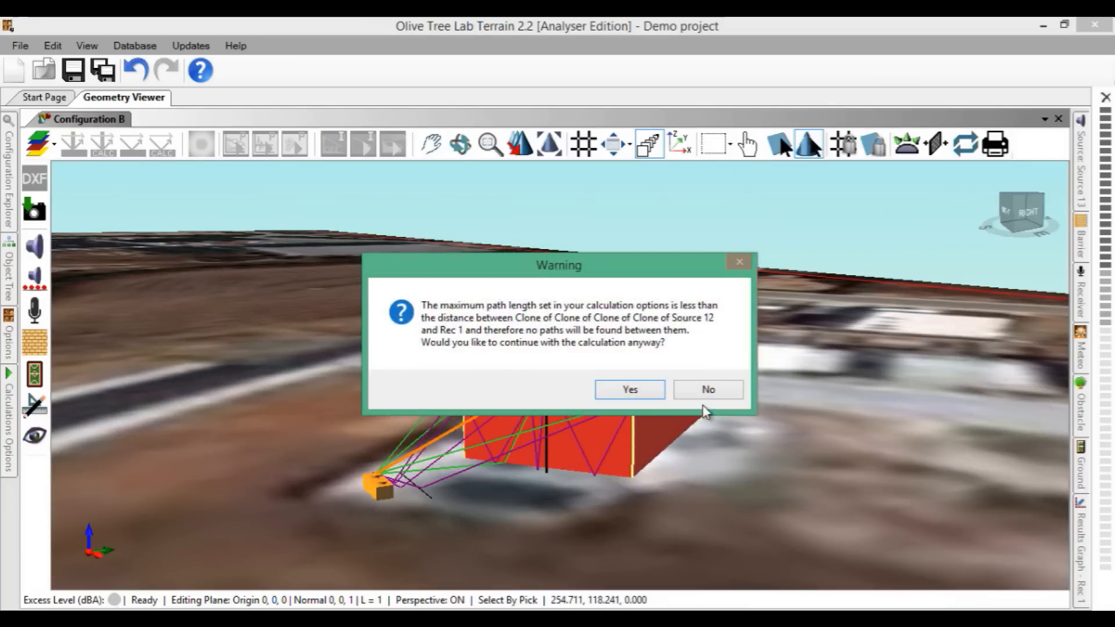
{"action": "left_click", "coordinate": [629, 389]}
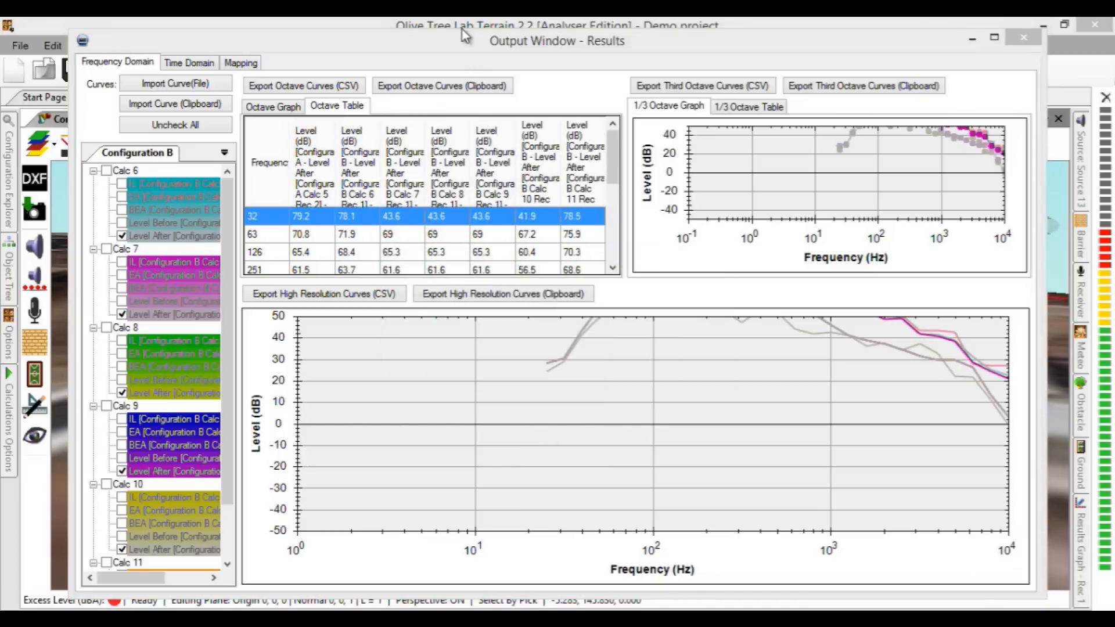
{"action": "left_click", "coordinate": [1025, 37]}
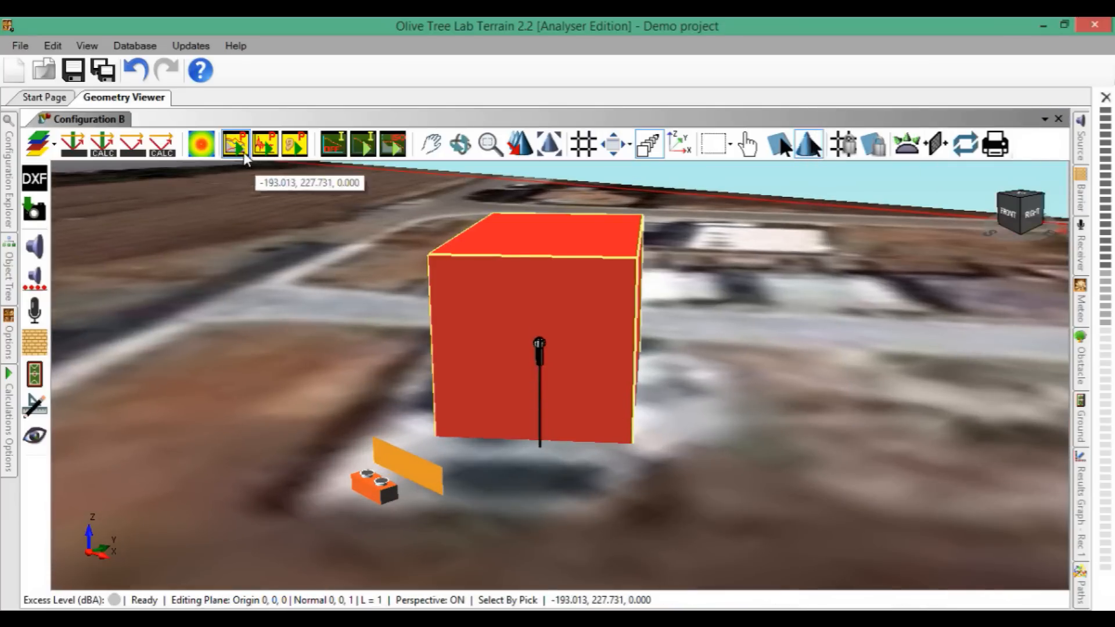
Step: Recalculate with the barrier added, then highlight propagation paths 1 and 2 in the scene
{"action": "left_click", "coordinate": [235, 143]}
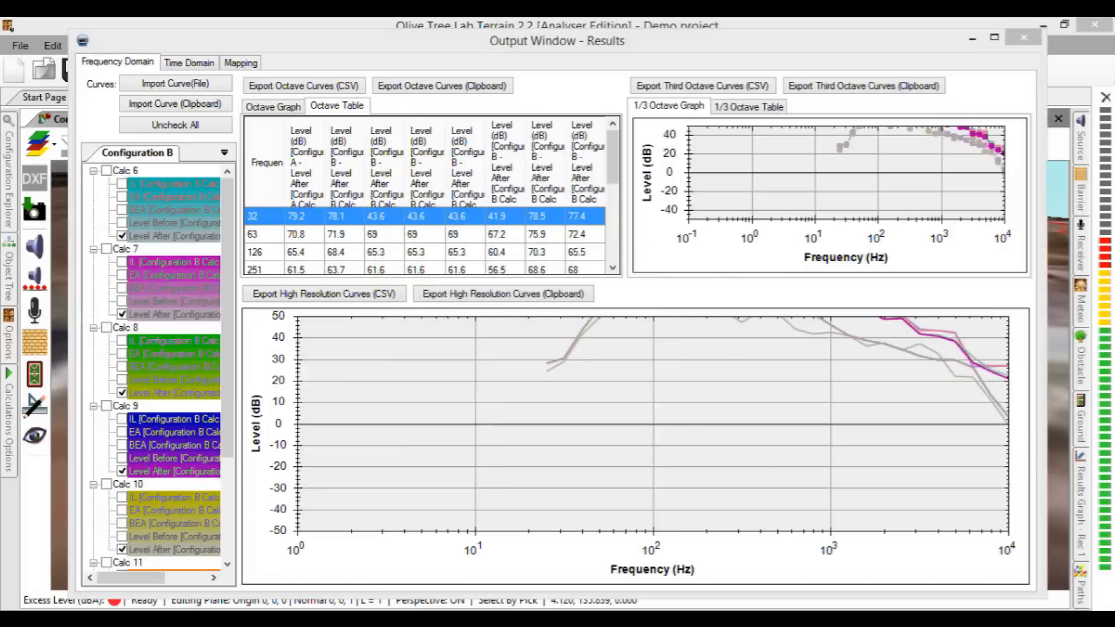
{"action": "left_click", "coordinate": [1024, 37]}
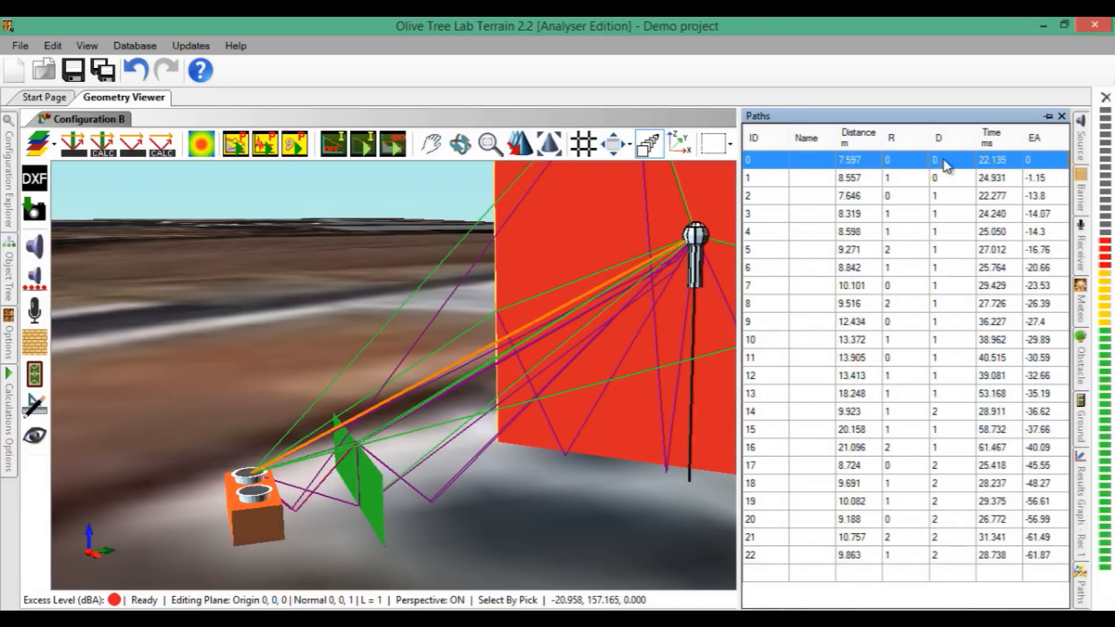
{"action": "left_click", "coordinate": [851, 178]}
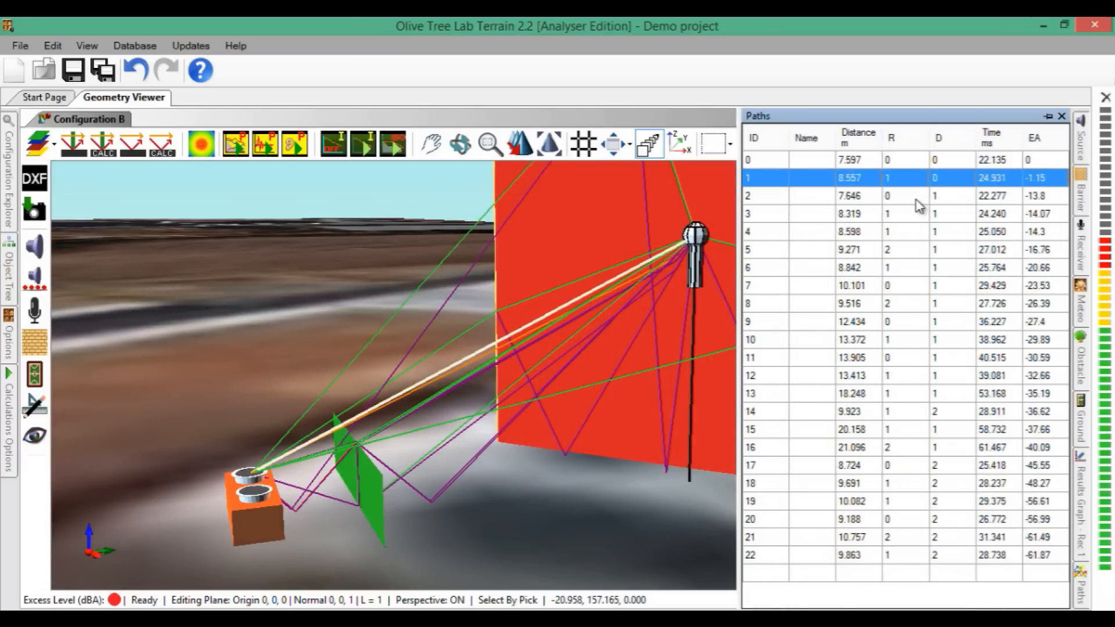
{"action": "left_click", "coordinate": [850, 250]}
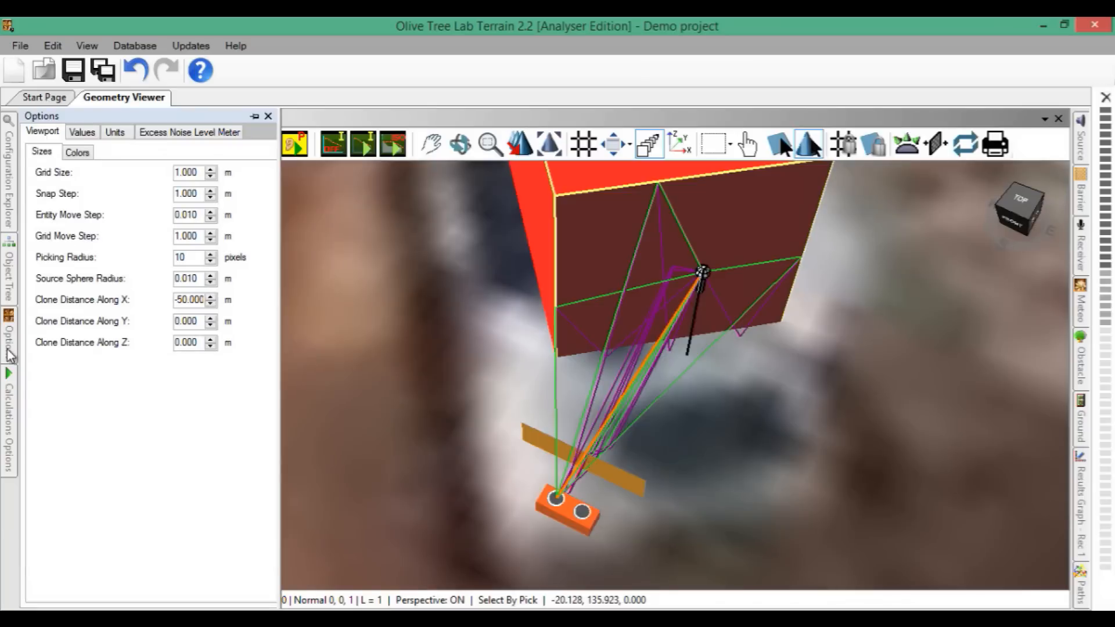
{"action": "mouse_move", "coordinate": [26, 350]}
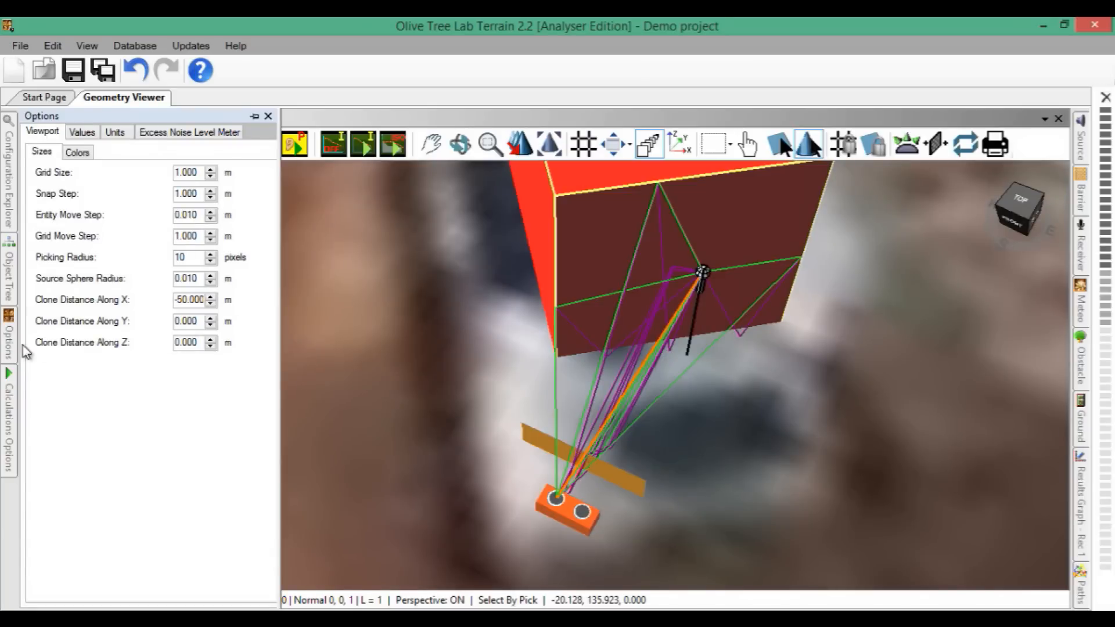
Step: Change the barrier to a thin Γ barrier (H 1, W 4, Γ 3) and recalculate past the path-length warning
{"action": "triple_click", "coordinate": [188, 215]}
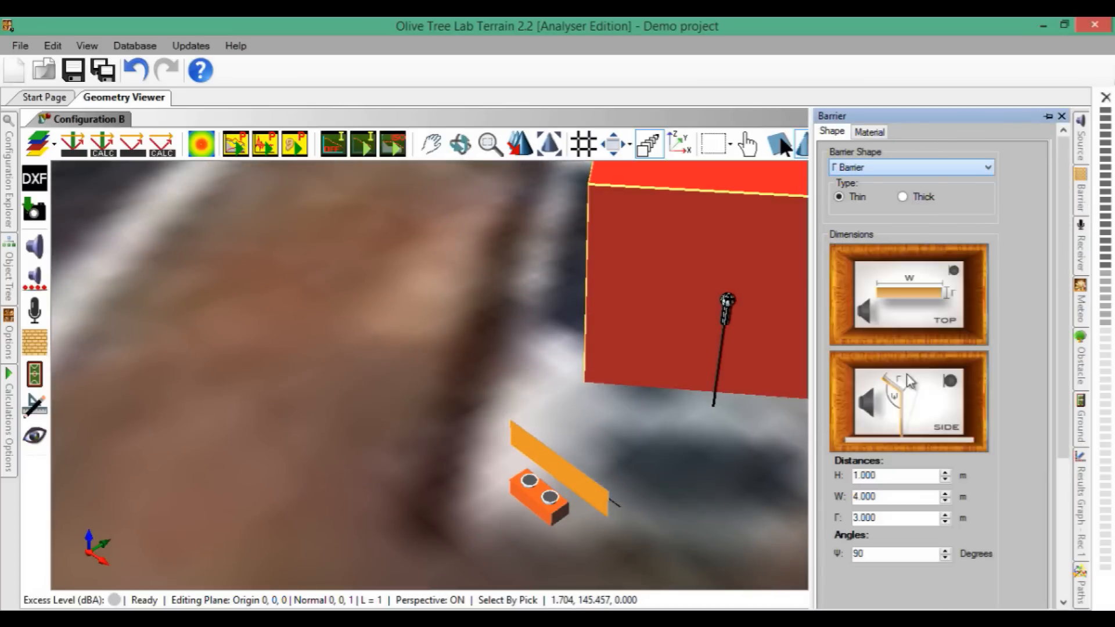
{"action": "triple_click", "coordinate": [895, 476]}
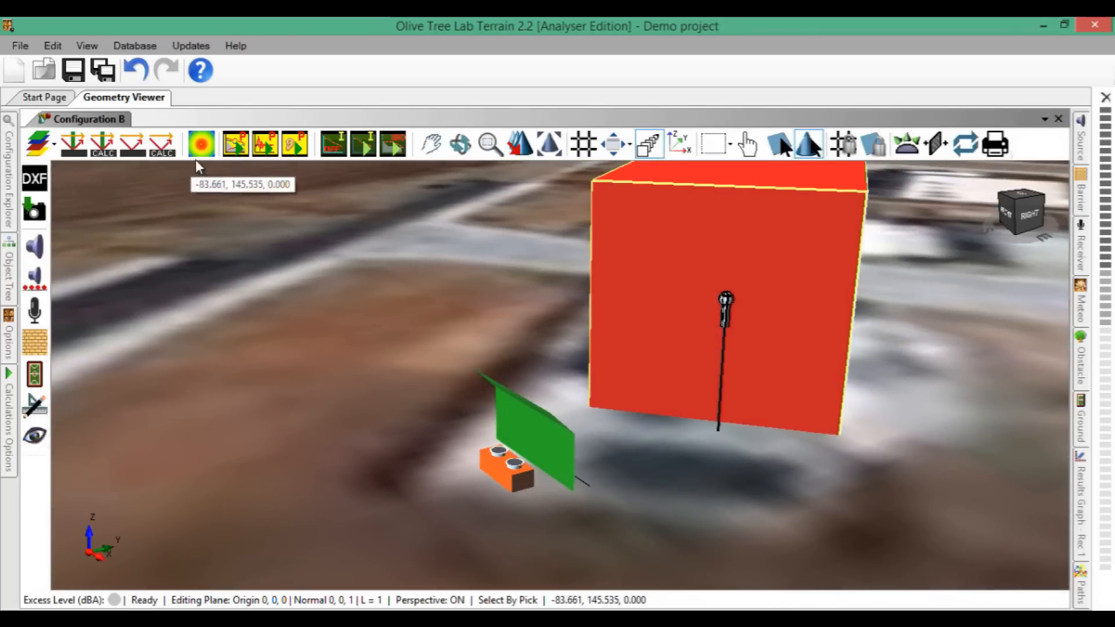
{"action": "left_click", "coordinate": [201, 144]}
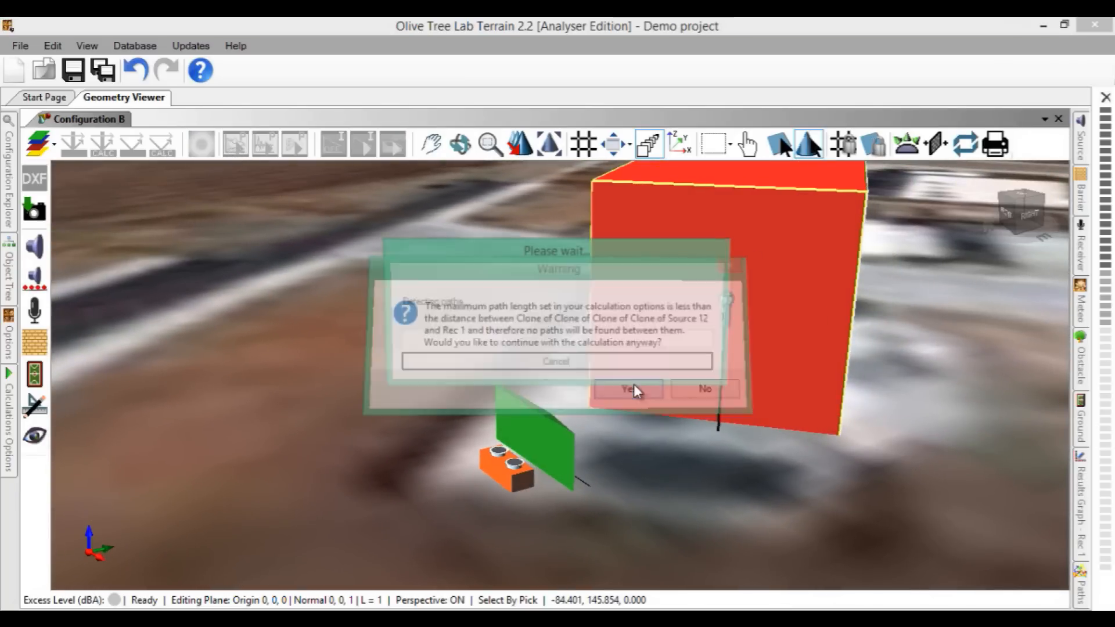
{"action": "left_click", "coordinate": [627, 389]}
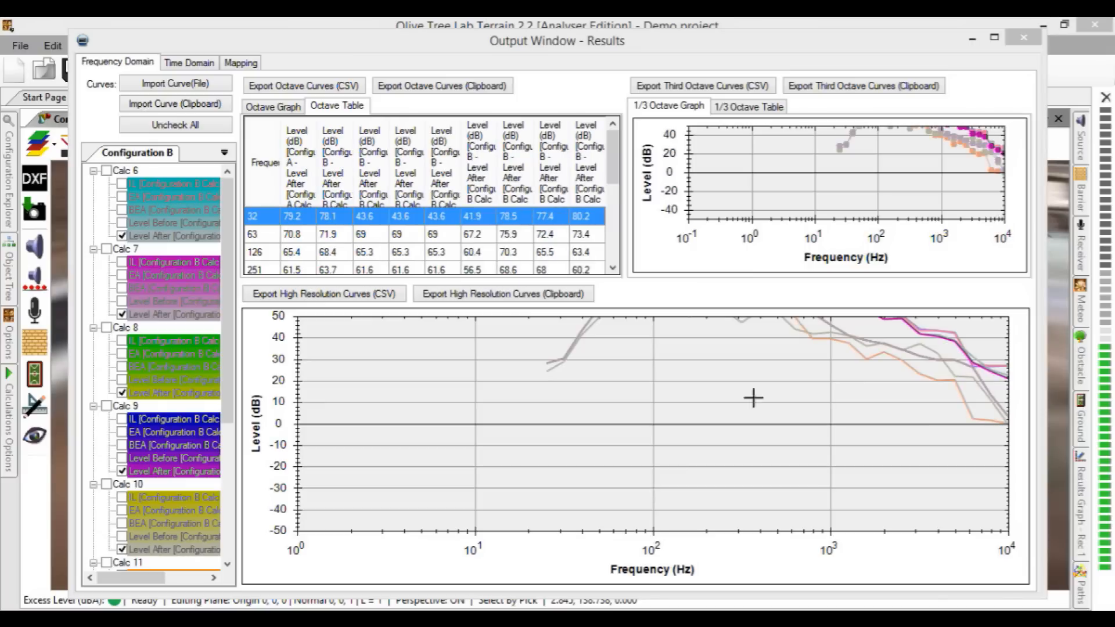
{"action": "left_click", "coordinate": [1024, 37]}
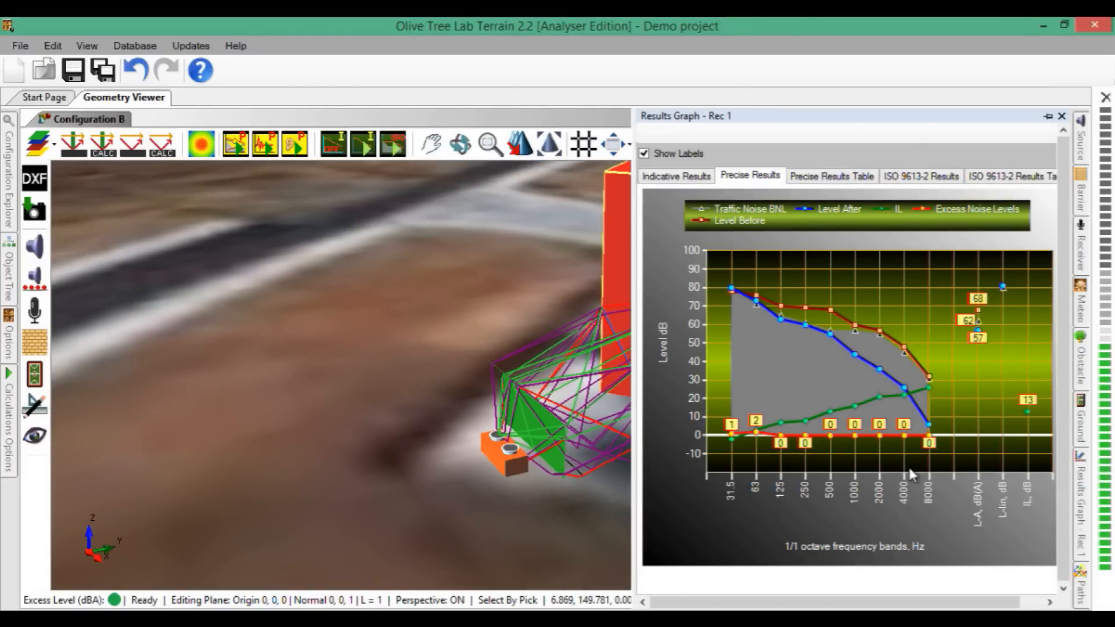
Step: Review the receiver's ISO 9613-2 results and its precise insertion-loss results as graph and table
{"action": "left_click", "coordinate": [1061, 115]}
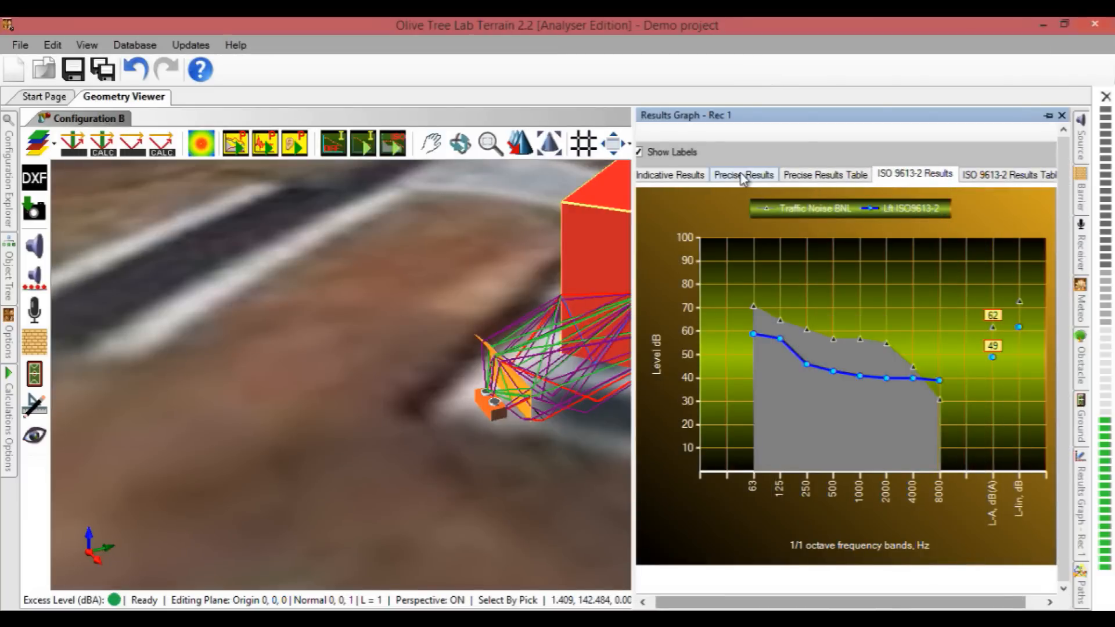
{"action": "left_click", "coordinate": [914, 174]}
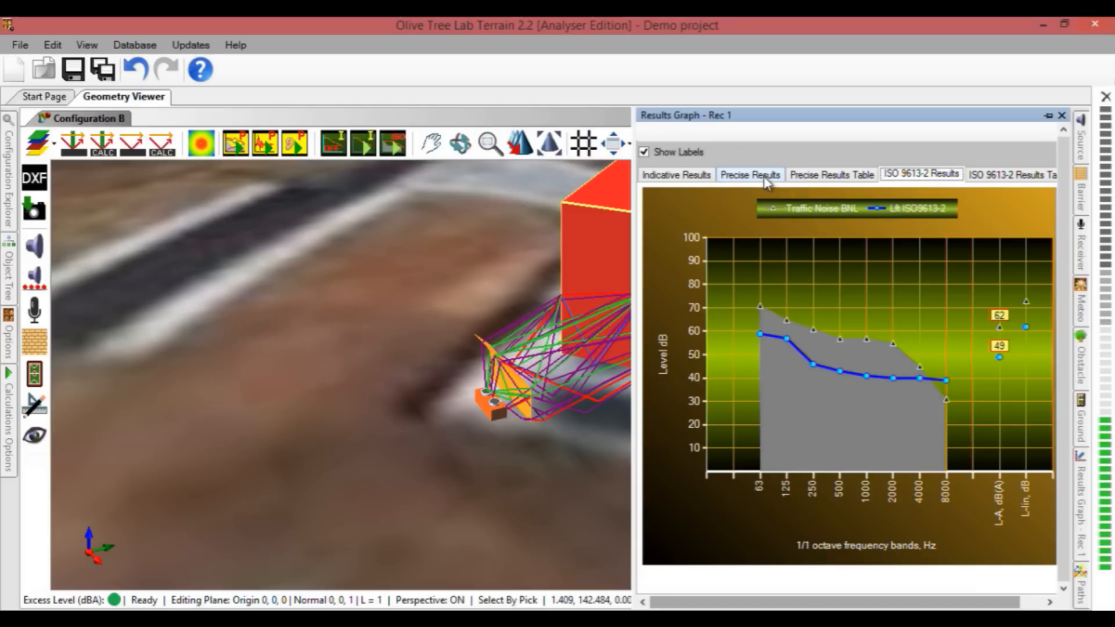
{"action": "left_click", "coordinate": [749, 175]}
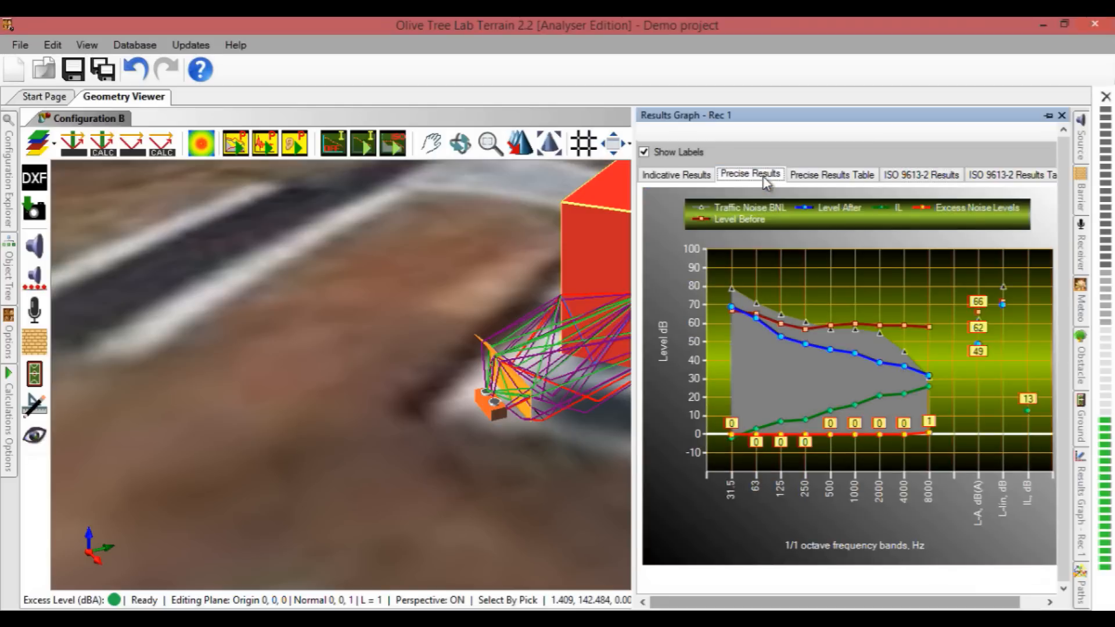
{"action": "mouse_move", "coordinate": [975, 359]}
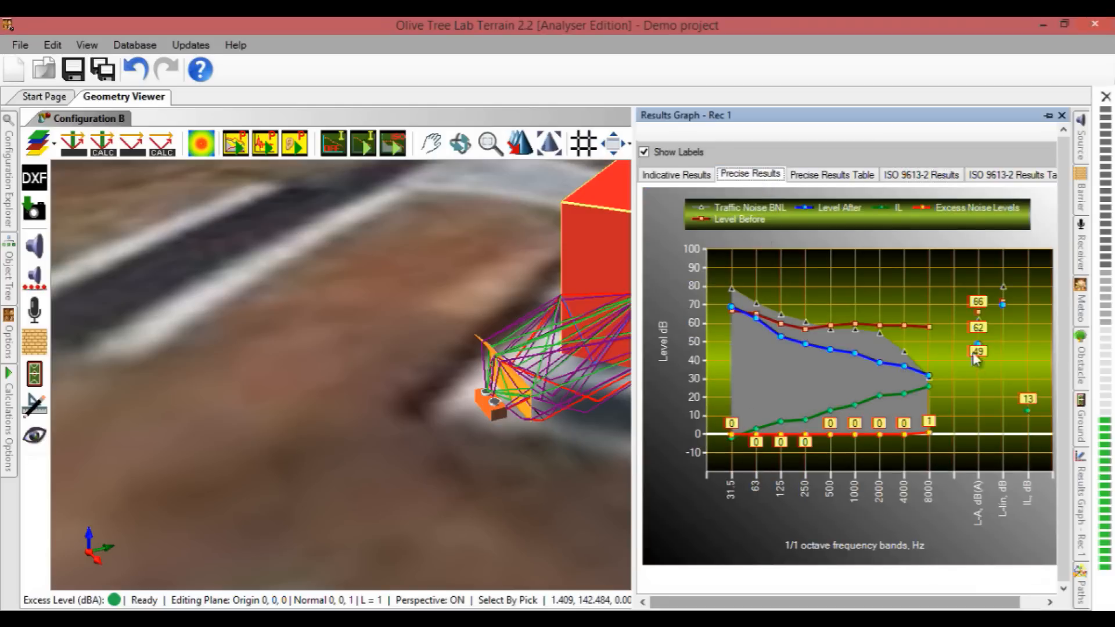
{"action": "left_click", "coordinate": [832, 174]}
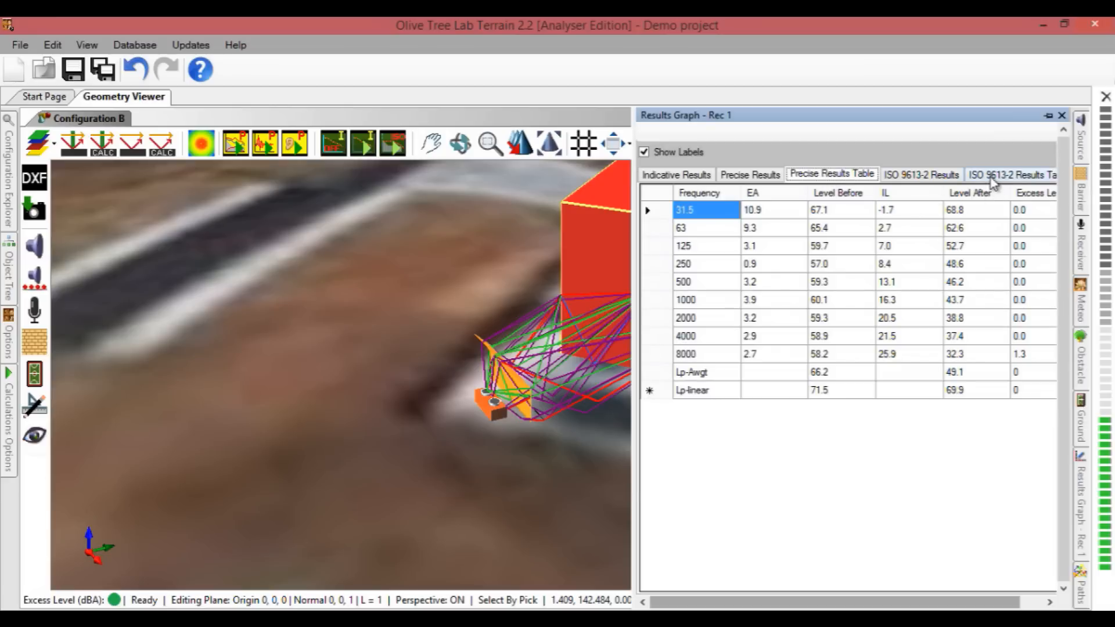
{"action": "left_click", "coordinate": [920, 176]}
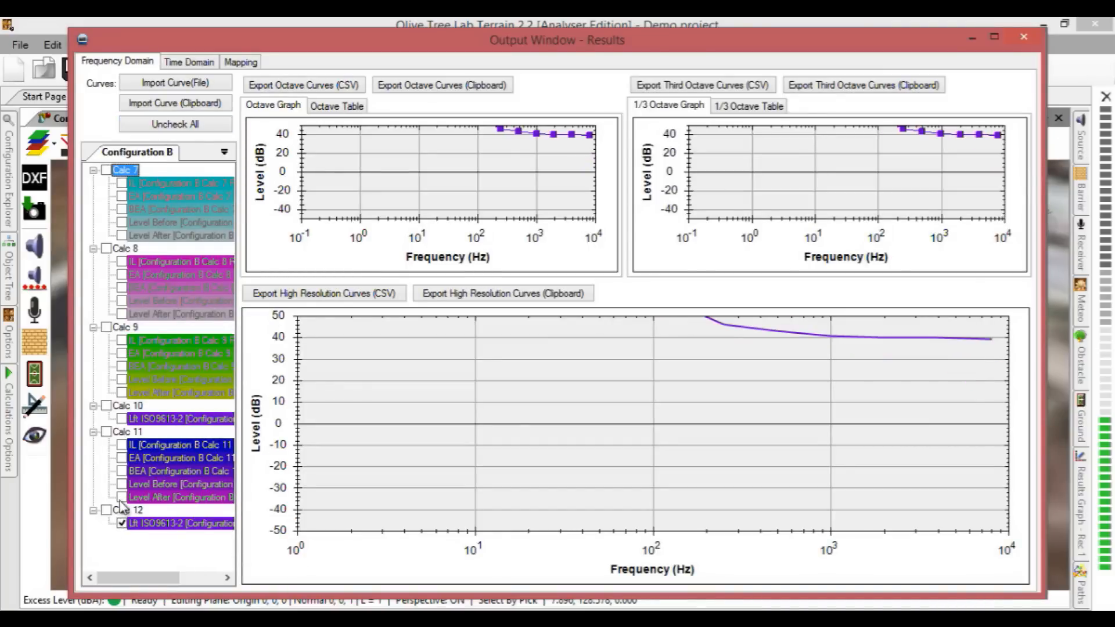
Step: Overlay the Calc 11 Level After curve on the Calc 12 curve and reset the 1/3-octave graph scale
{"action": "left_click", "coordinate": [121, 496]}
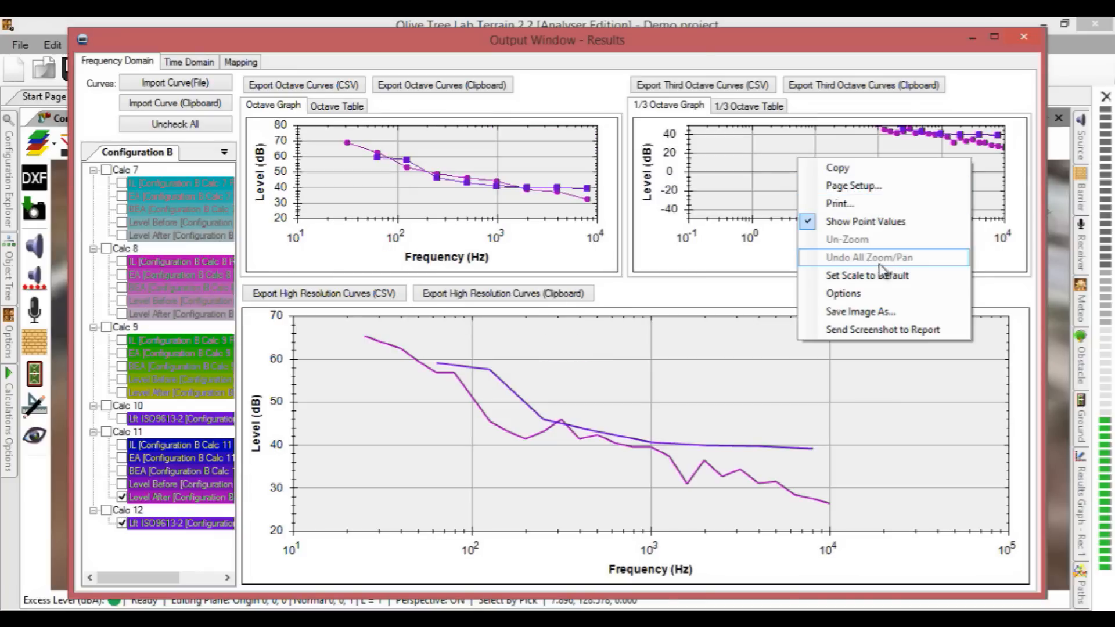
{"action": "left_click", "coordinate": [866, 275]}
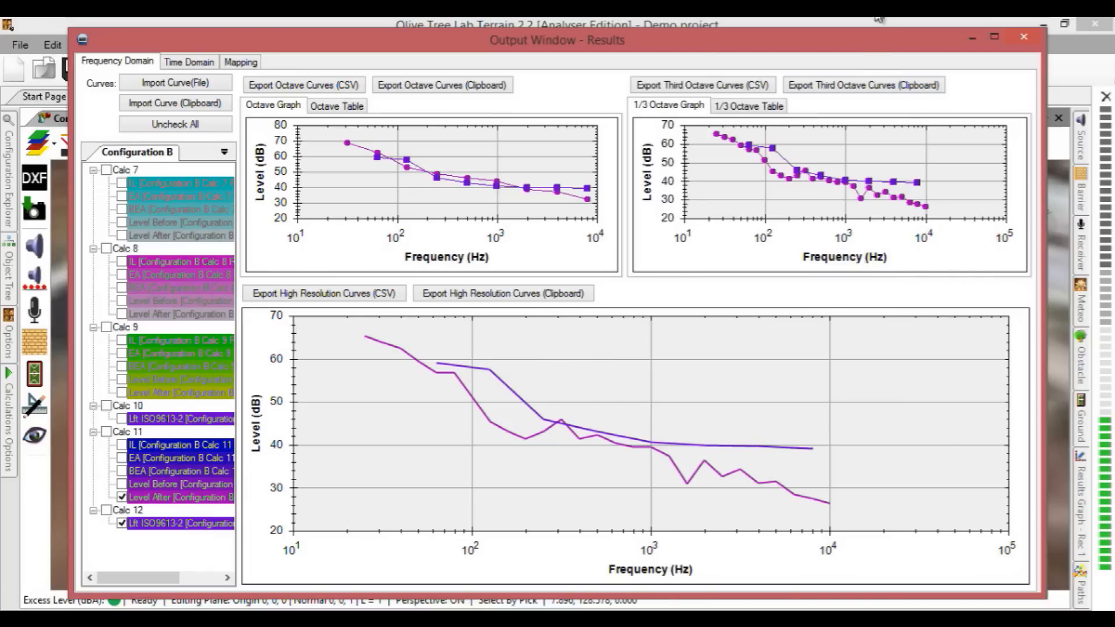
{"action": "left_click", "coordinate": [994, 36]}
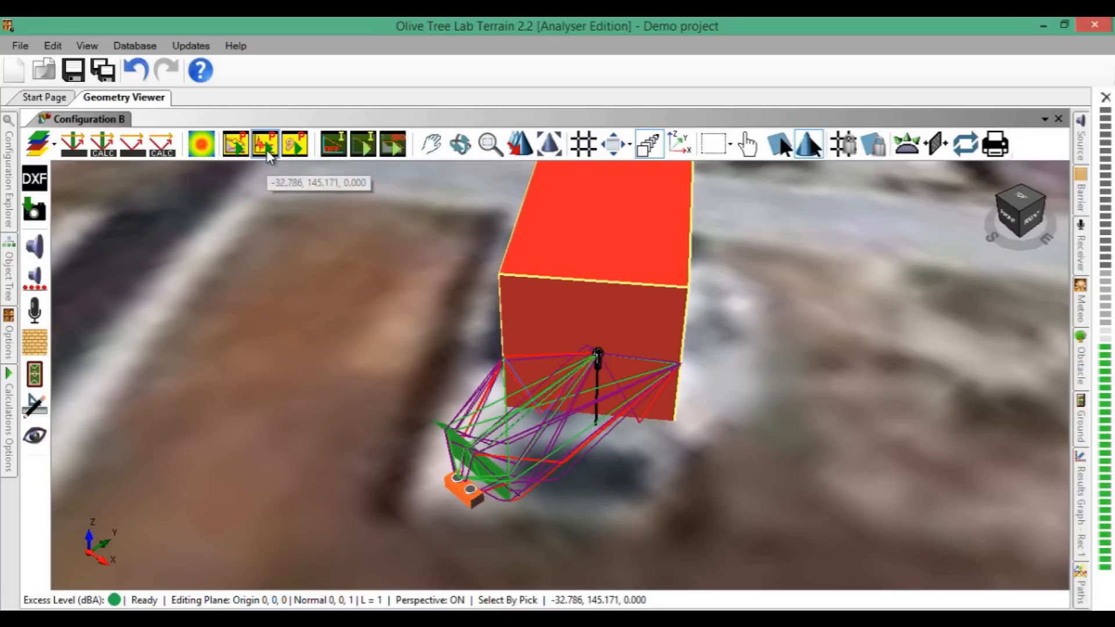
Step: Recolour the Calc 6 before impulse response red, hide it, and zoom onto the after response's first arrival near 24.6 ms
{"action": "left_click", "coordinate": [264, 144]}
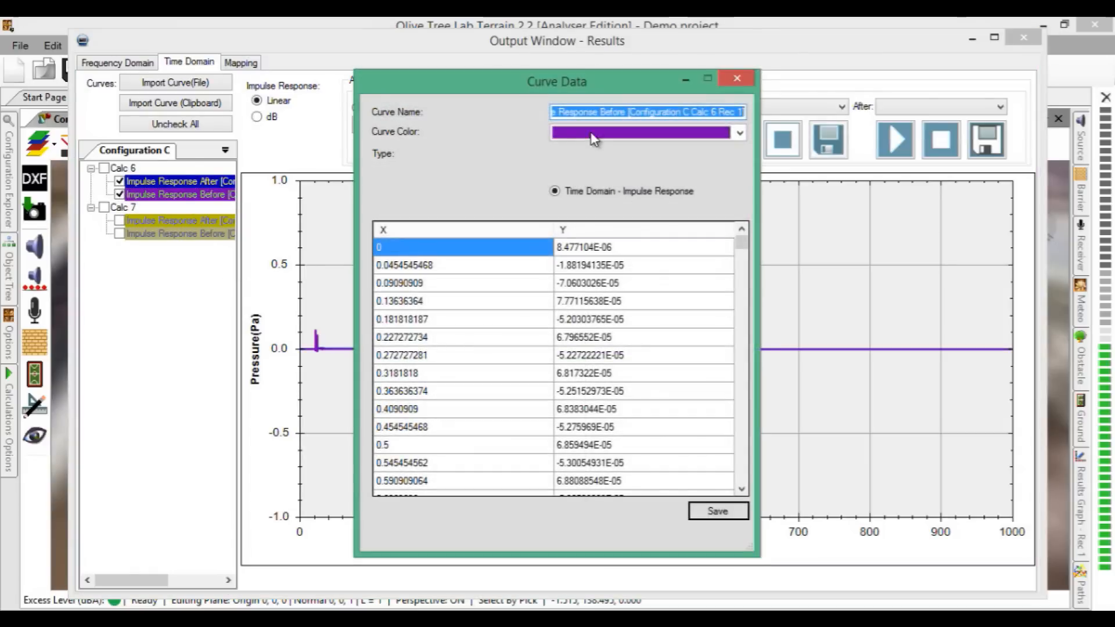
{"action": "left_click", "coordinate": [739, 132]}
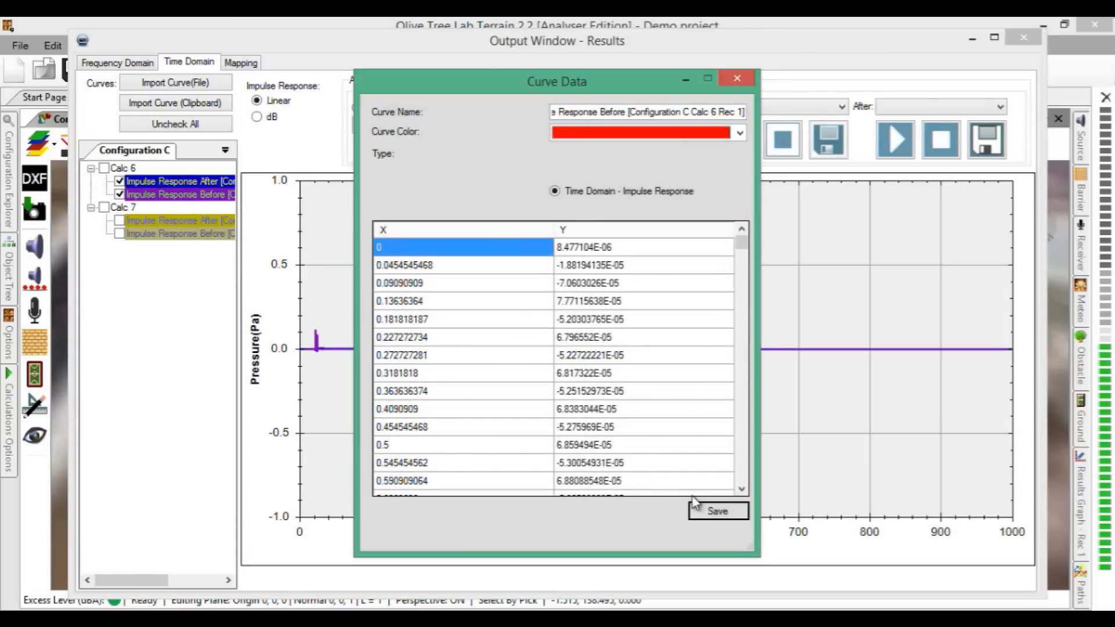
{"action": "left_click", "coordinate": [737, 77]}
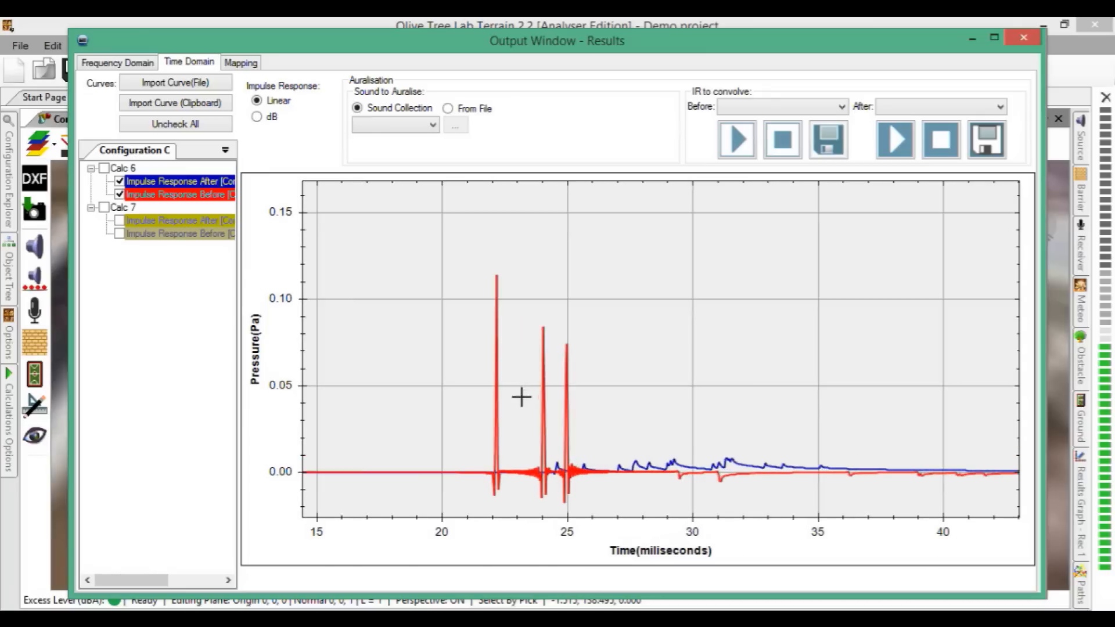
{"action": "left_click", "coordinate": [119, 194]}
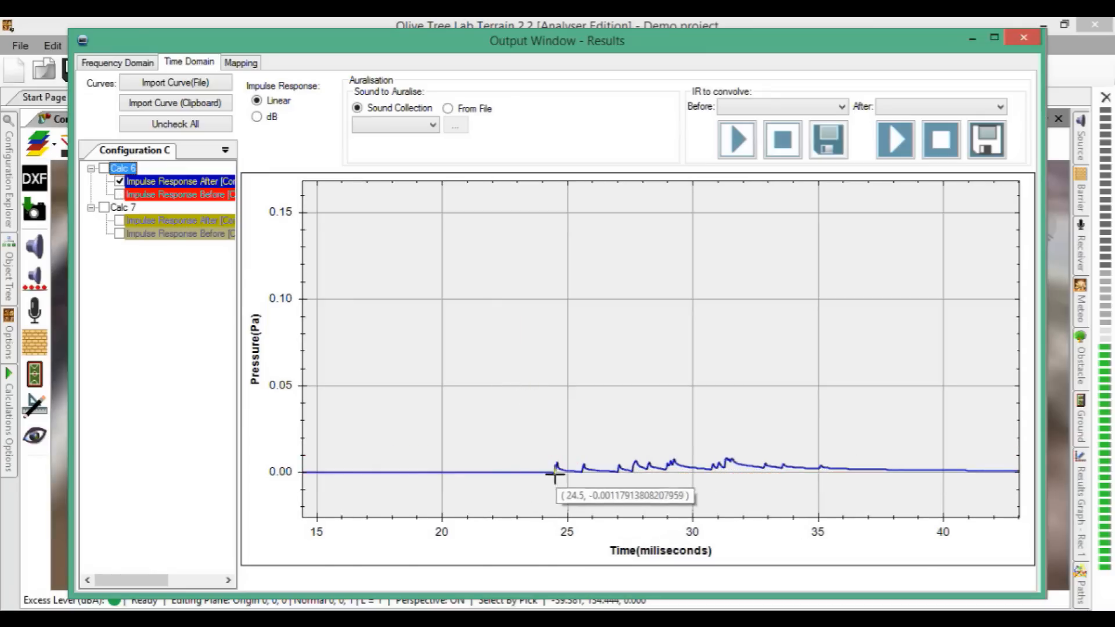
{"action": "left_click", "coordinate": [995, 36]}
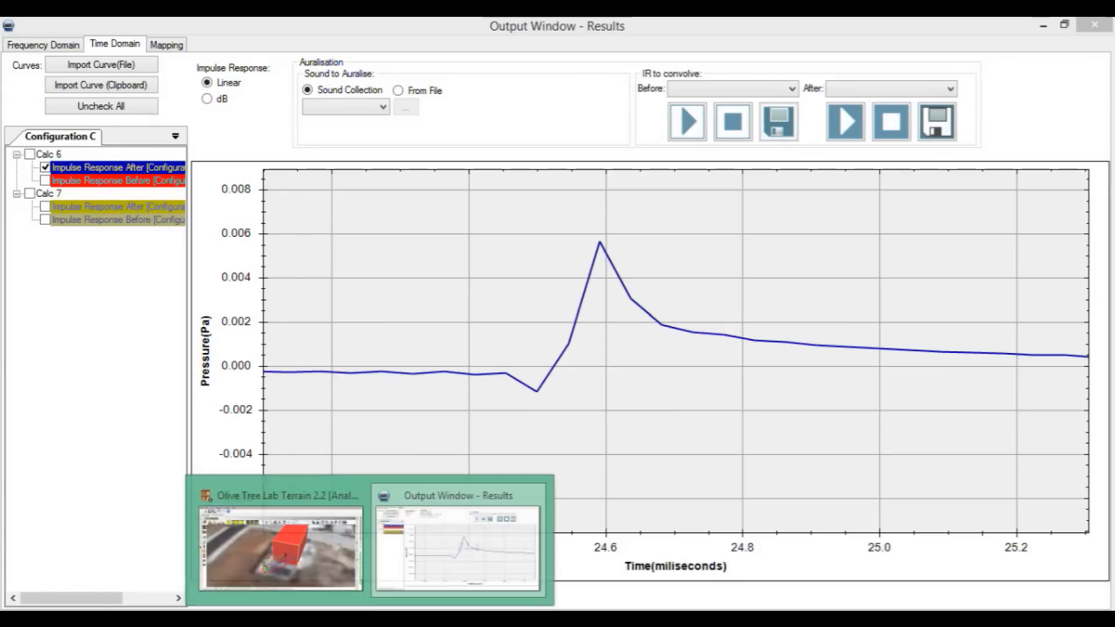
{"action": "left_click", "coordinate": [280, 547]}
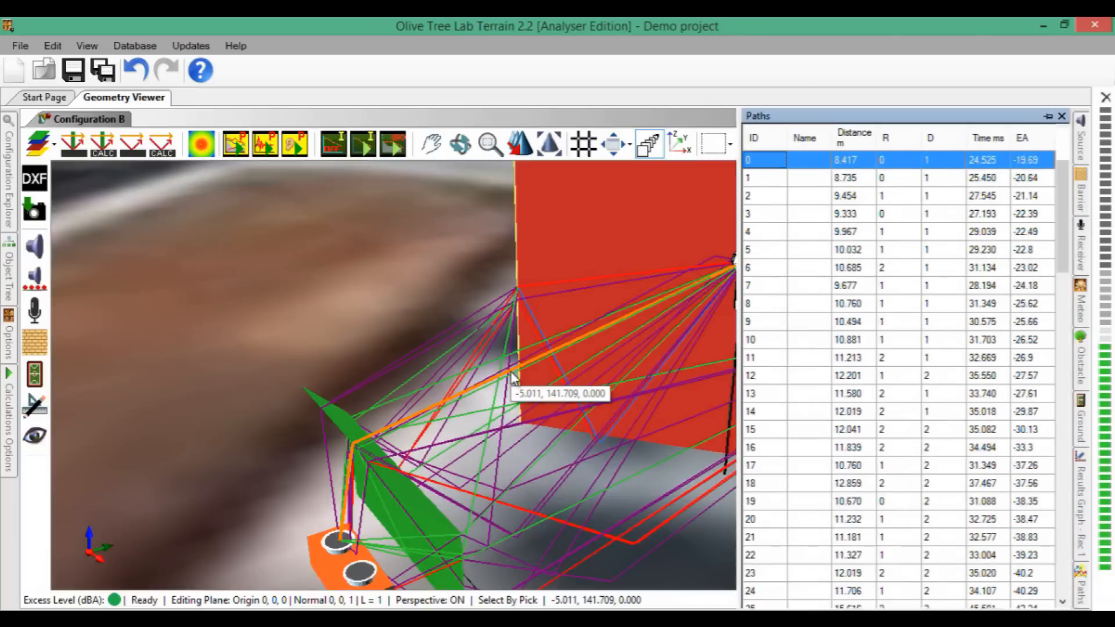
{"action": "mouse_move", "coordinate": [979, 151]}
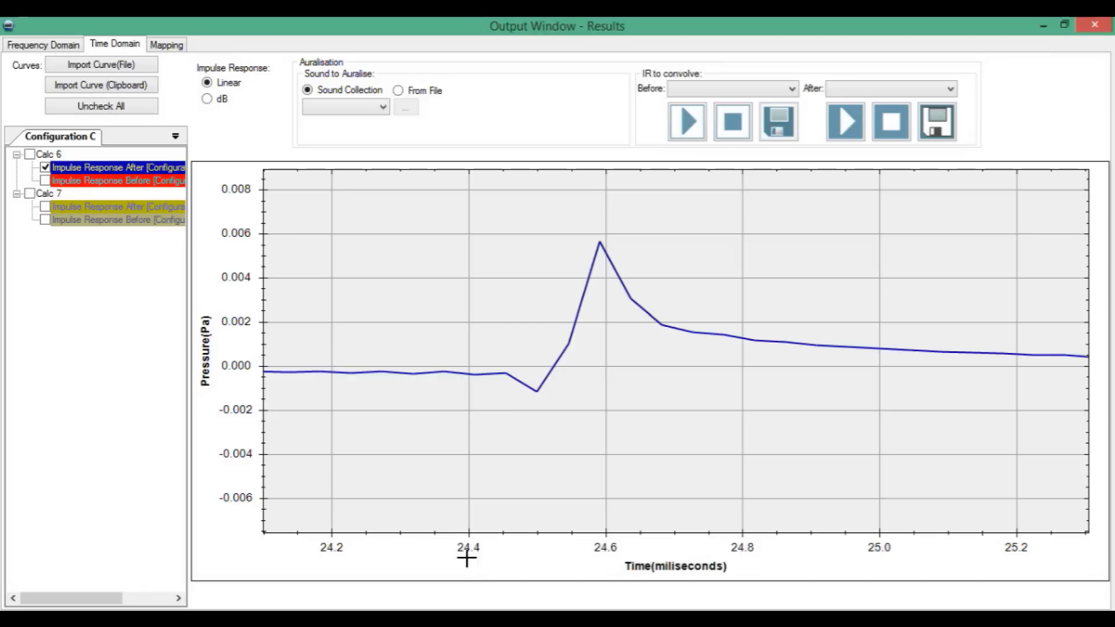
{"action": "mouse_move", "coordinate": [539, 409]}
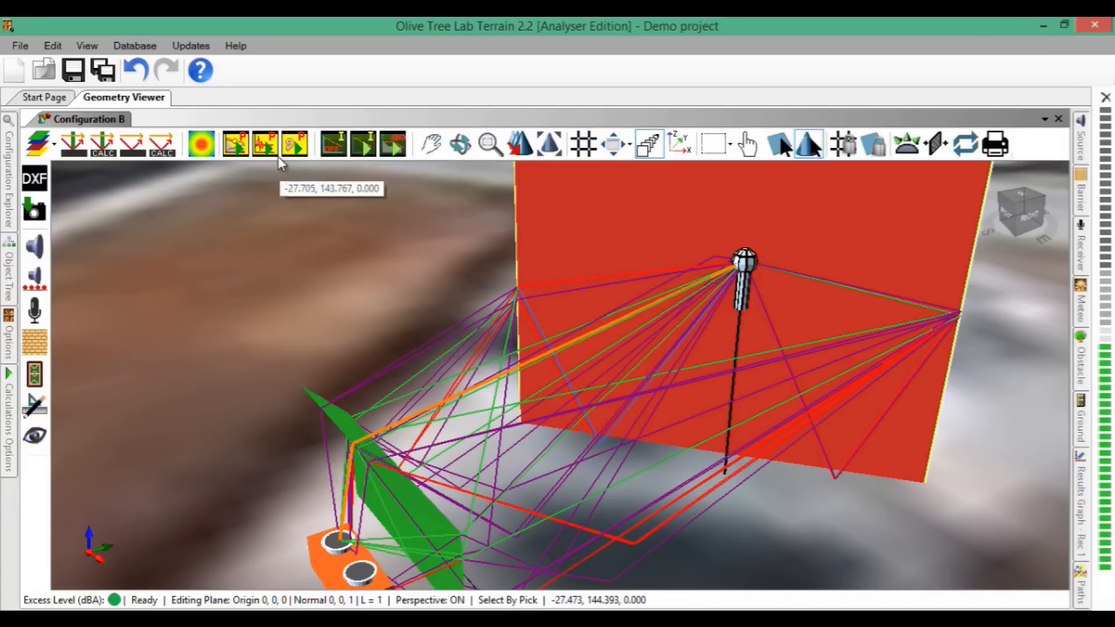
Step: Plot both Calc 7 impulse responses and choose Air compressor from the Sound Collection for auralisation
{"action": "left_click", "coordinate": [294, 144]}
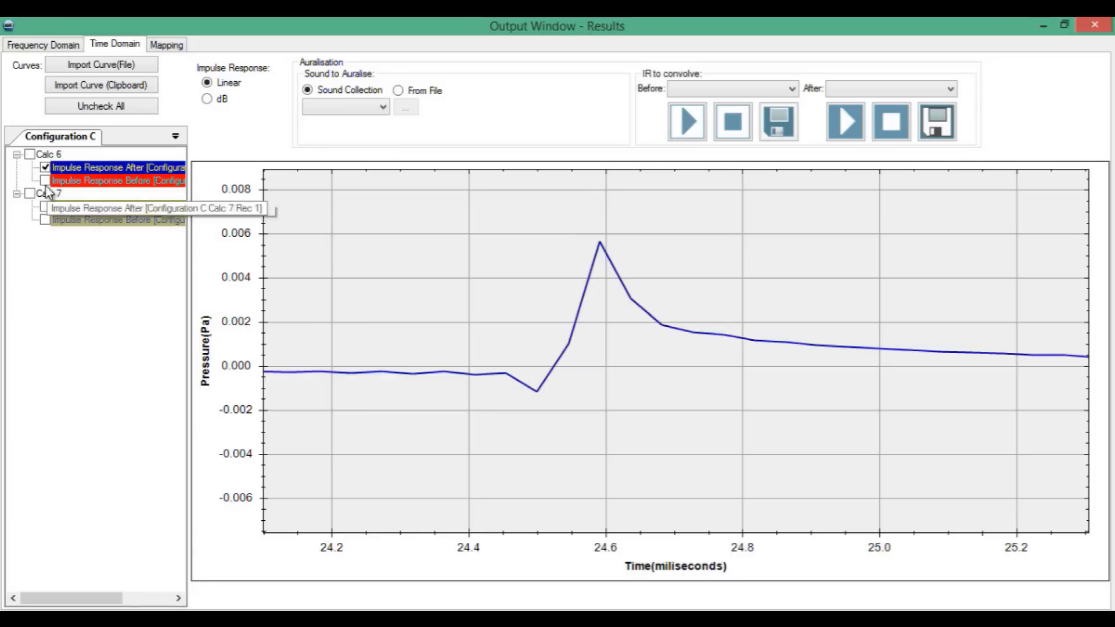
{"action": "left_click", "coordinate": [45, 207]}
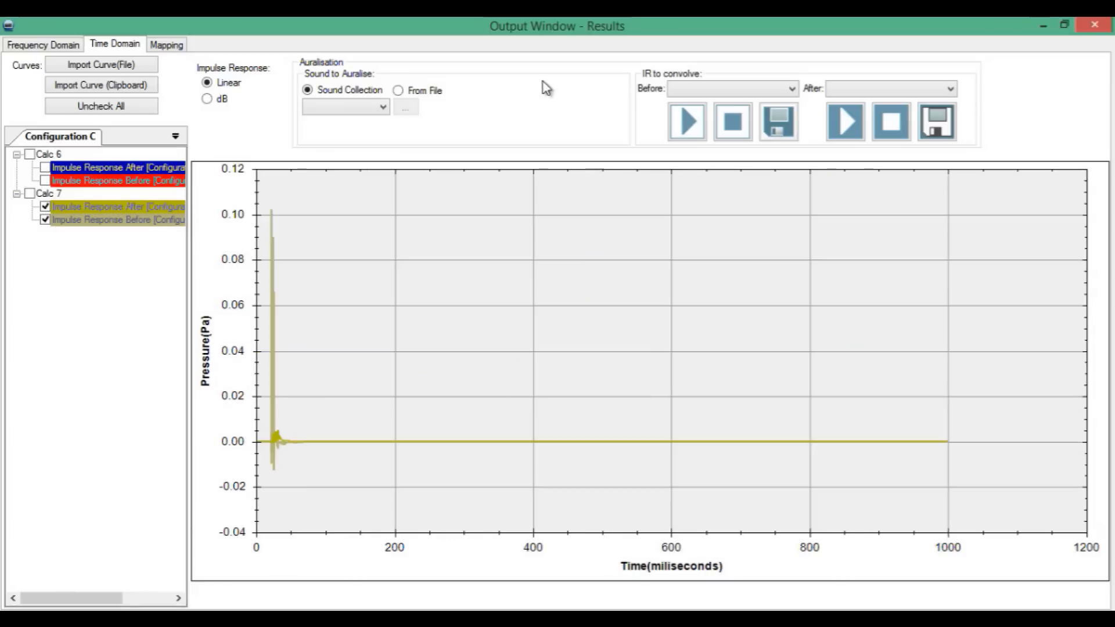
{"action": "left_click", "coordinate": [345, 107]}
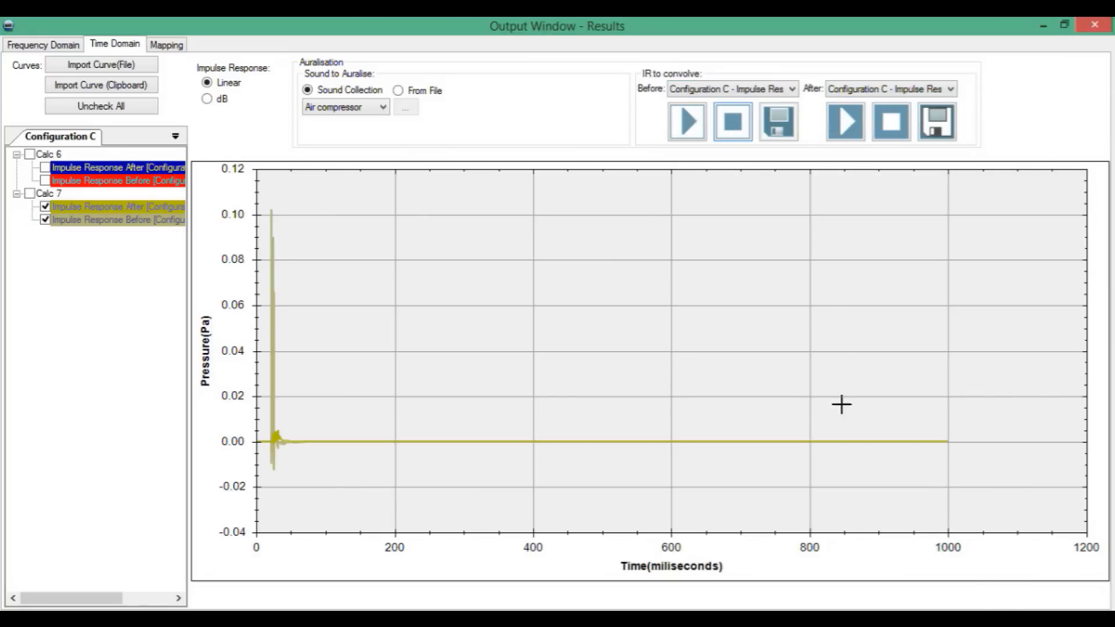
{"action": "mouse_move", "coordinate": [527, 265]}
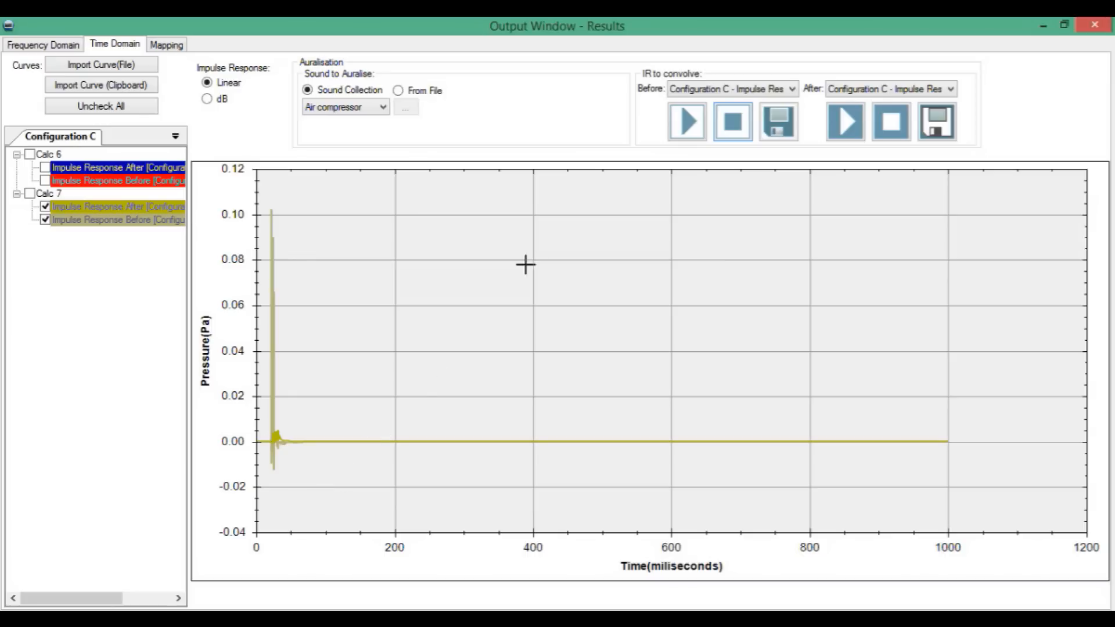
{"action": "mouse_move", "coordinate": [625, 363]}
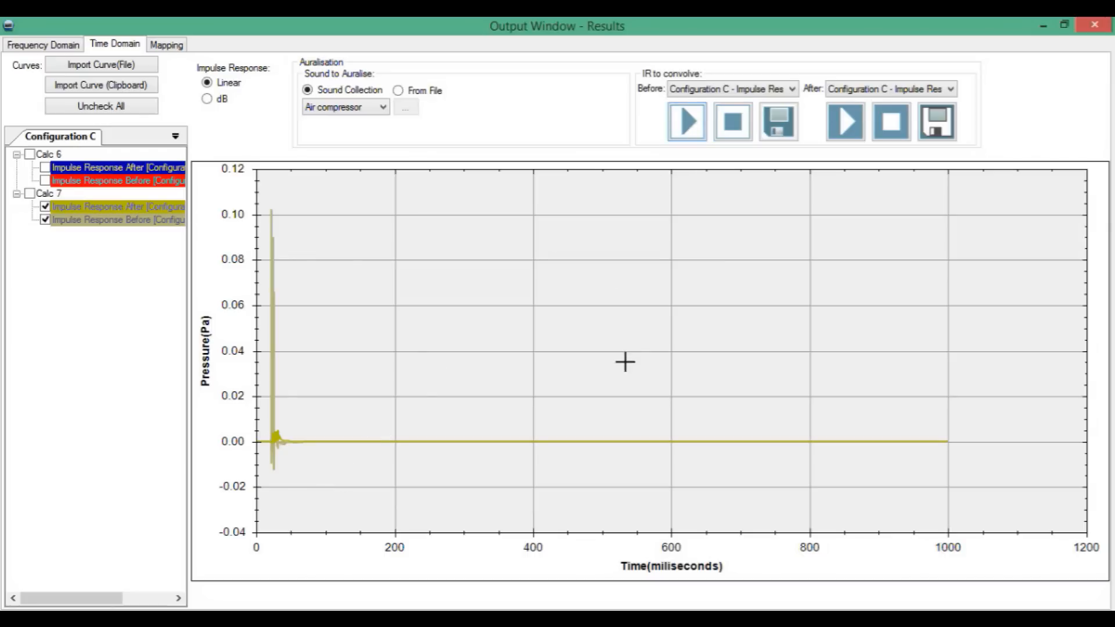
{"action": "mouse_move", "coordinate": [632, 430]}
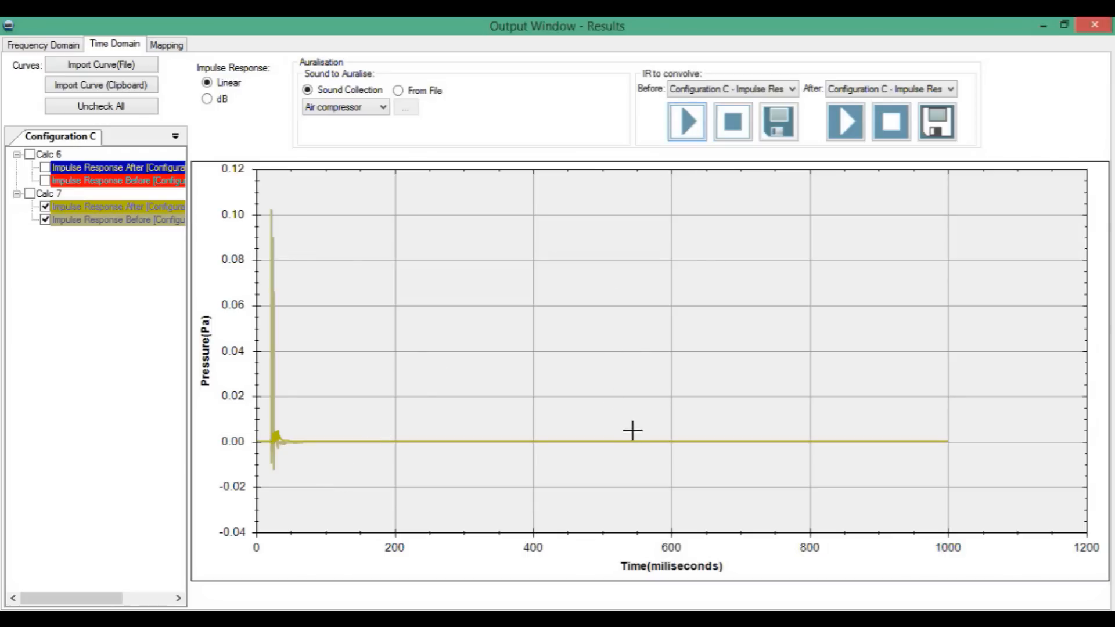
{"action": "mouse_move", "coordinate": [859, 301]}
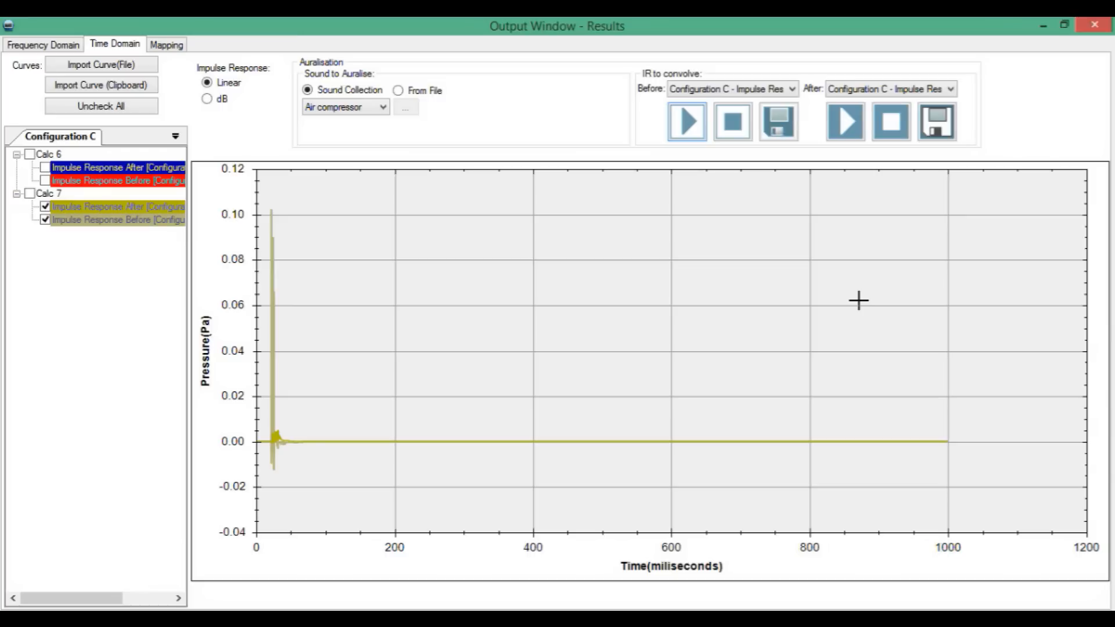
{"action": "mouse_move", "coordinate": [851, 207]}
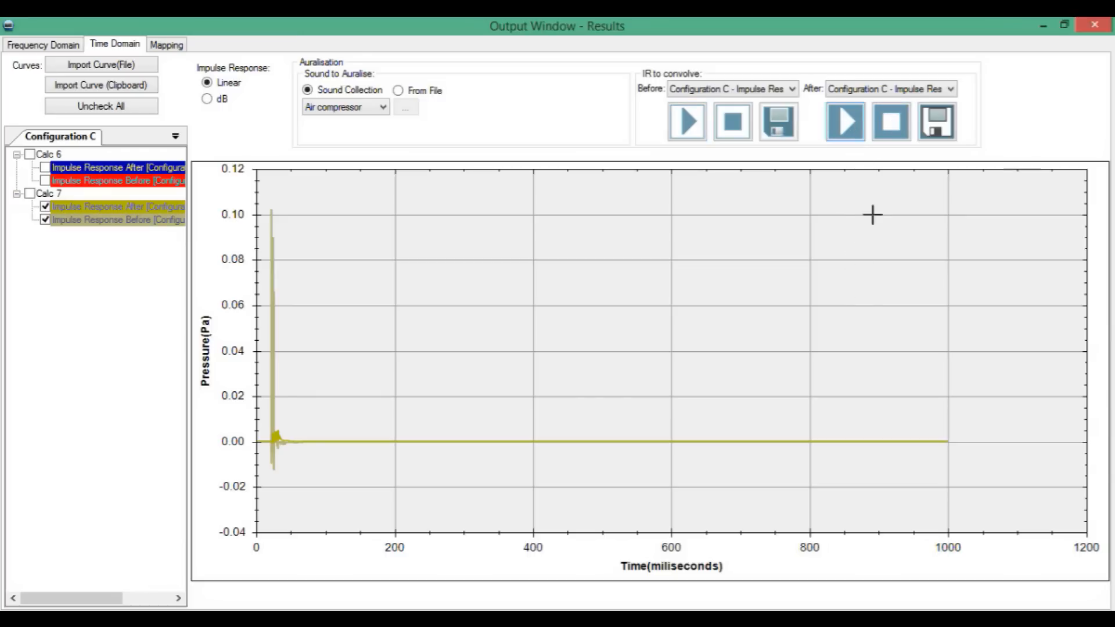
{"action": "mouse_move", "coordinate": [880, 261]}
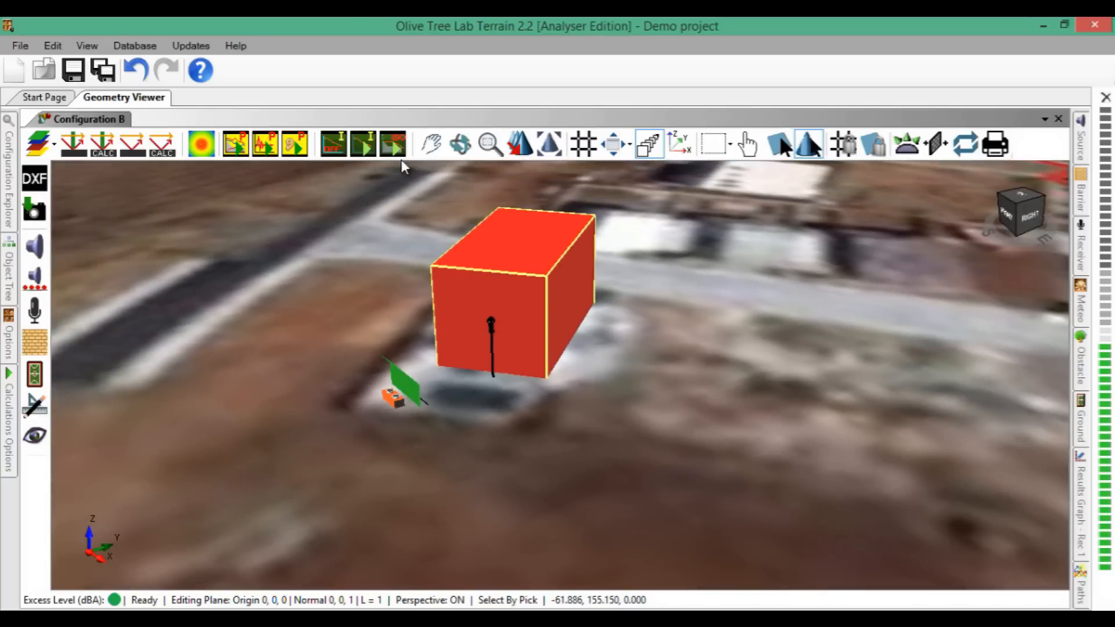
Step: Pick the house's front face as a new mapping area named Facade and add it to the areas to map
{"action": "left_click", "coordinate": [364, 144]}
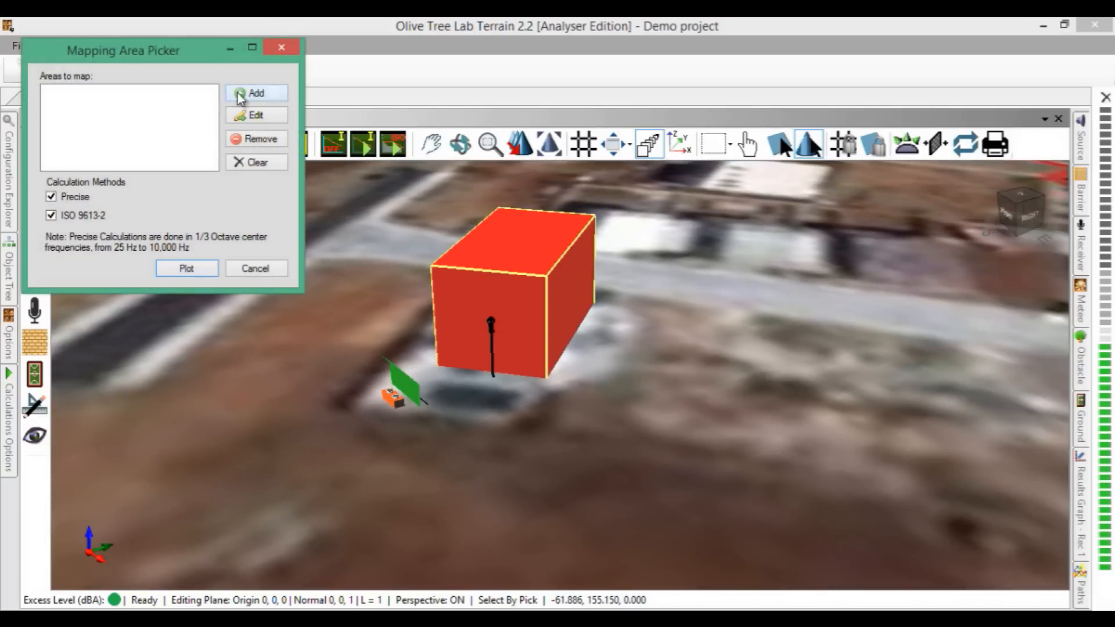
{"action": "left_click", "coordinate": [255, 93]}
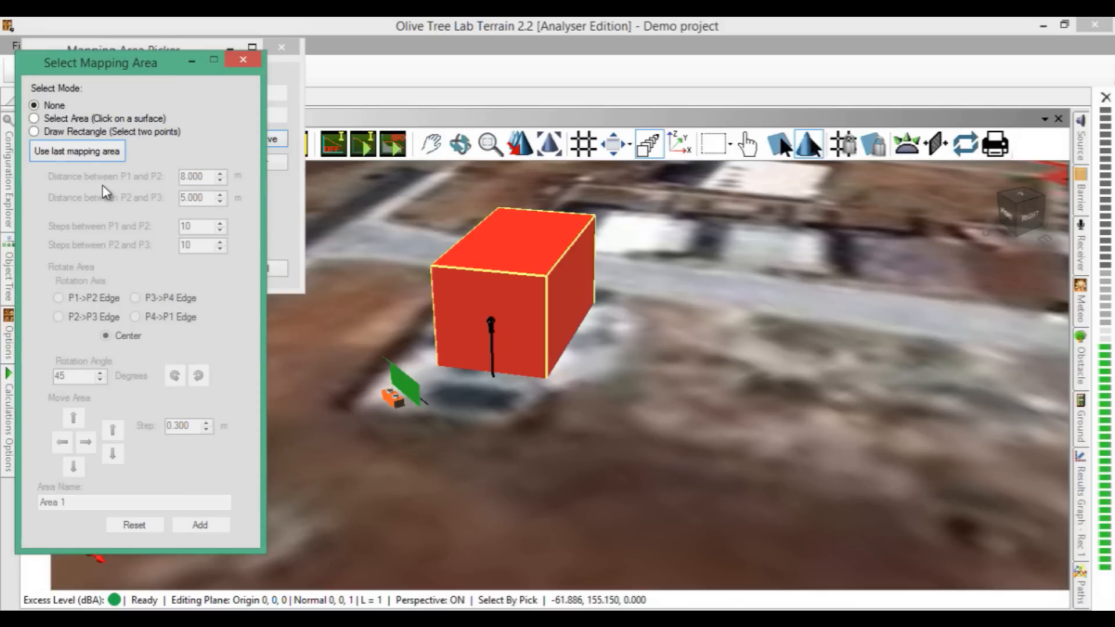
{"action": "left_click", "coordinate": [34, 118]}
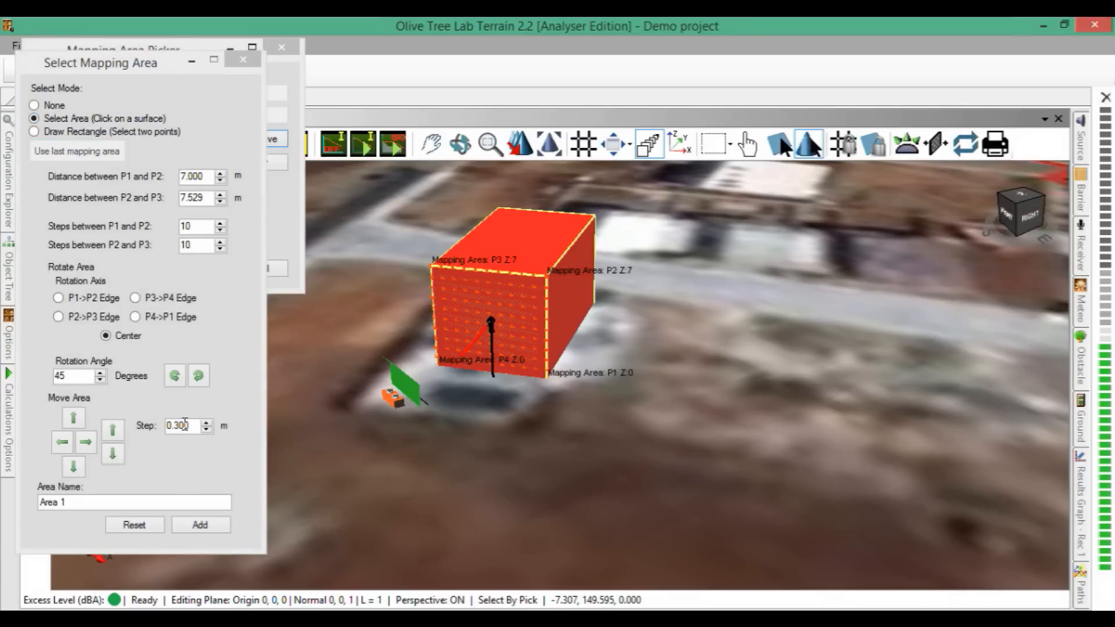
{"action": "triple_click", "coordinate": [185, 425]}
{"action": "type", "text": "F"}
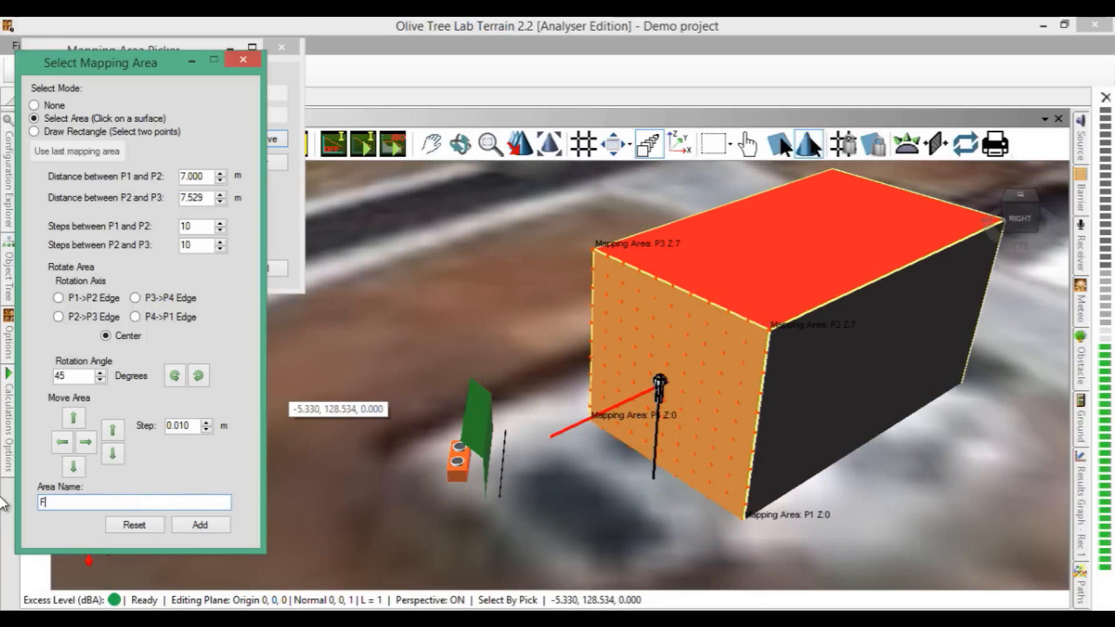
{"action": "type", "text": "acade"}
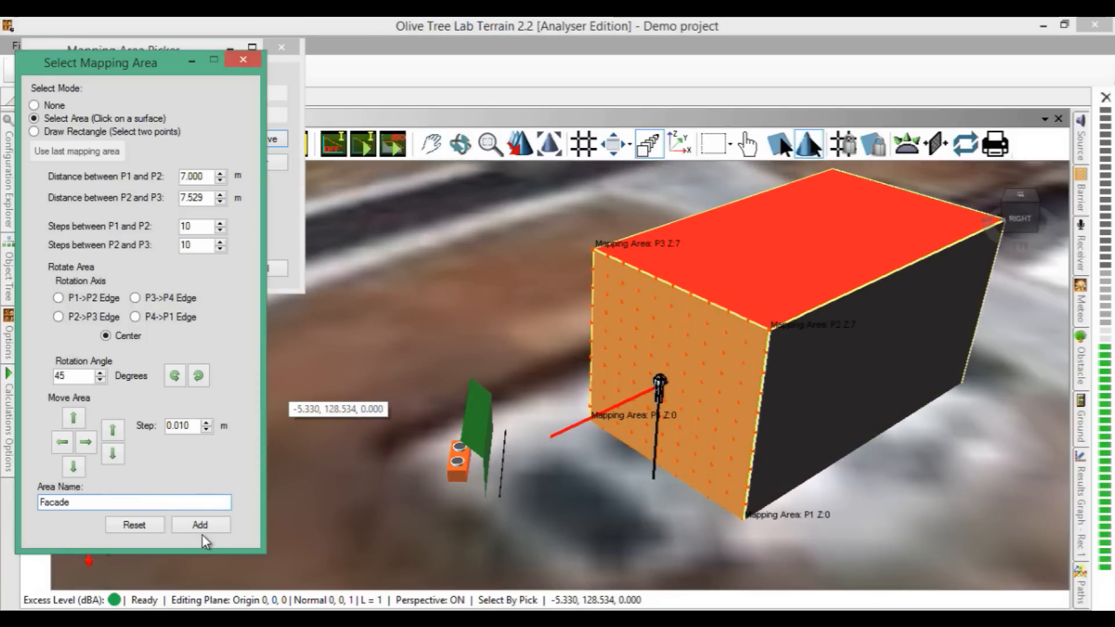
{"action": "left_click", "coordinate": [200, 525]}
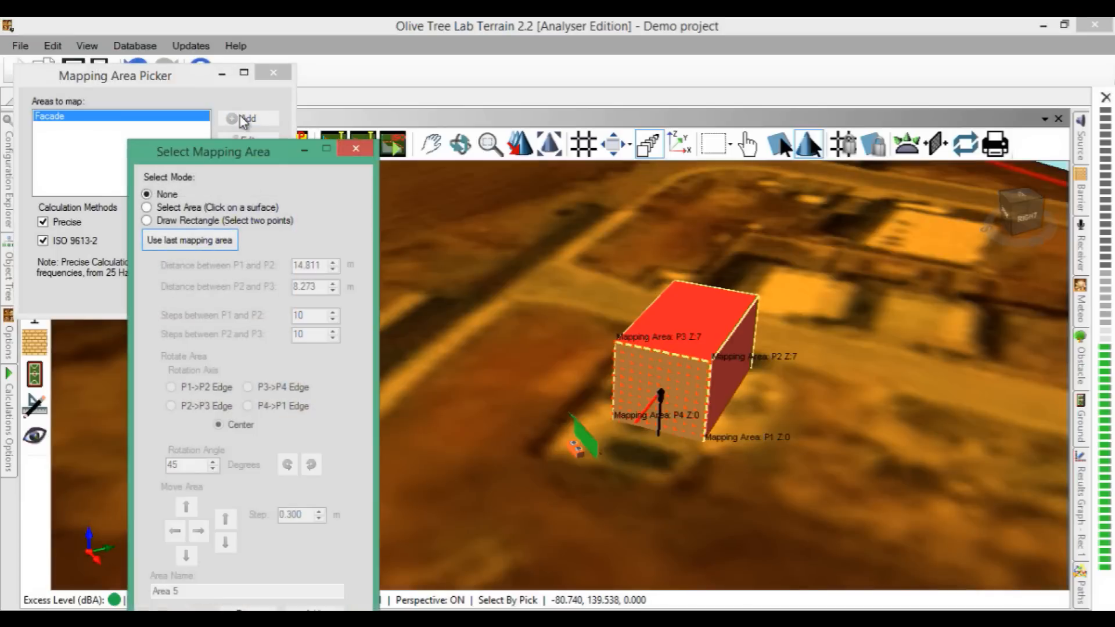
Step: Draw a rectangular ground area around the barrier raised 0.3 m, named Barrier, and add it
{"action": "left_click", "coordinate": [148, 220]}
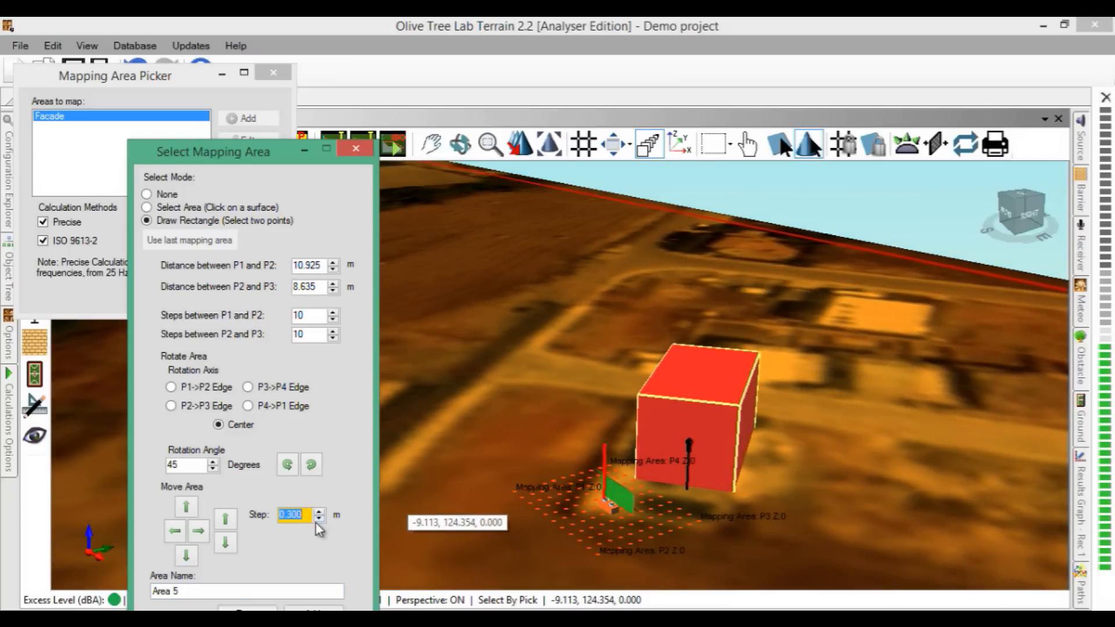
{"action": "left_click", "coordinate": [225, 519]}
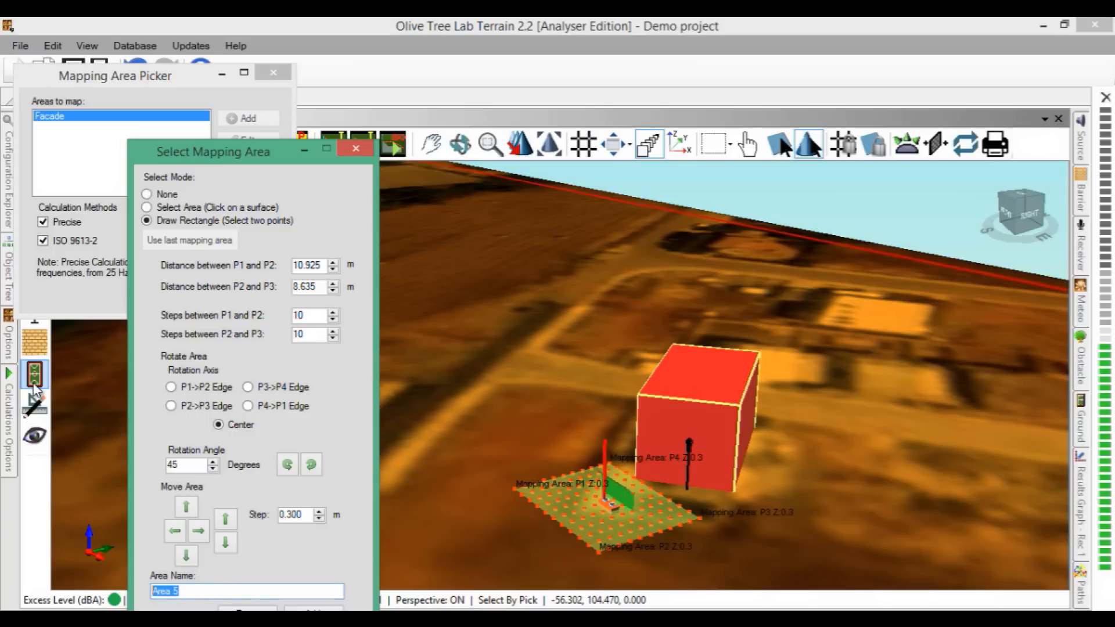
{"action": "type", "text": "Barrier"}
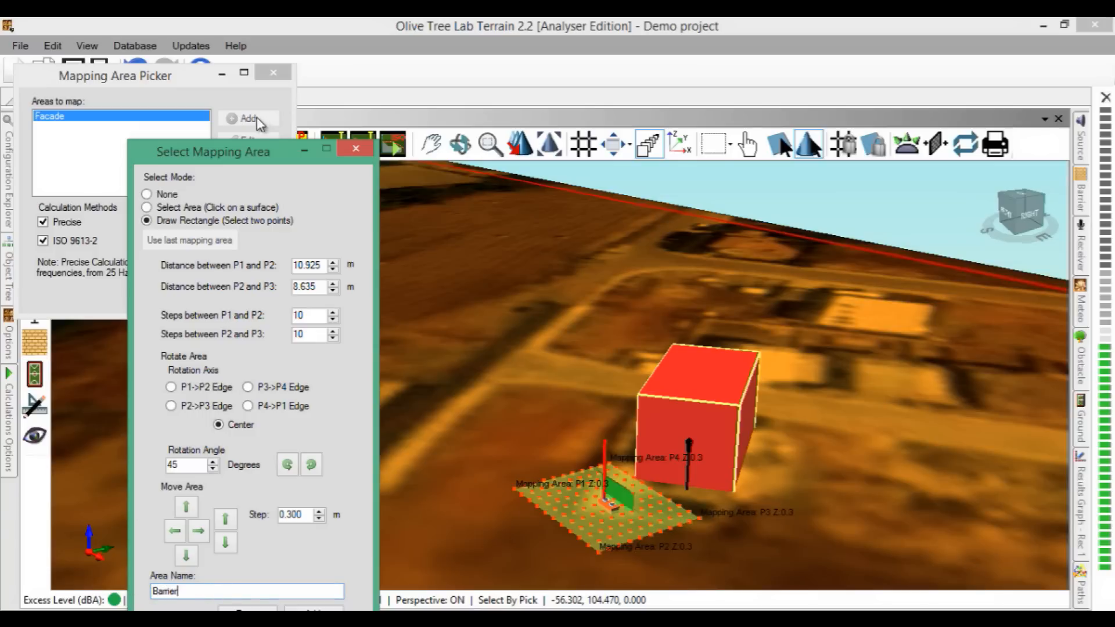
{"action": "left_click", "coordinate": [247, 118]}
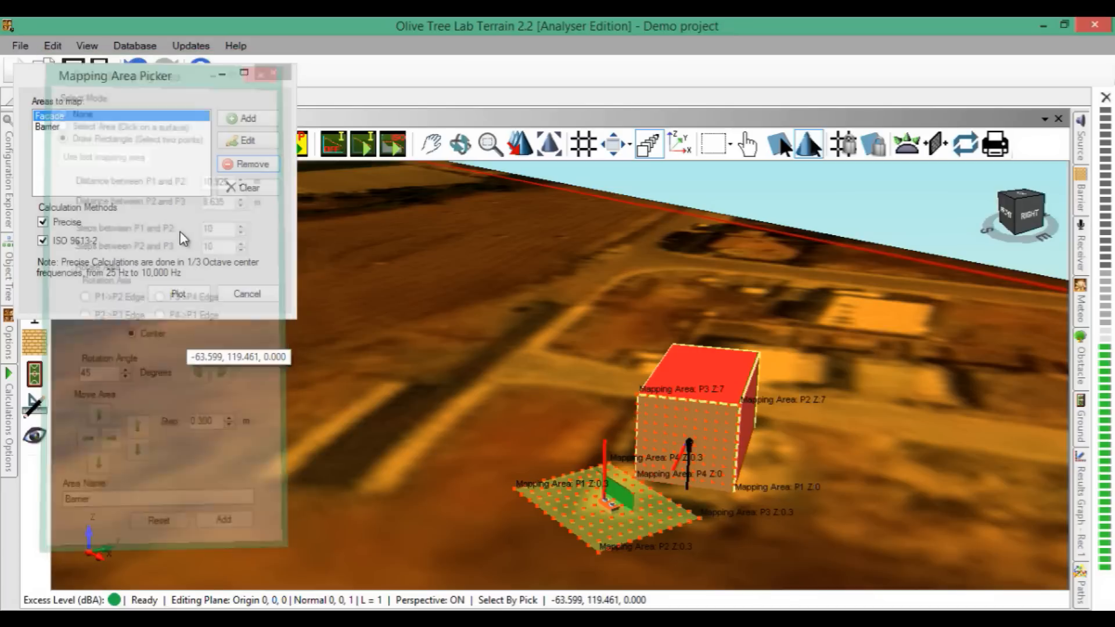
Step: Plot the maps for both areas, continuing past the path-length warning
{"action": "left_click", "coordinate": [179, 293]}
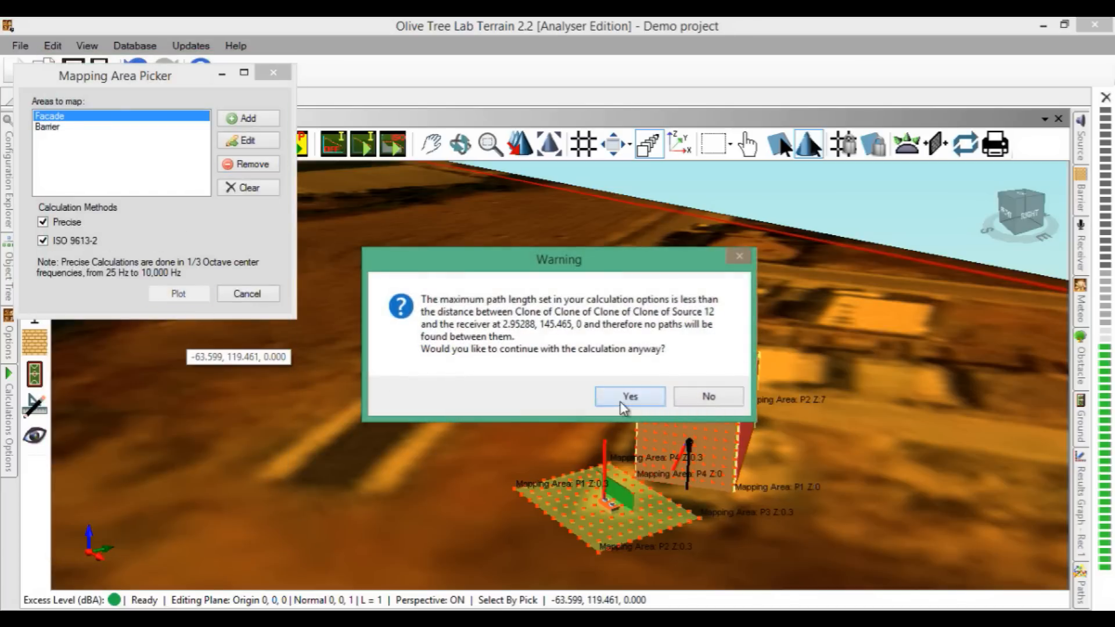
{"action": "left_click", "coordinate": [629, 396]}
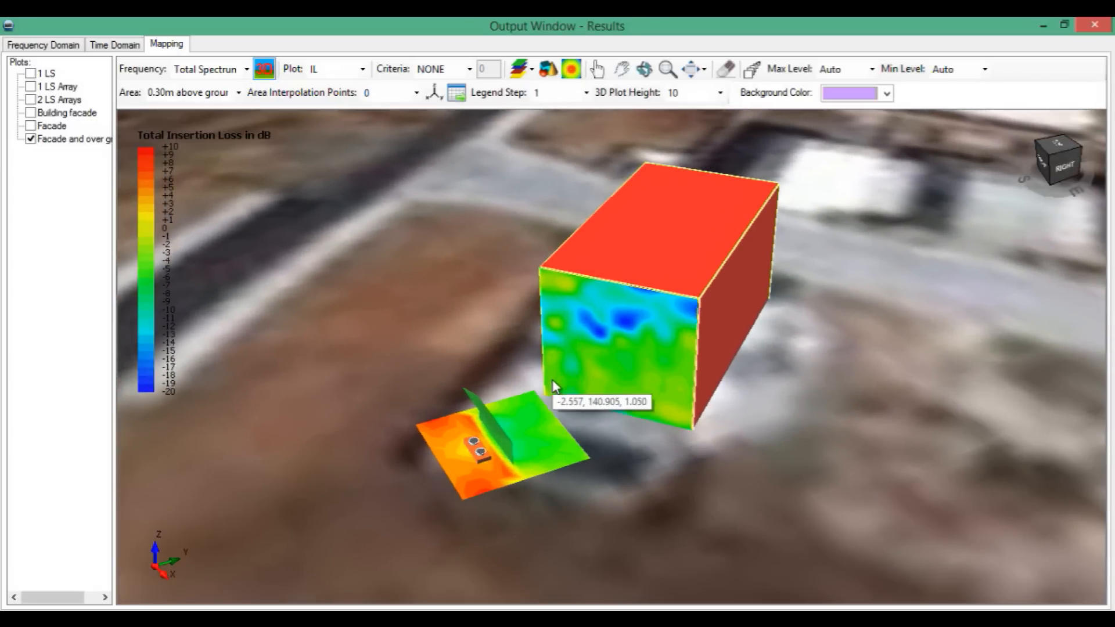
Step: Smooth the maps with 5 interpolation points, render them as 3D relief surfaces and select the 1000 Hz band
{"action": "left_click", "coordinate": [416, 93]}
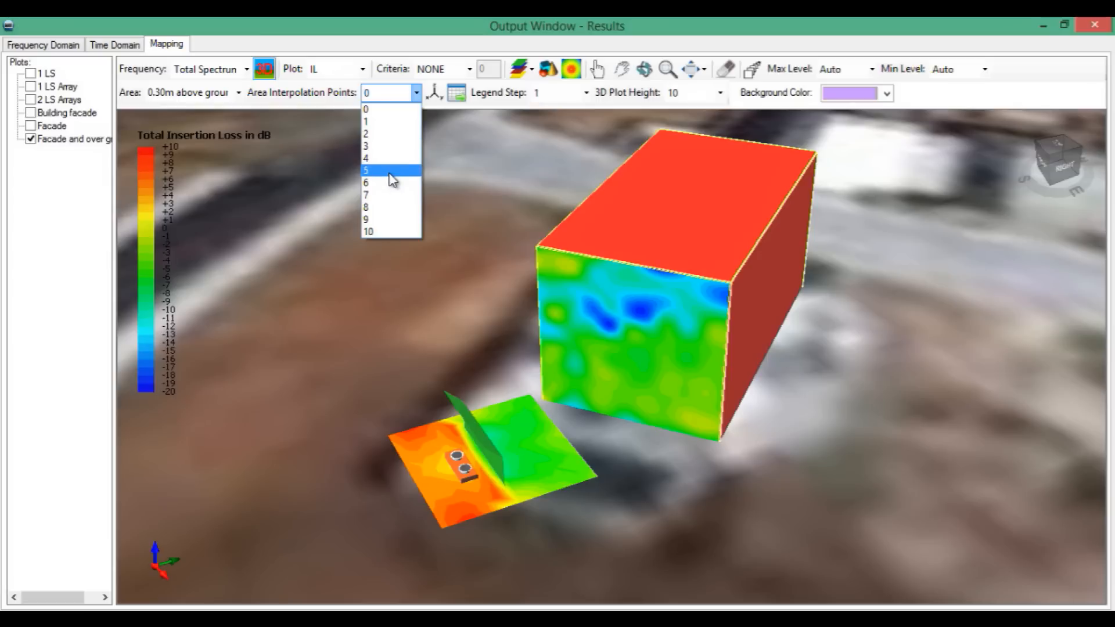
{"action": "left_click", "coordinate": [365, 170]}
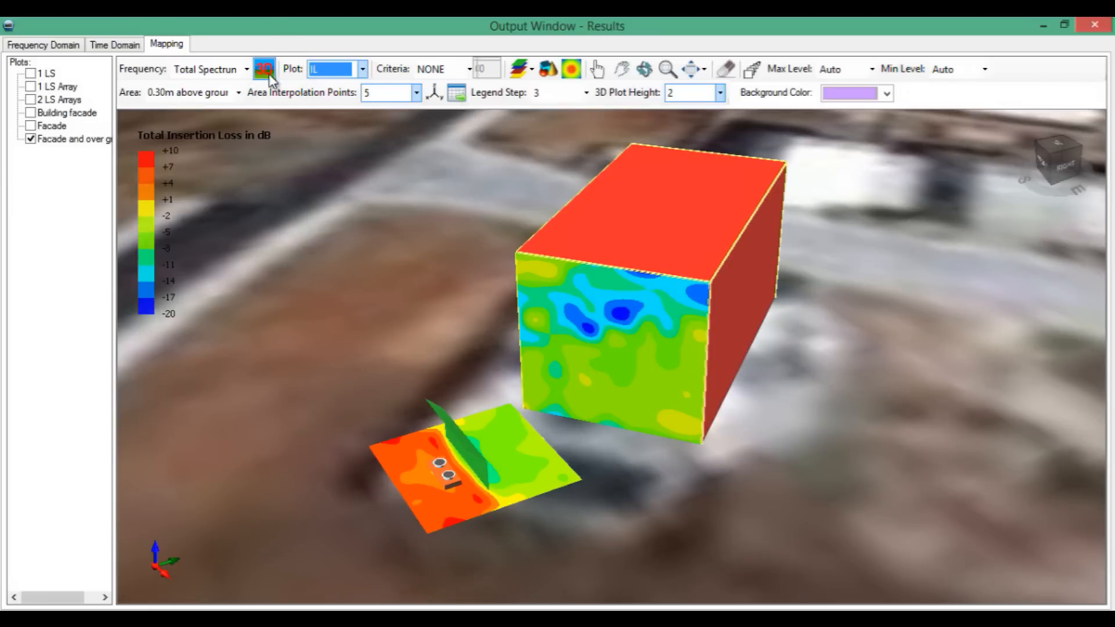
{"action": "left_click", "coordinate": [264, 68]}
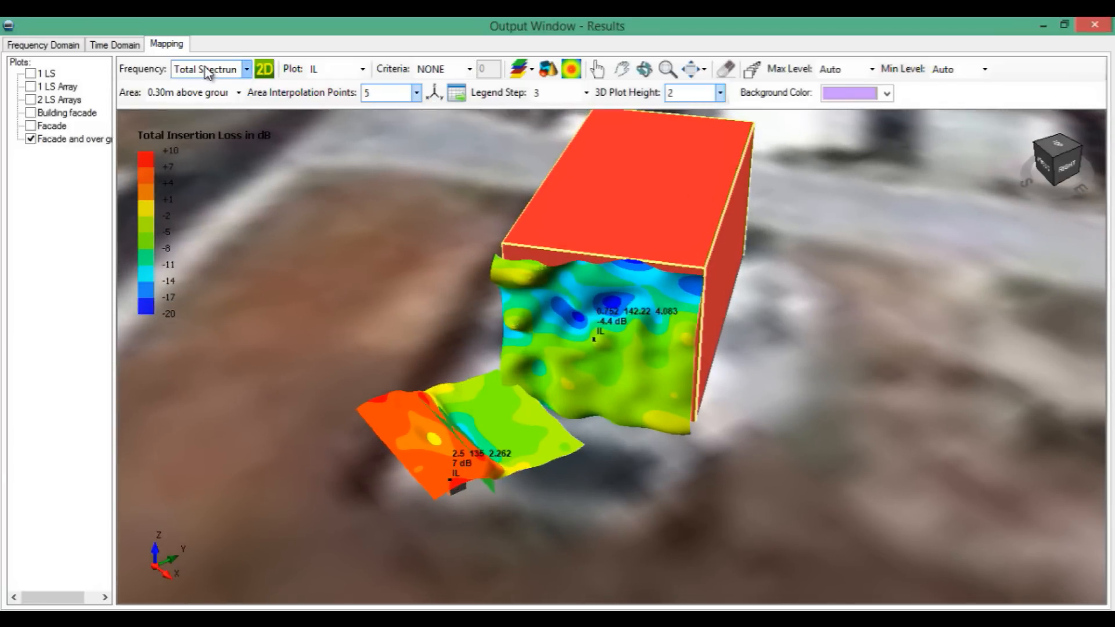
{"action": "left_click", "coordinate": [206, 68]}
{"action": "type", "text": "1000"}
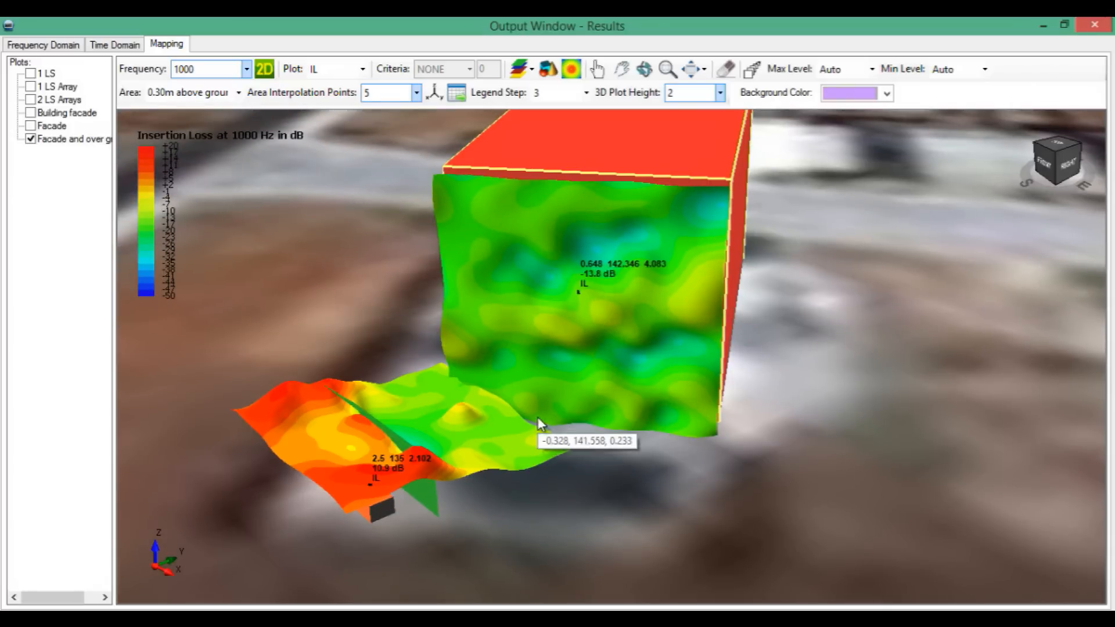
{"action": "mouse_move", "coordinate": [243, 269]}
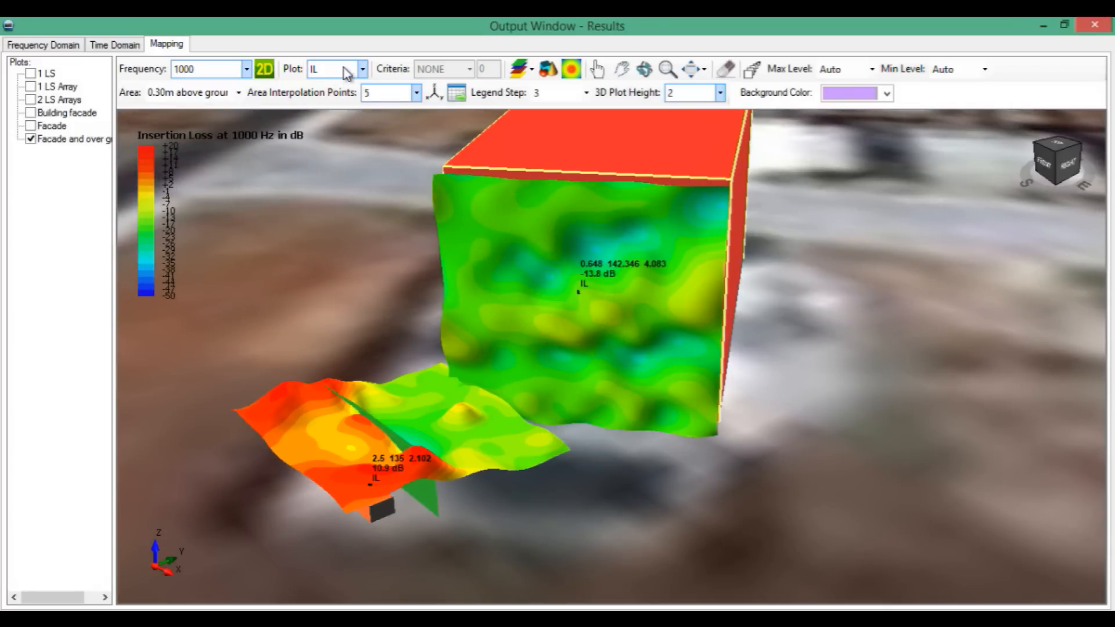
Step: Map LpAfter with the colour scale fixed from 30 to 90 dB
{"action": "left_click", "coordinate": [359, 69]}
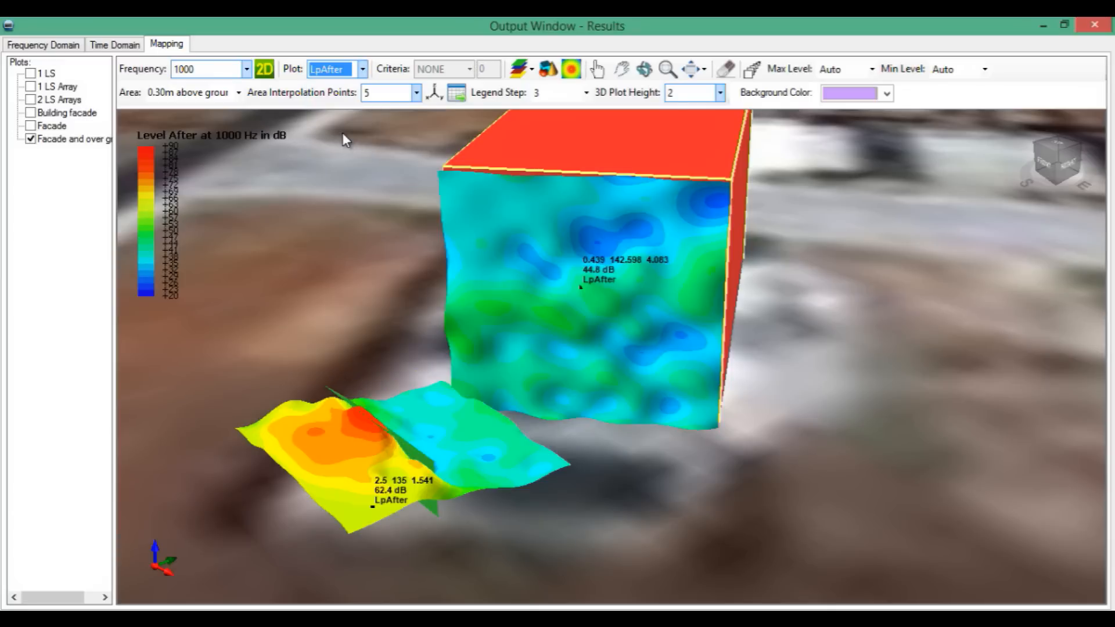
{"action": "left_click", "coordinate": [870, 69]}
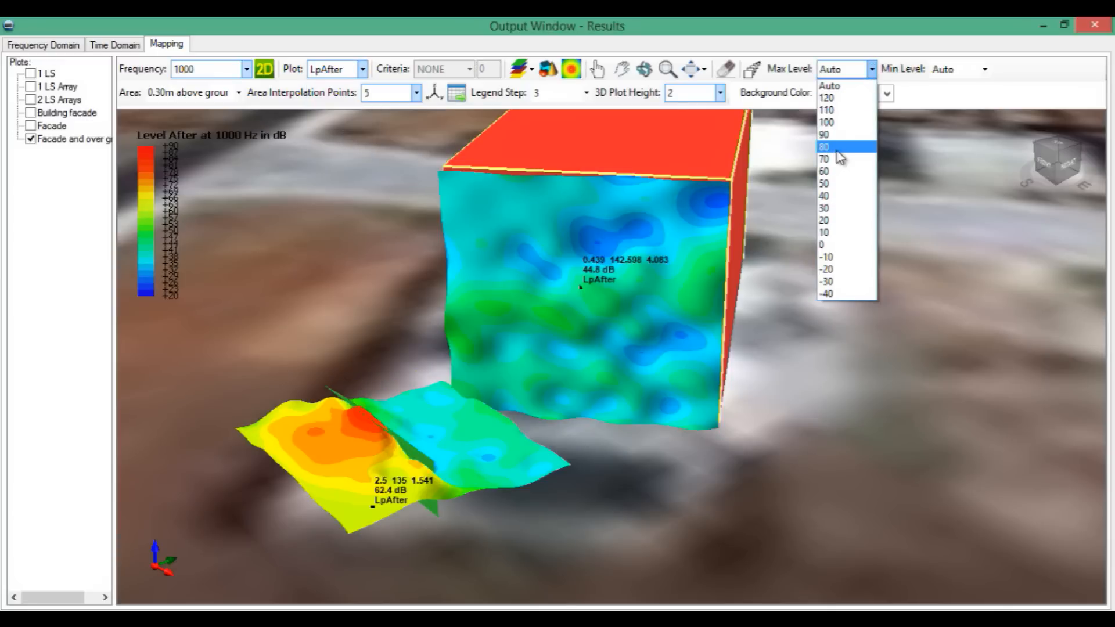
{"action": "left_click", "coordinate": [825, 135]}
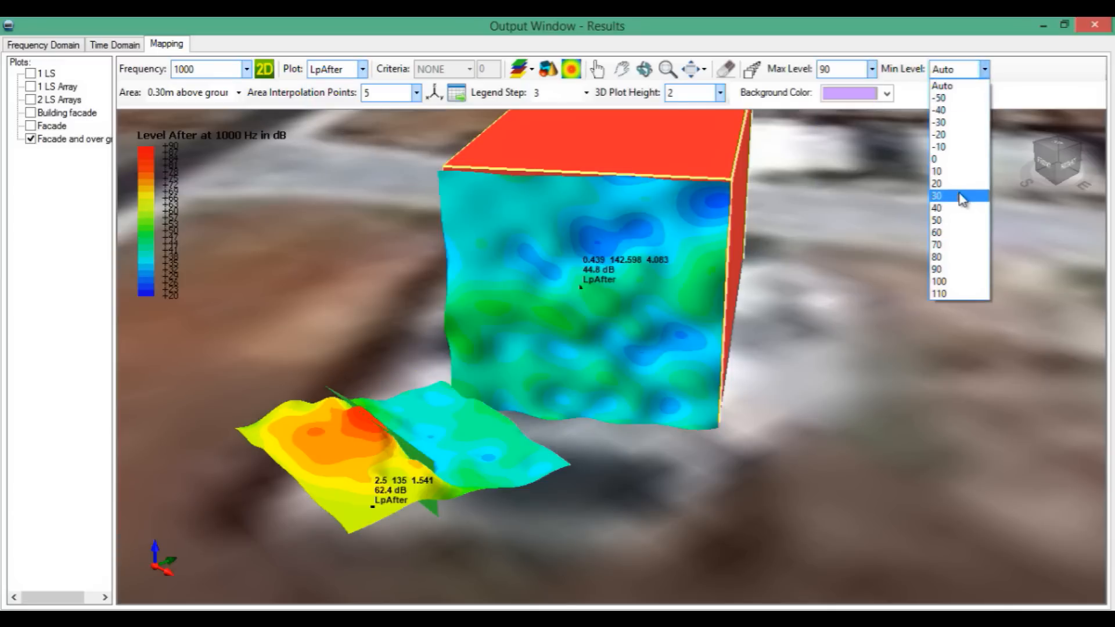
{"action": "left_click", "coordinate": [936, 196]}
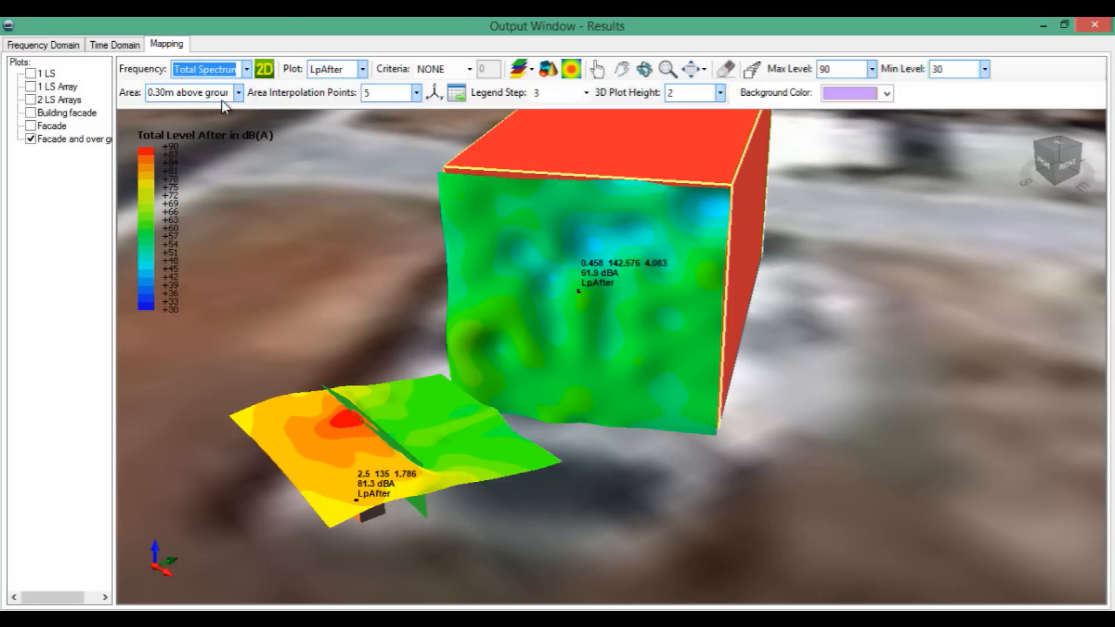
Step: Switch the mapped quantity through LpBefore and LpAfter to LpAfterISO
{"action": "left_click", "coordinate": [334, 68]}
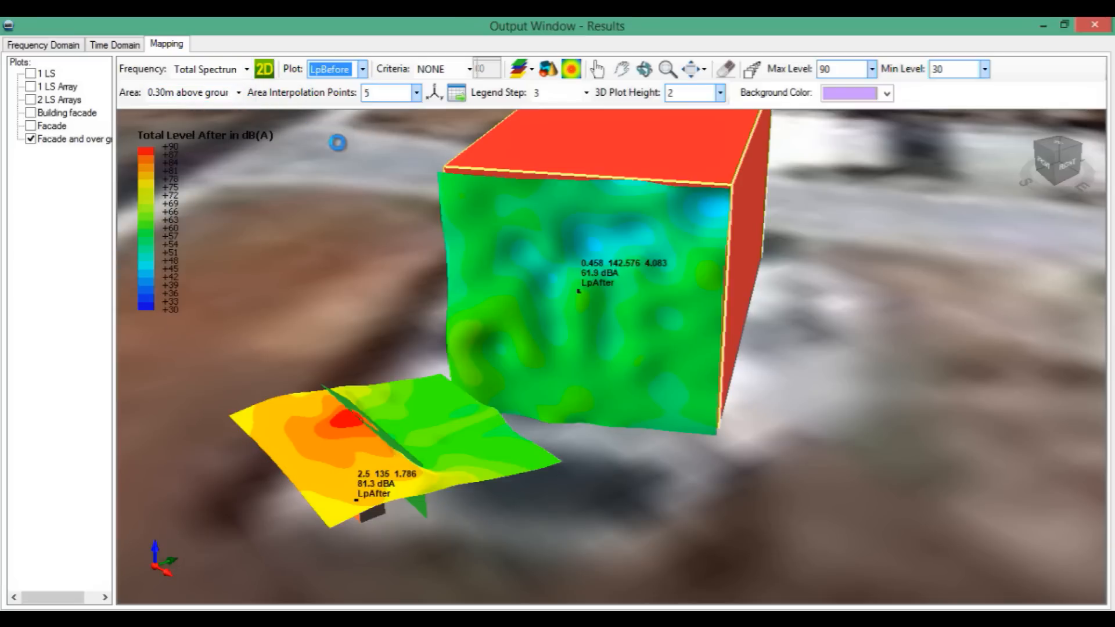
{"action": "left_click", "coordinate": [361, 69]}
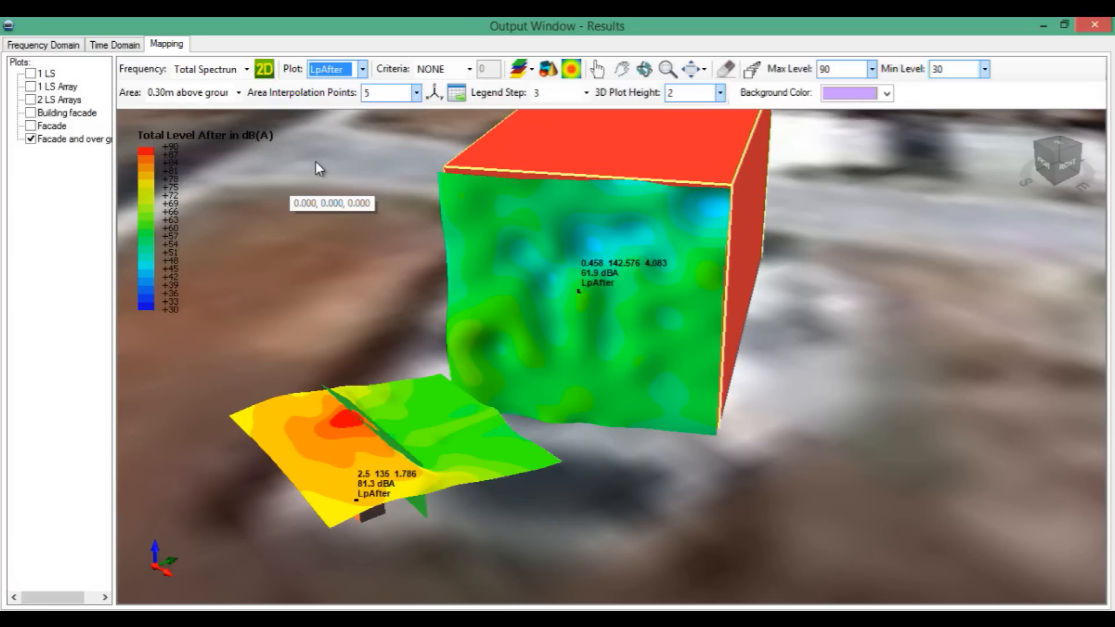
{"action": "left_click", "coordinate": [363, 68]}
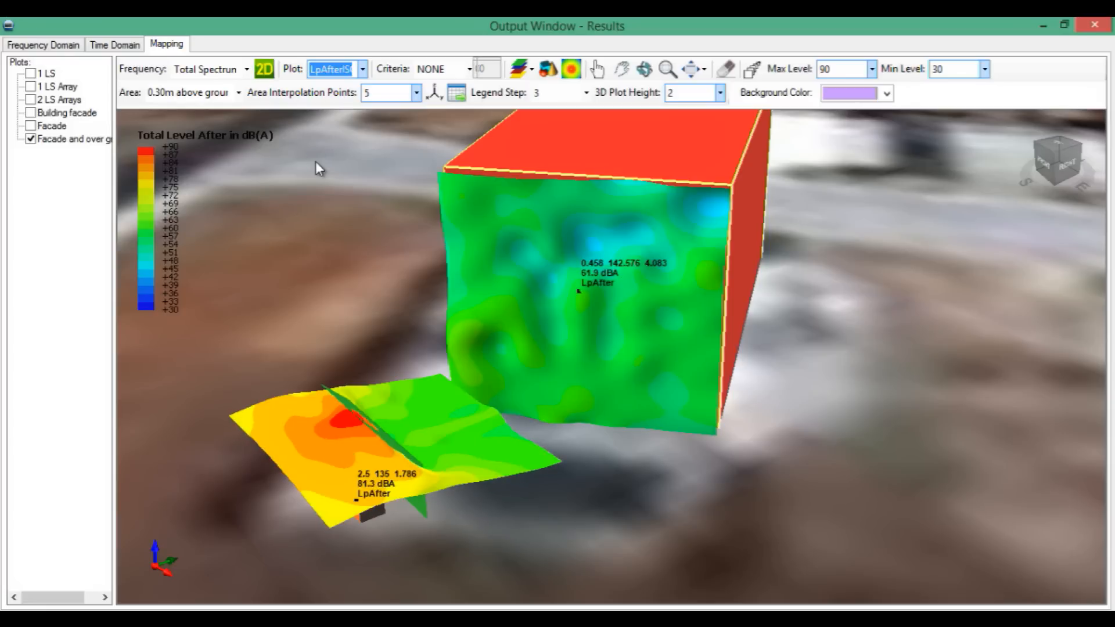
{"action": "left_click", "coordinate": [363, 69]}
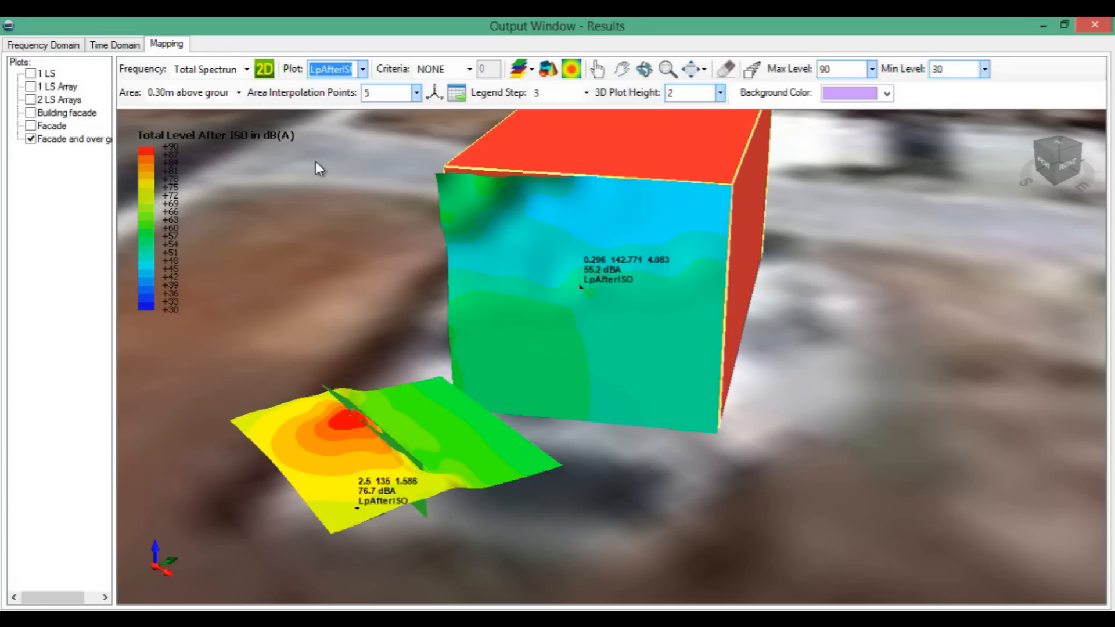
{"action": "left_click", "coordinate": [363, 68]}
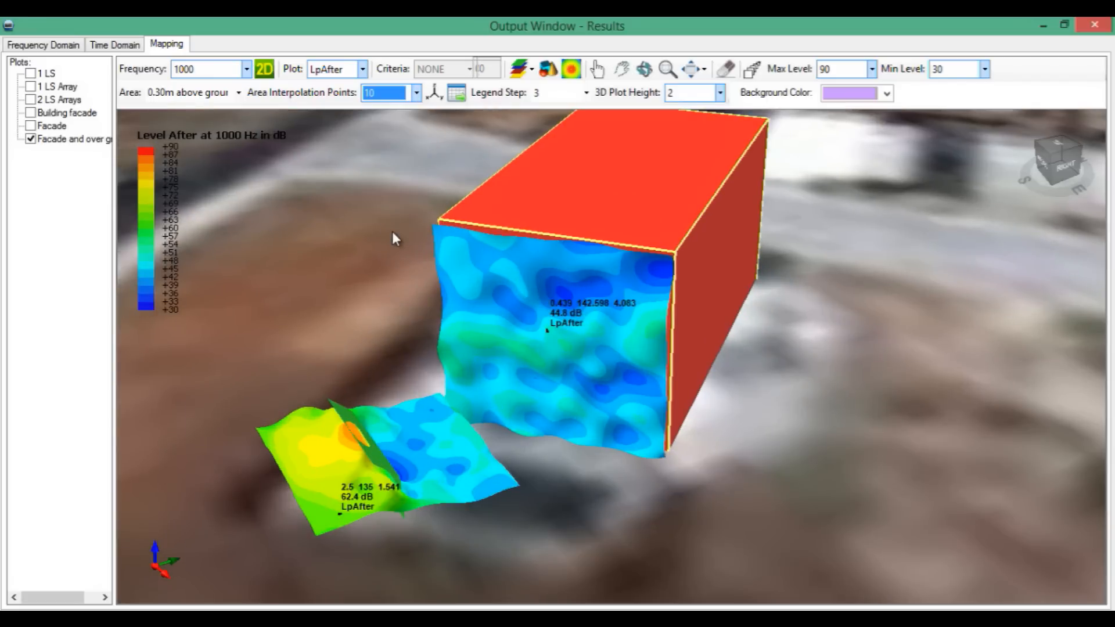
Step: Reduce area interpolation to 5 points and choose the frequency band for the redrawn maps
{"action": "left_click", "coordinate": [416, 93]}
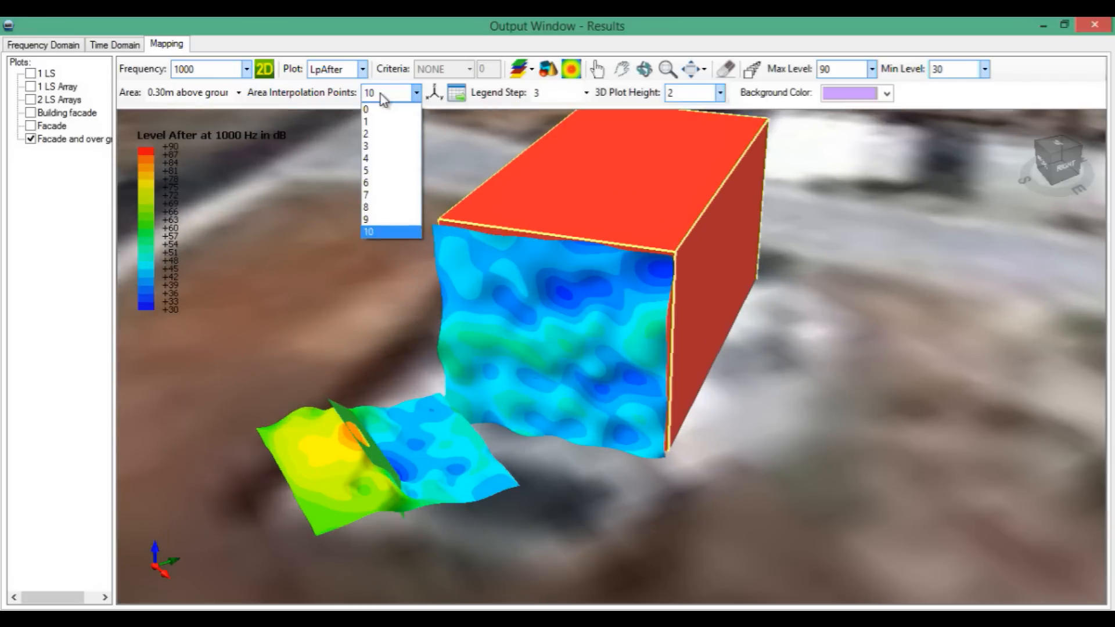
{"action": "left_click", "coordinate": [365, 169]}
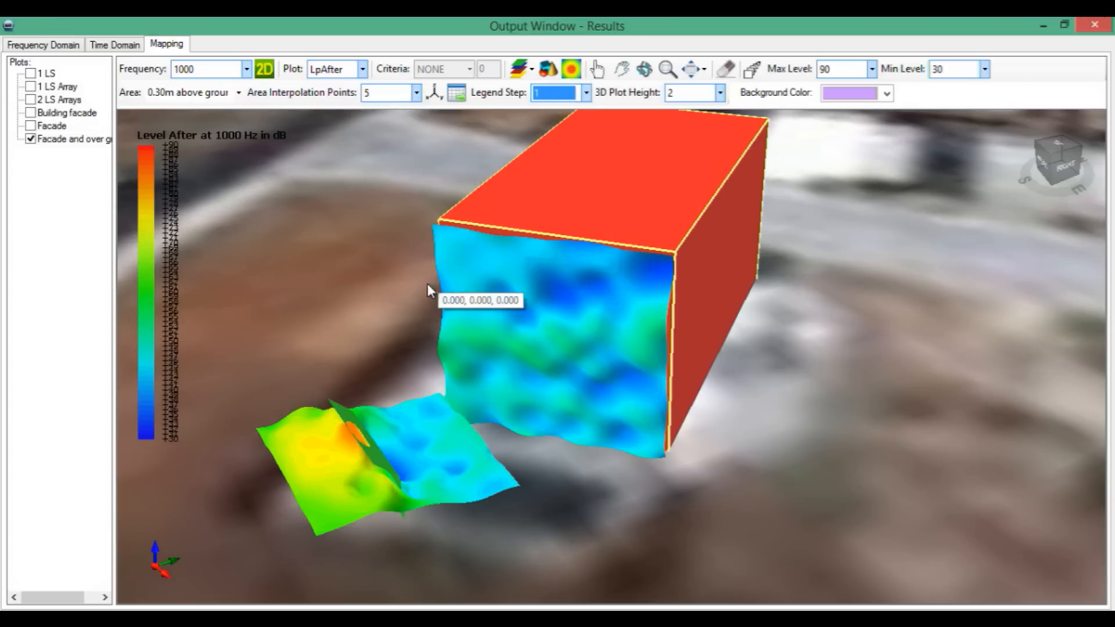
{"action": "left_click", "coordinate": [245, 68]}
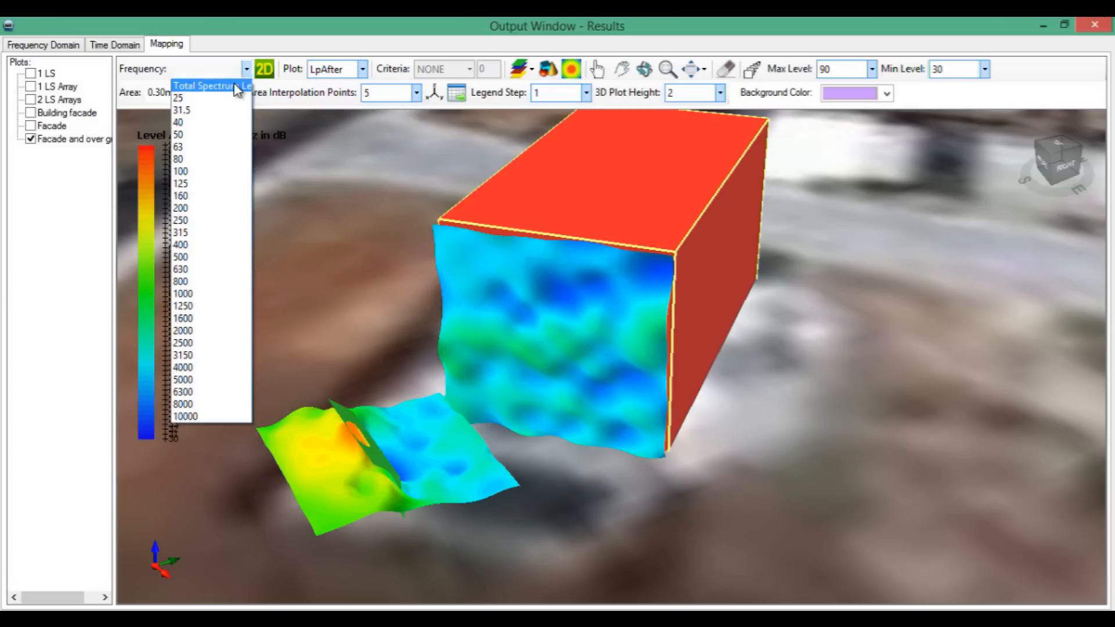
{"action": "left_click", "coordinate": [211, 84]}
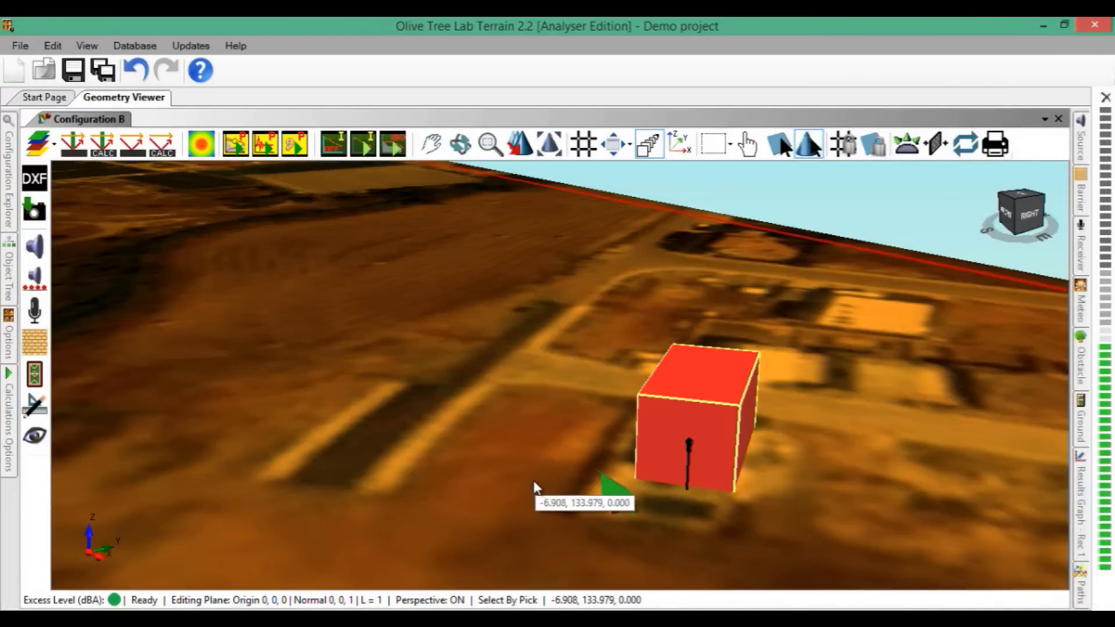
{"action": "mouse_move", "coordinate": [518, 480]}
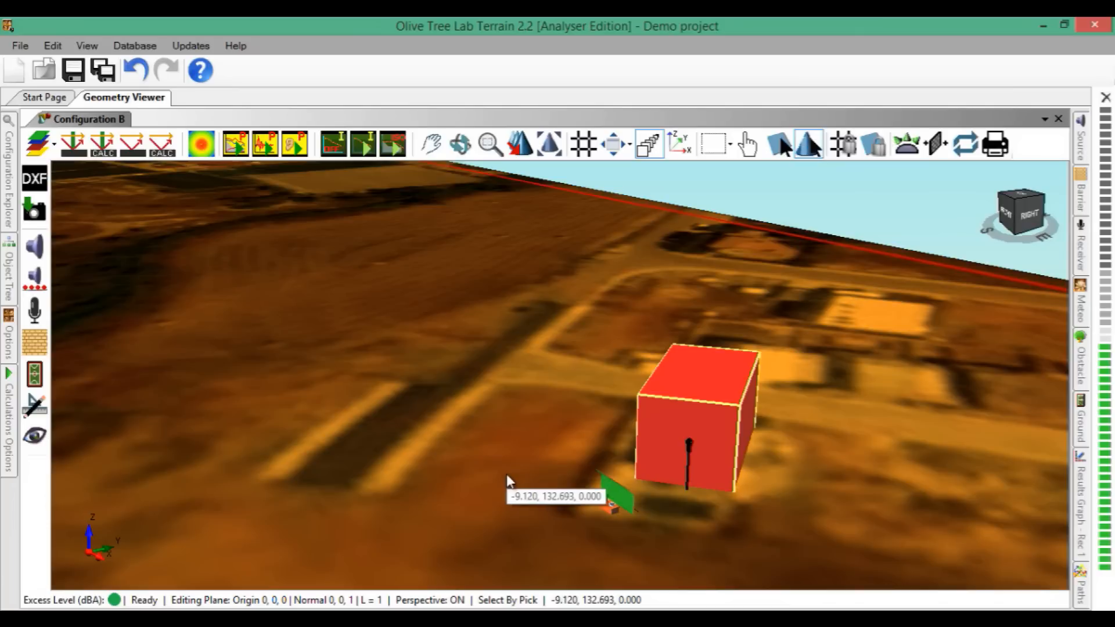
{"action": "mouse_move", "coordinate": [556, 487]}
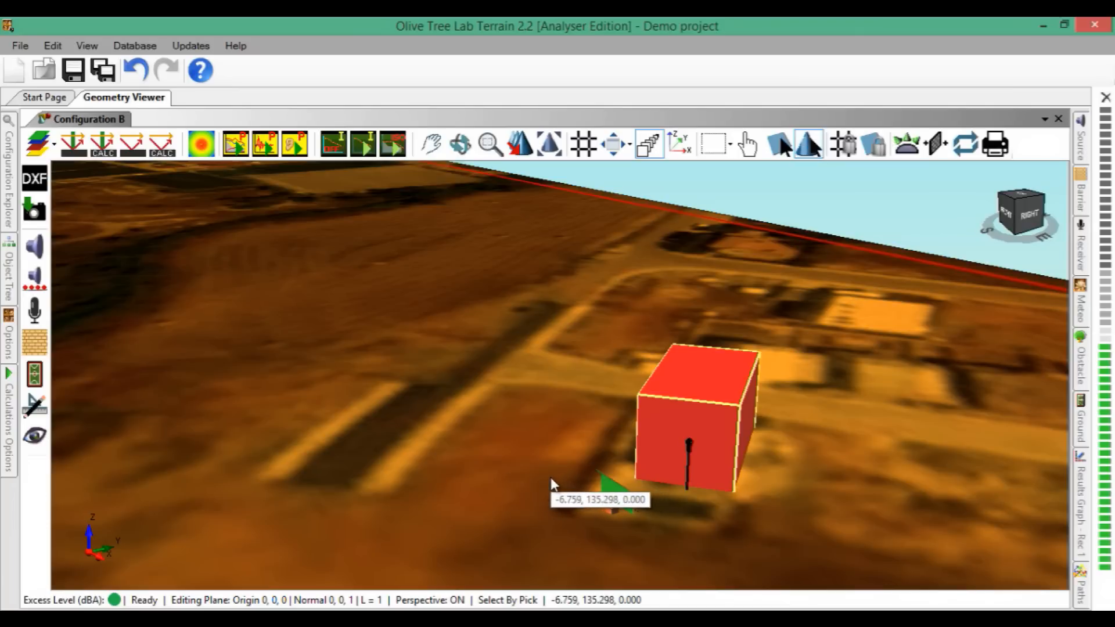